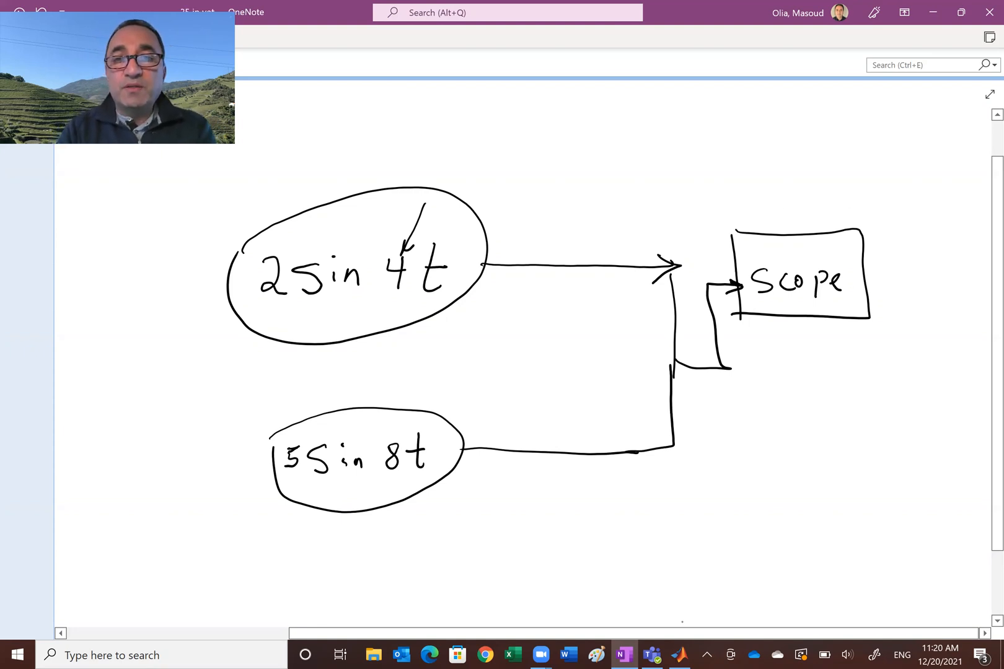
Switch from the OneNote diagram to the MATLAB R2020a desktop
click(680, 654)
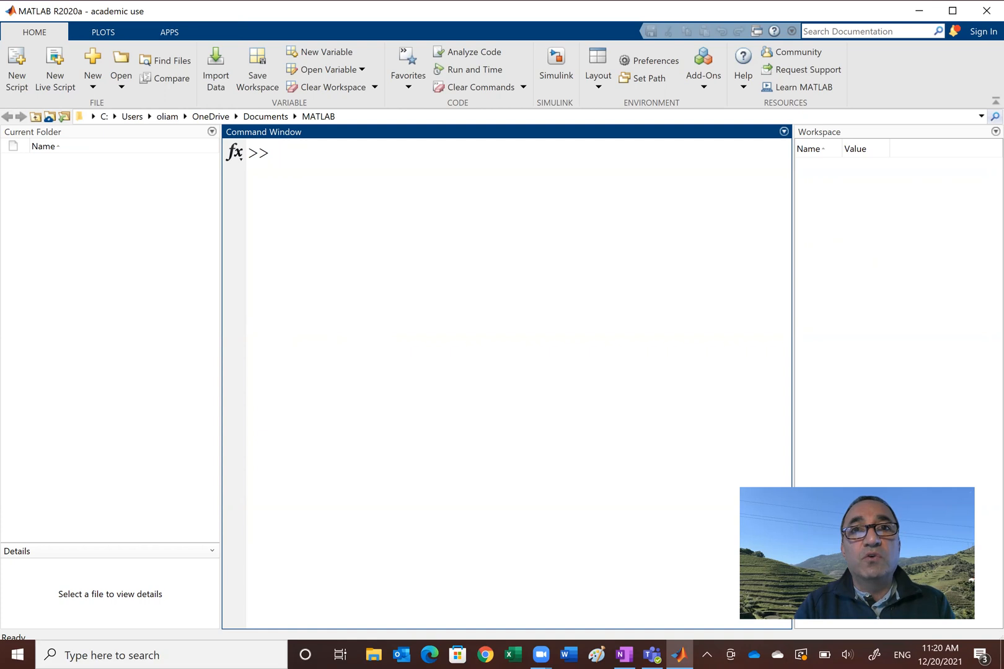
mouse_move(555, 57)
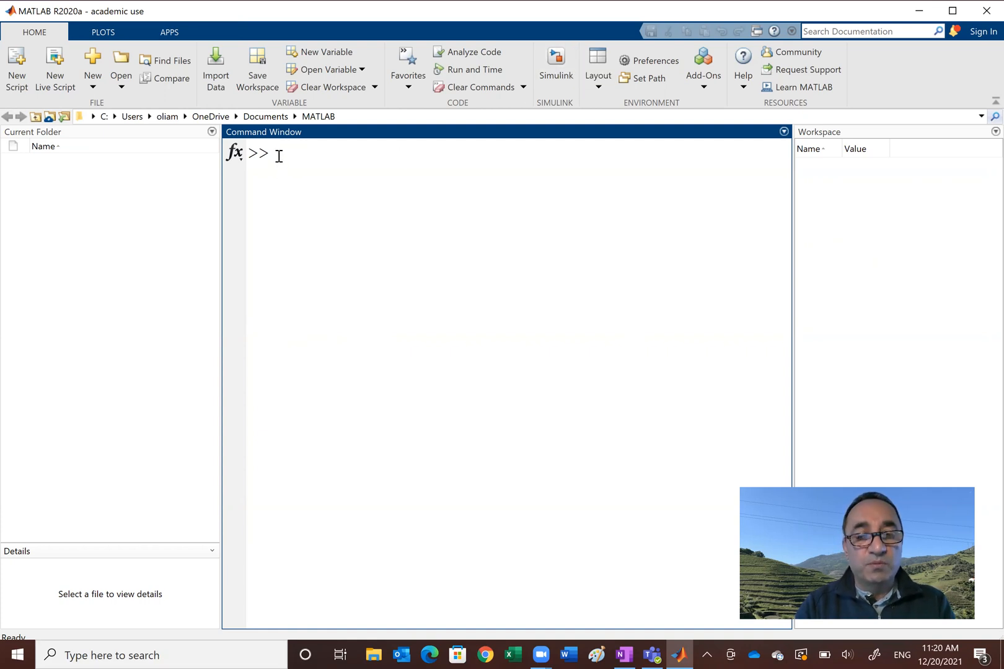
Enter 'simulink' in the Command Window to bring up the Simulink Start Page
text(simul)
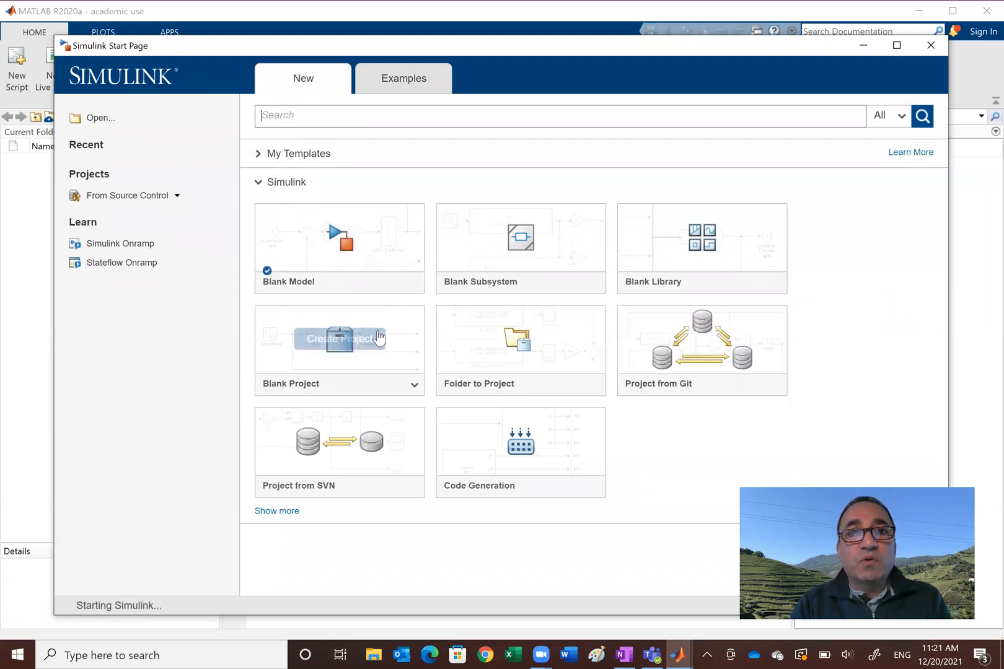
mouse_move(340, 275)
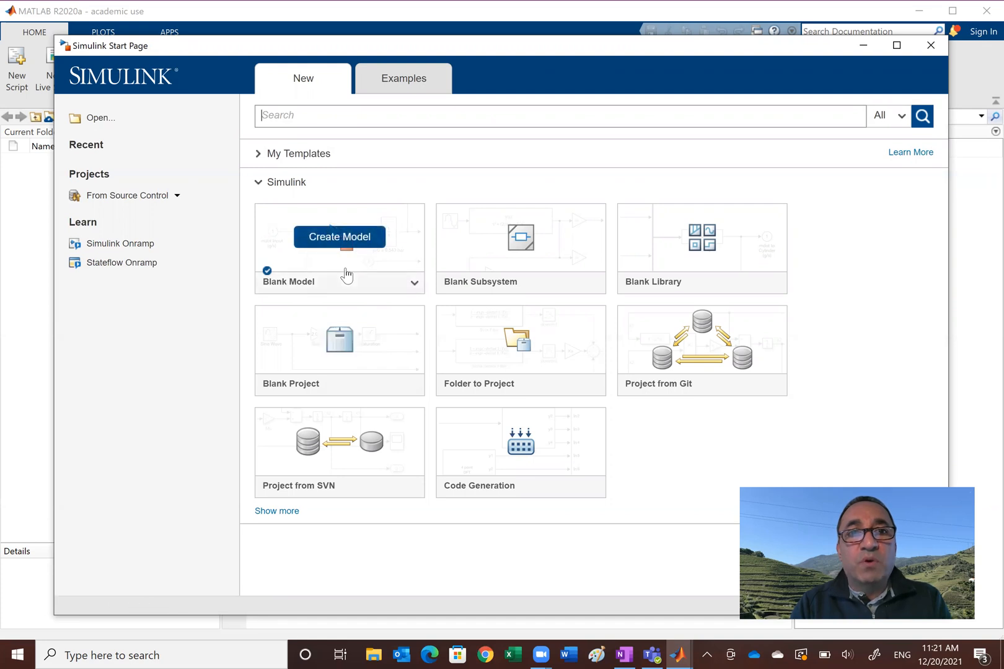
Create a new untitled Blank Model from the Simulink Start Page
click(339, 236)
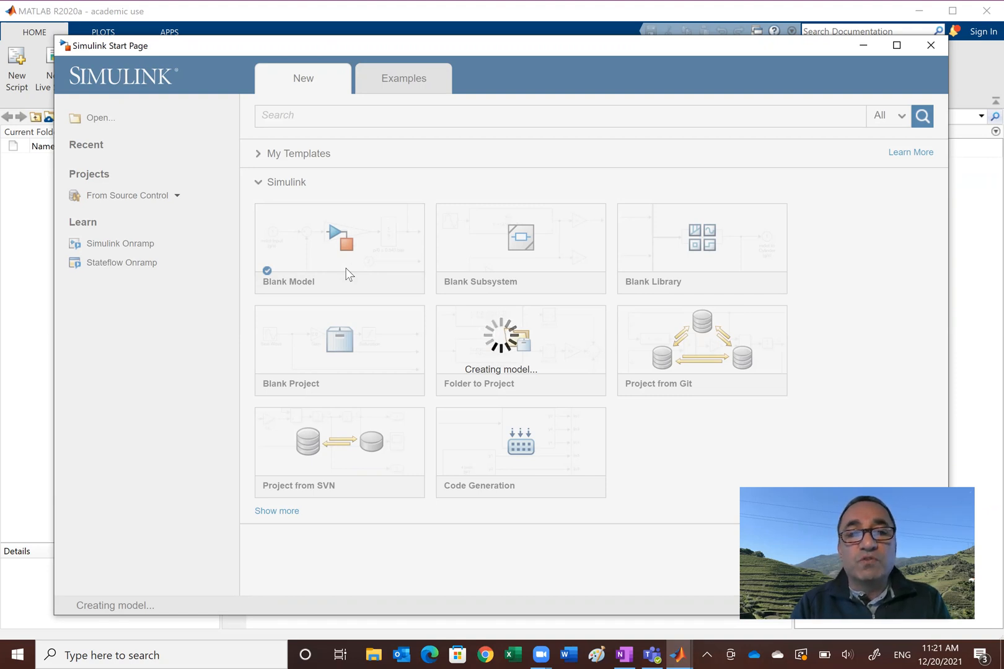
click(339, 237)
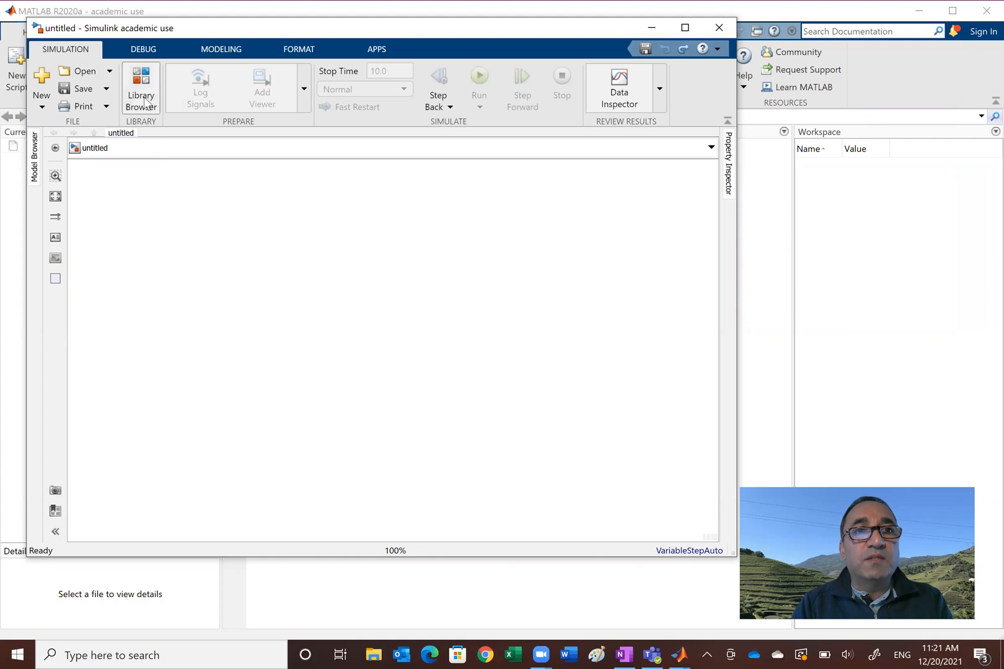
Open the Library Browser and view Commonly Used Blocks, then Continuous blocks
click(140, 89)
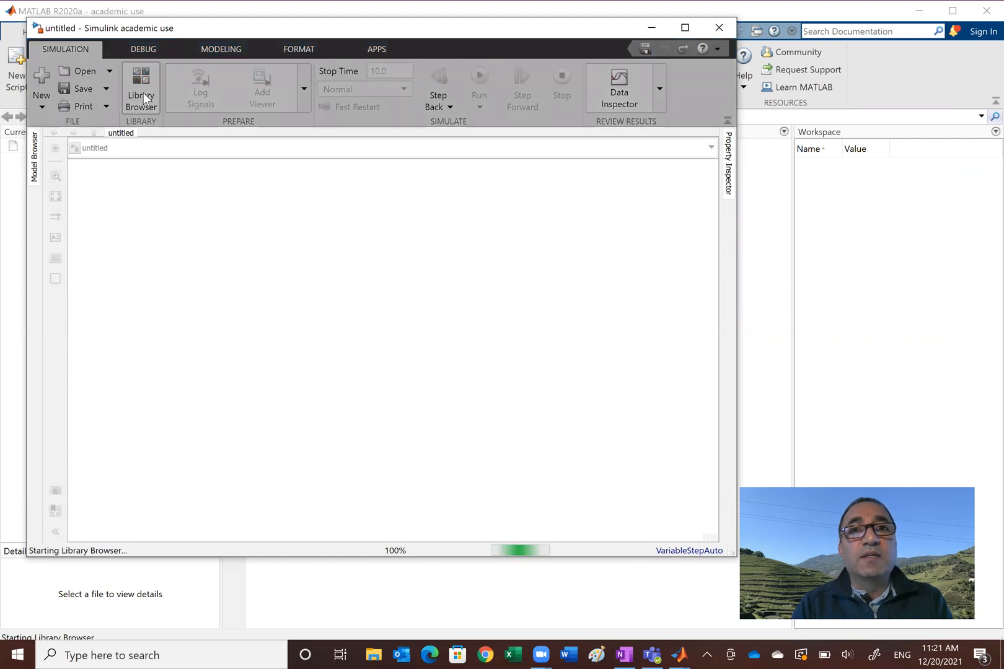
click(140, 88)
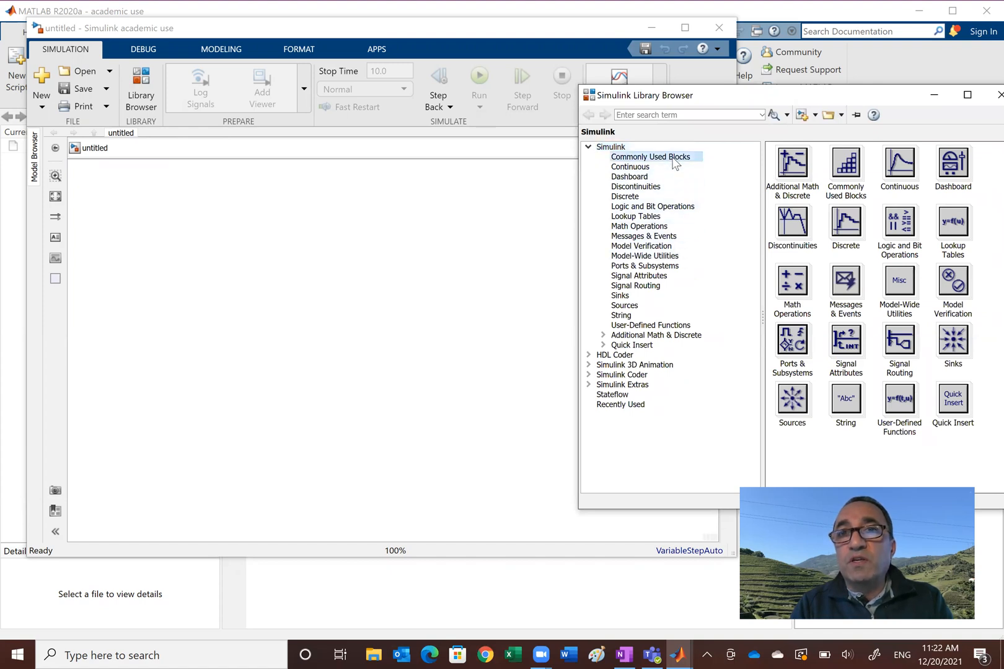
click(650, 157)
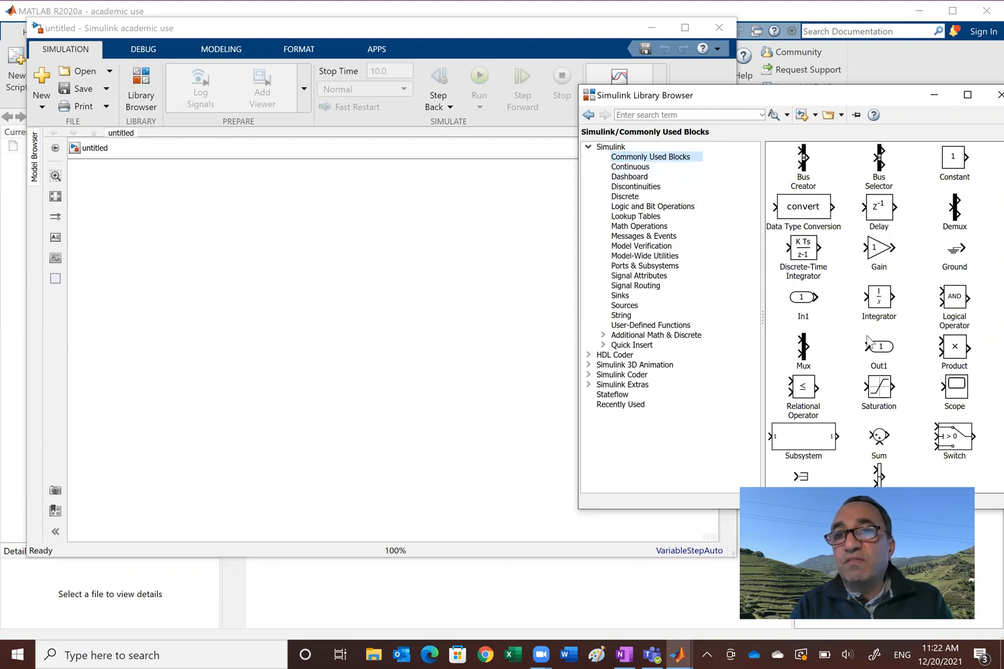
mouse_move(926, 312)
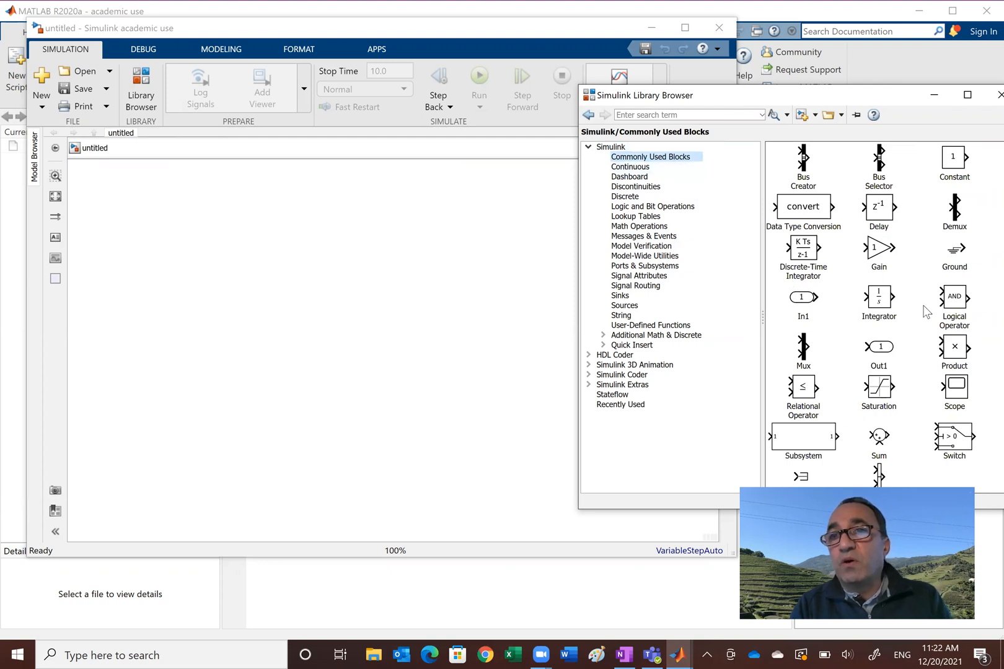
mouse_move(830, 400)
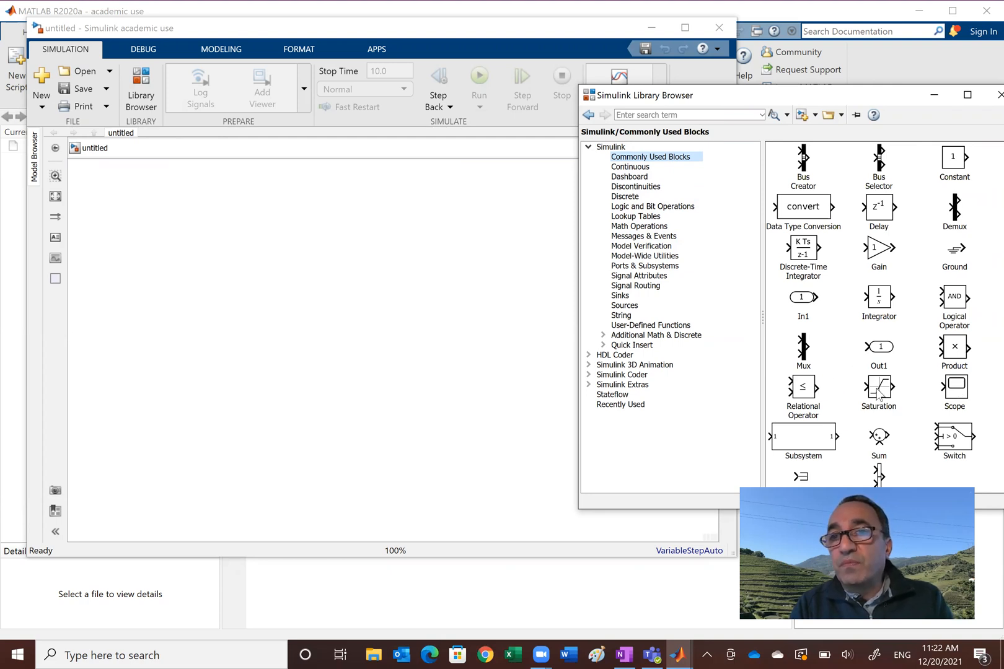
mouse_move(730, 260)
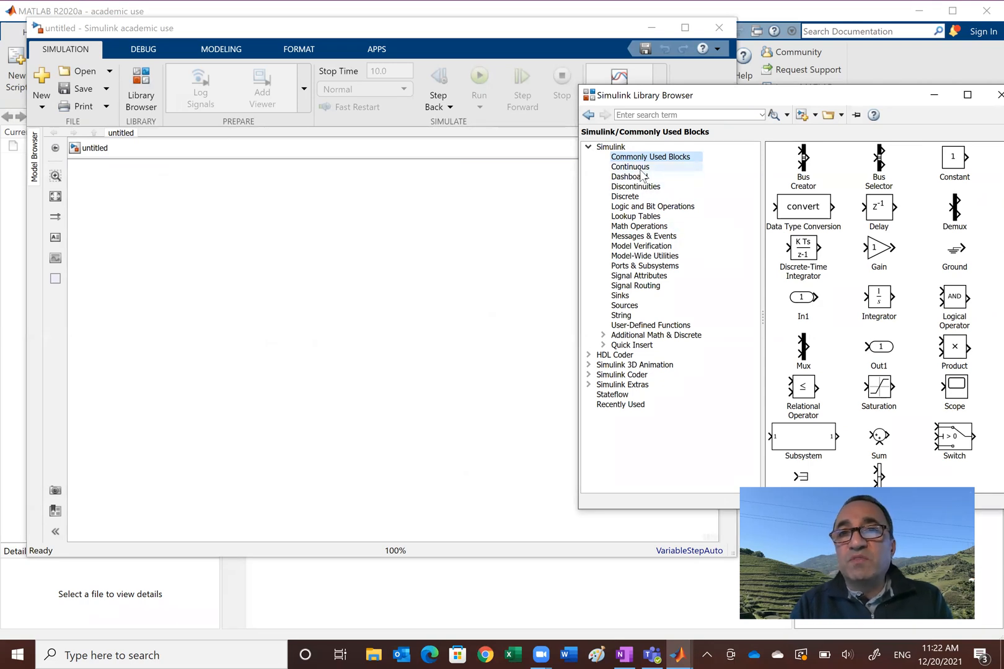
click(630, 166)
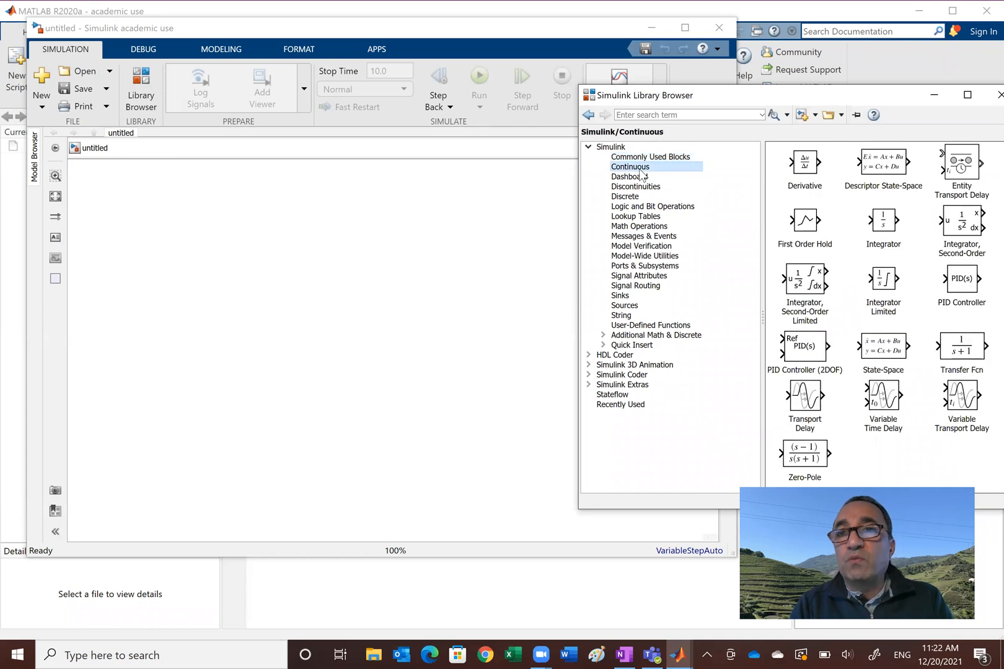
mouse_move(912, 260)
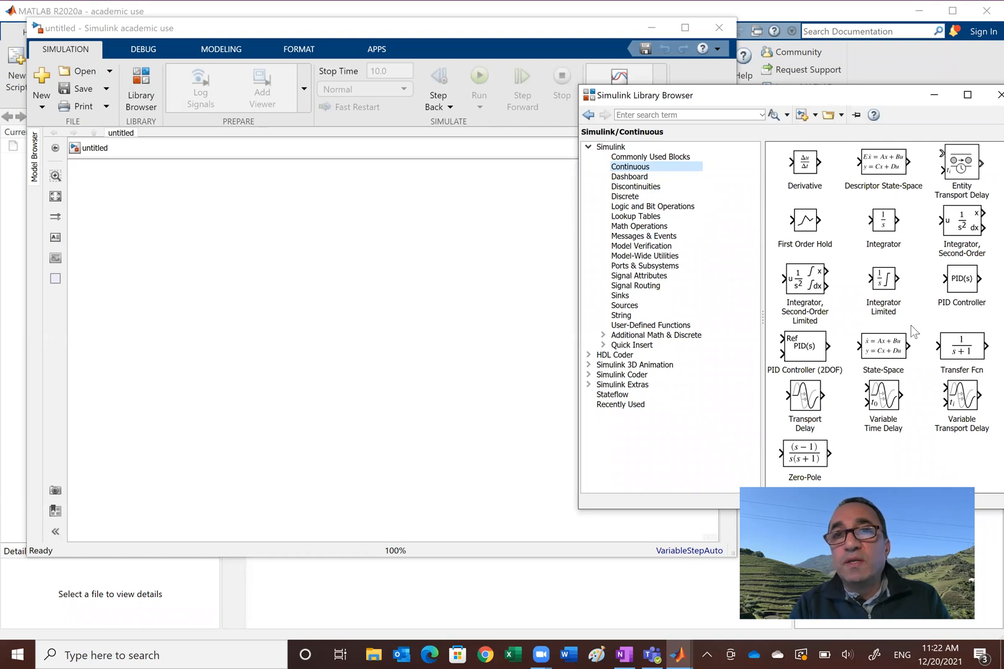
mouse_move(719, 276)
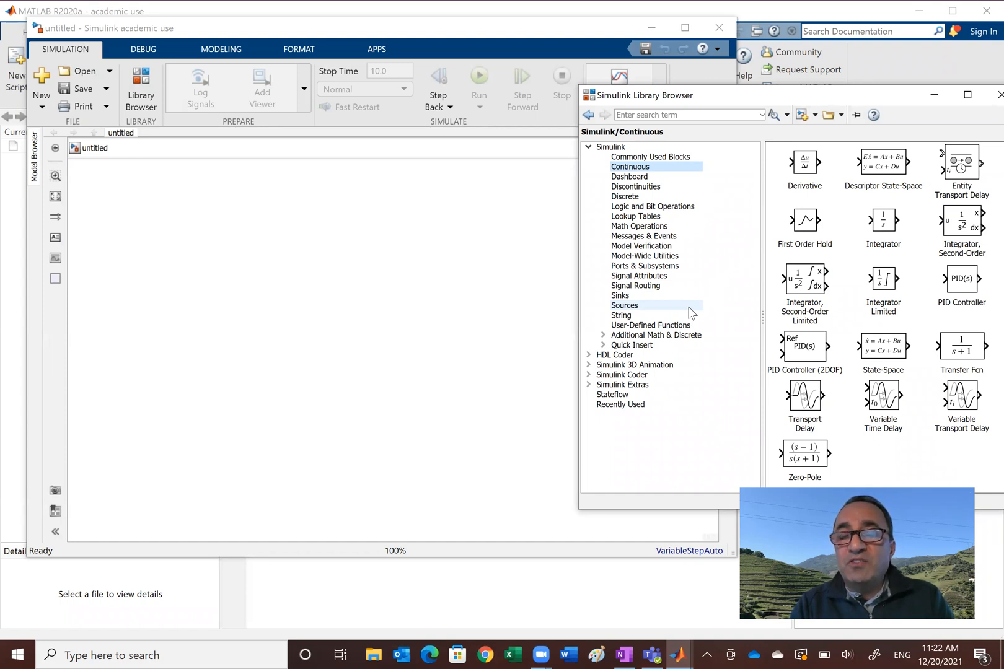
Place a Sine Wave block from the Sources library onto the model canvas
click(624, 306)
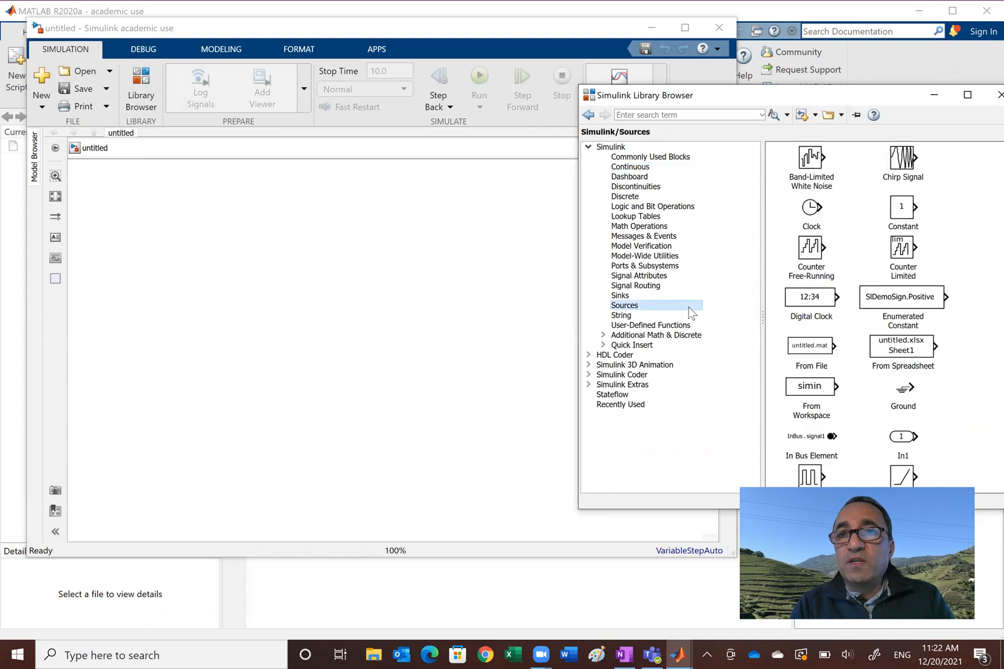
mouse_move(664, 312)
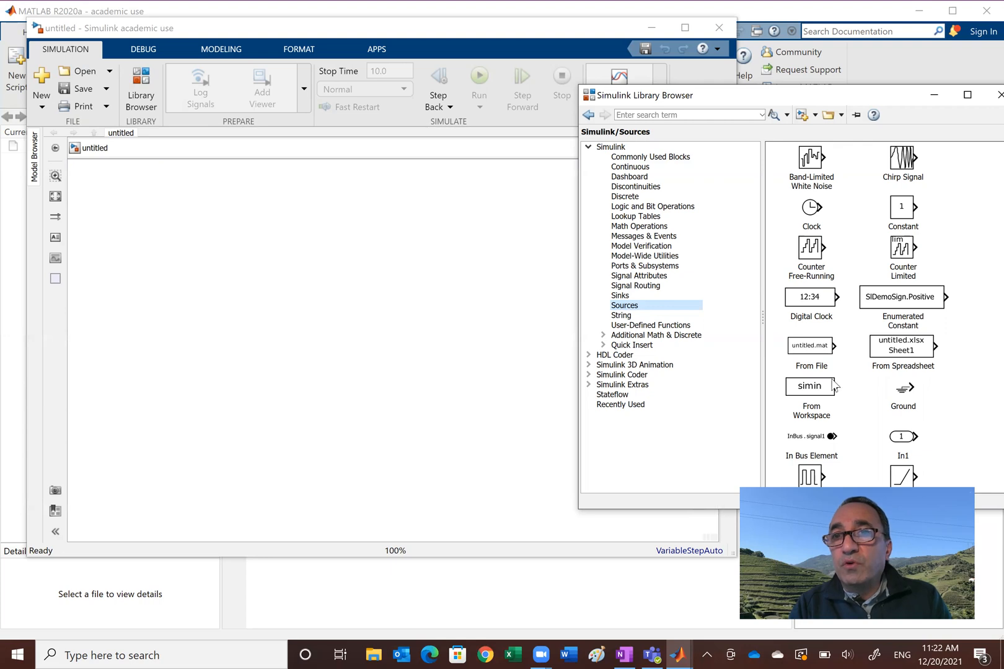
mouse_move(848, 300)
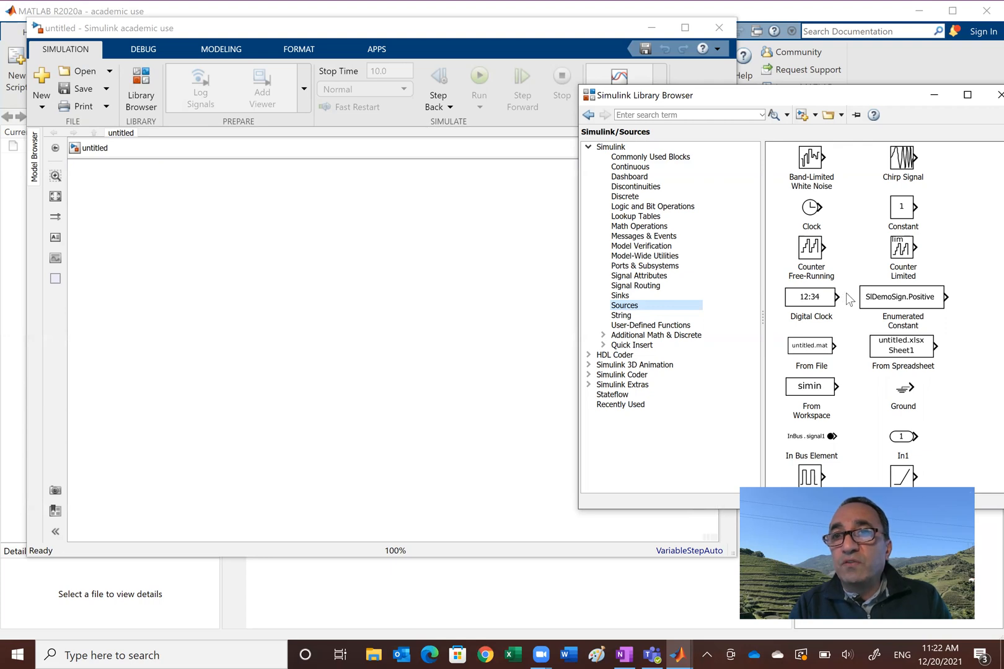
mouse_move(903, 250)
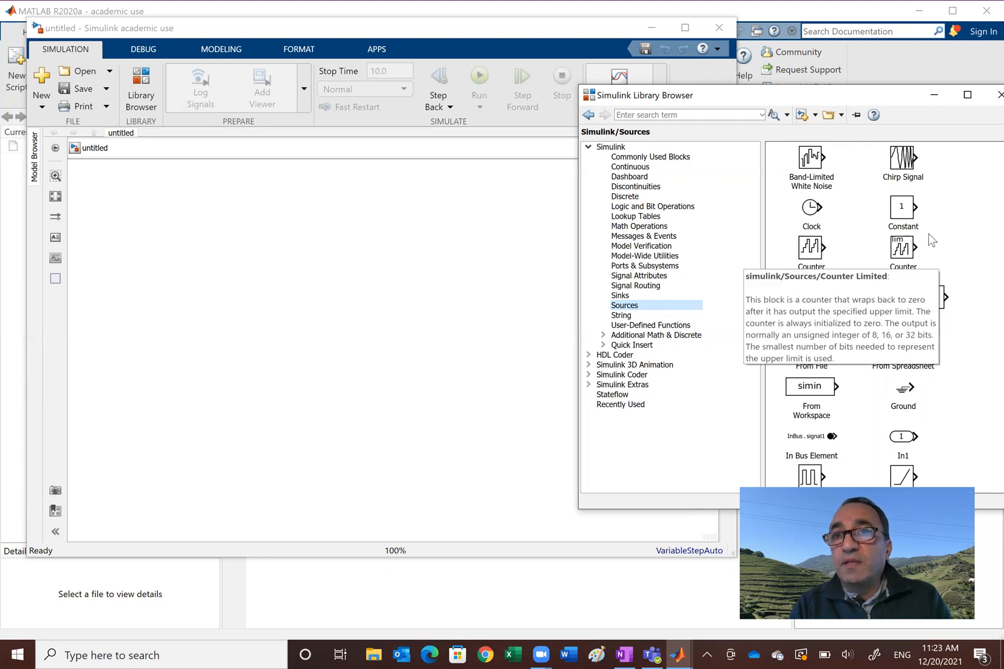
mouse_move(843, 409)
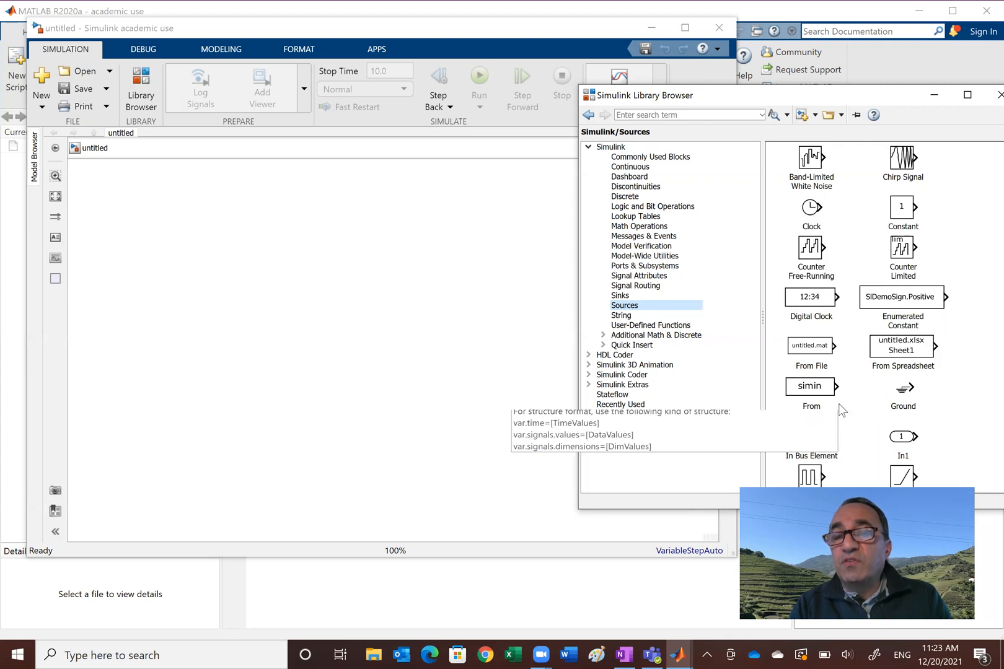
mouse_move(961, 400)
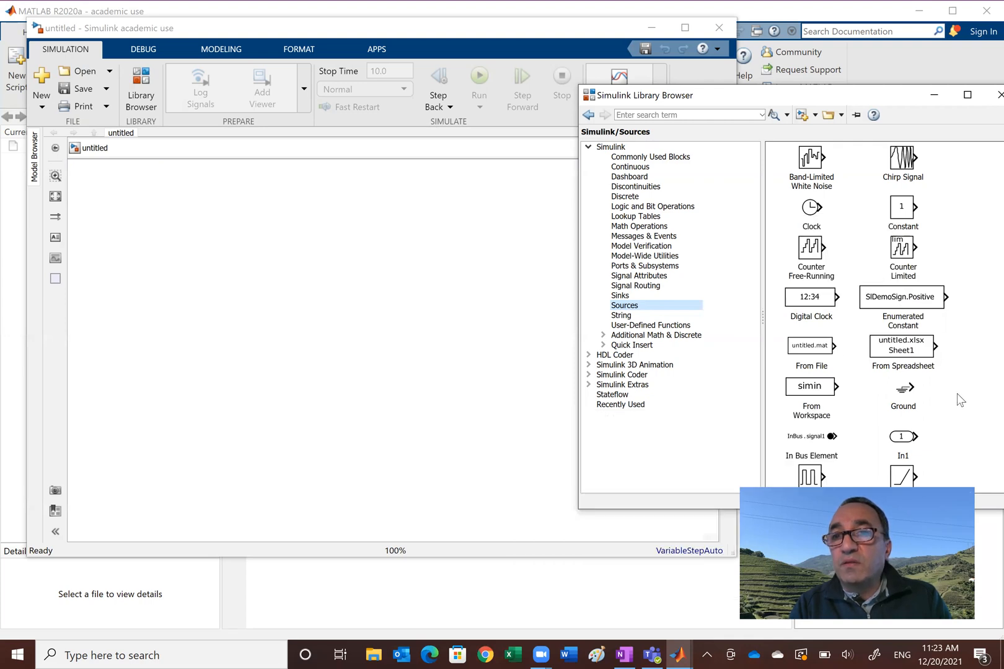
click(810, 159)
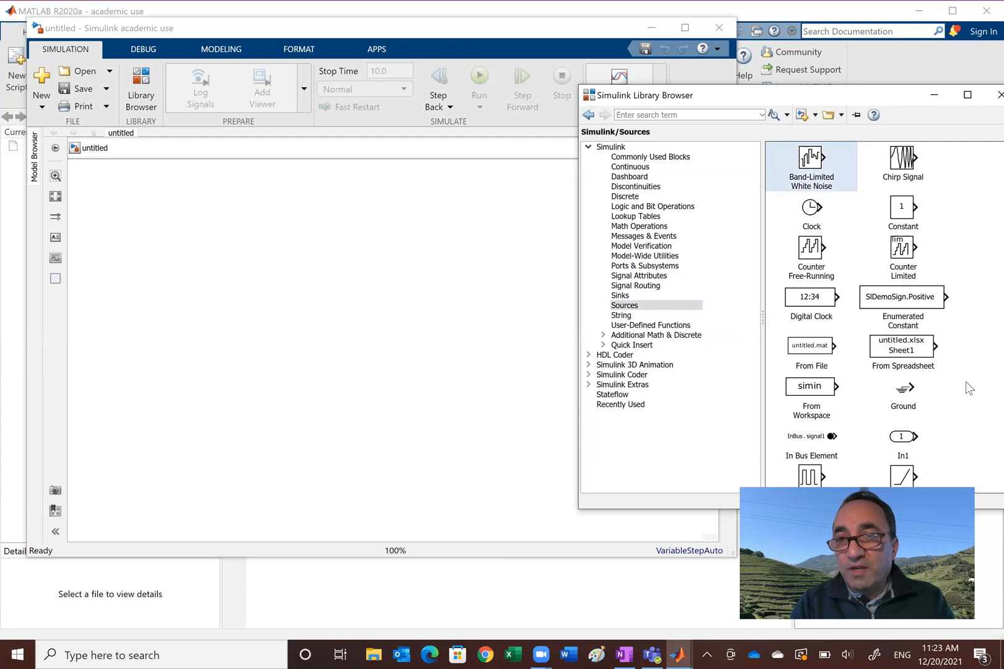
scroll(down, 3)
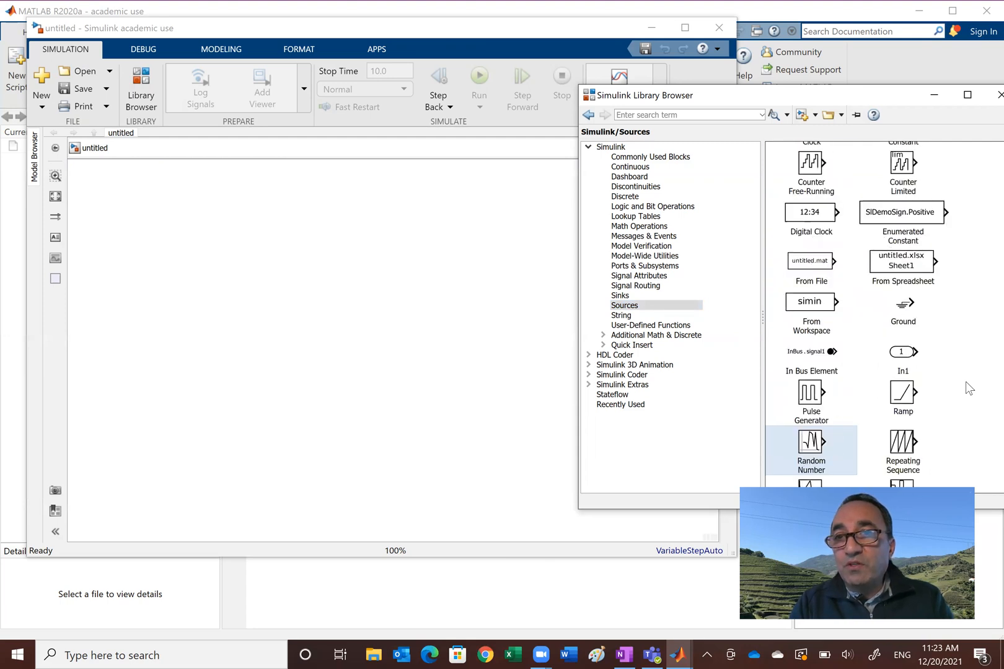
scroll(down, 3)
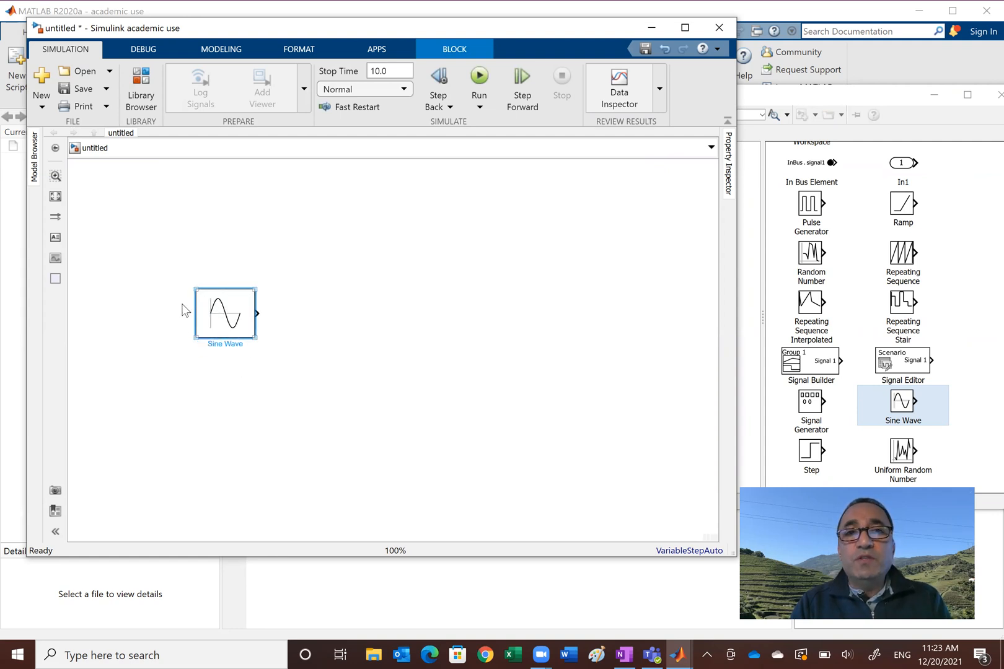
mouse_move(217, 322)
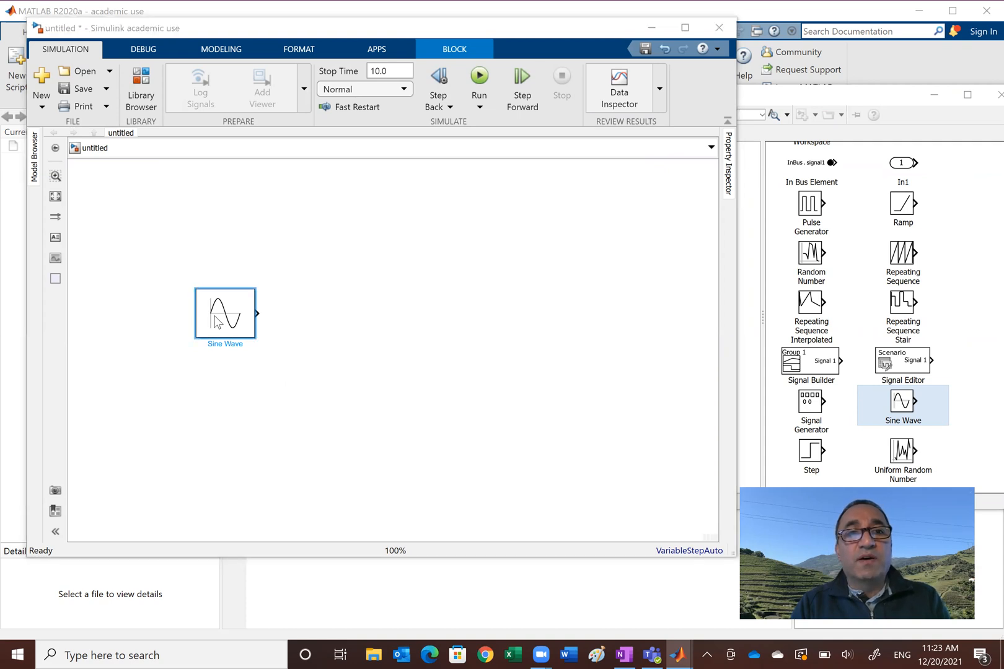
Check the hand-drawn diagram, then give the Sine Wave amplitude 2 and frequency 4
double_click(225, 314)
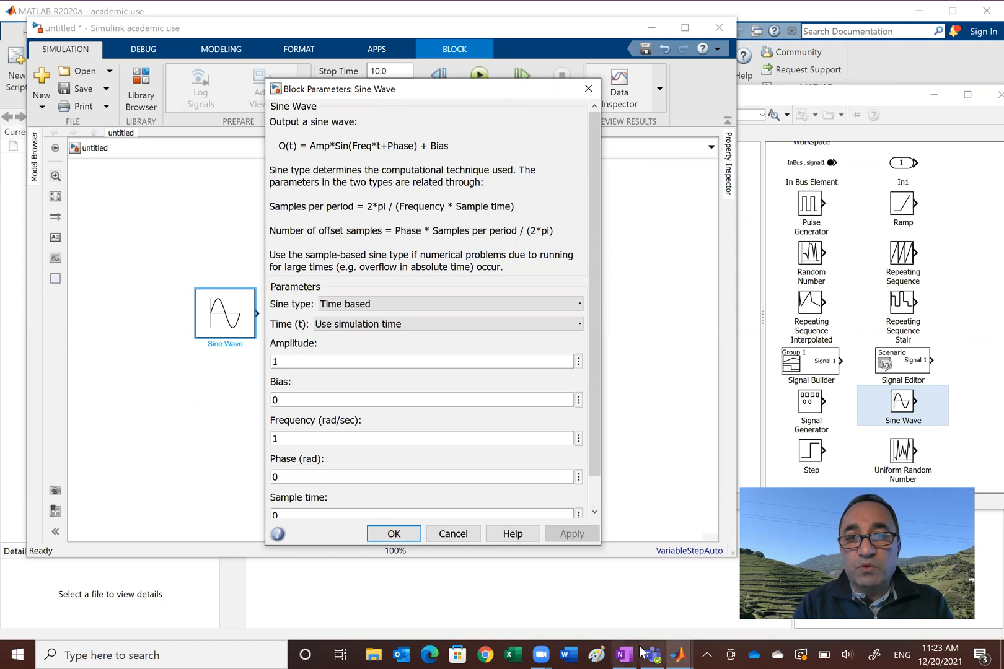
click(621, 655)
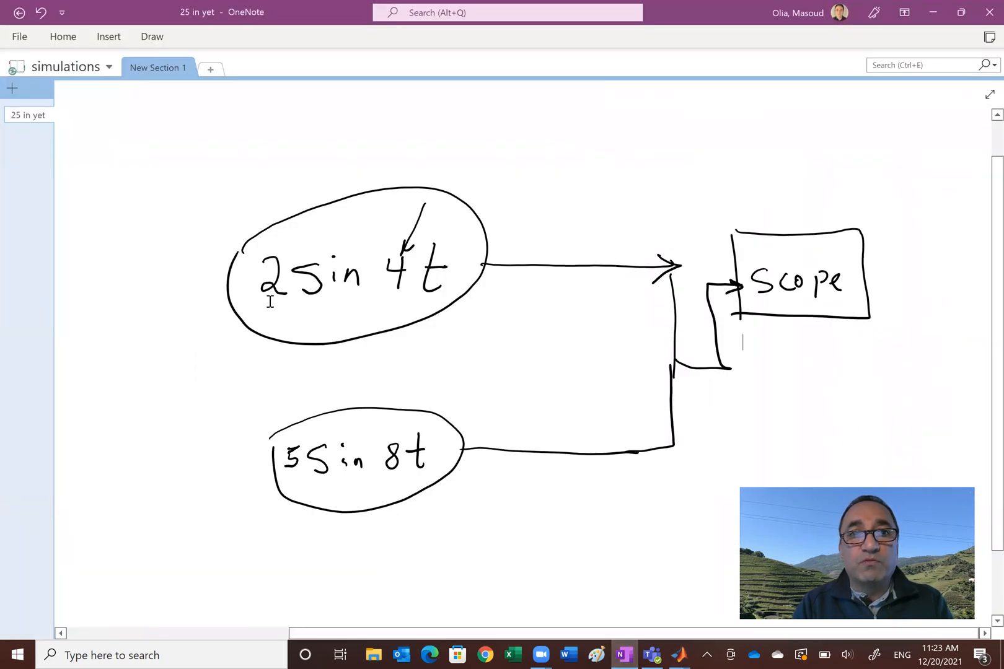
mouse_move(400, 288)
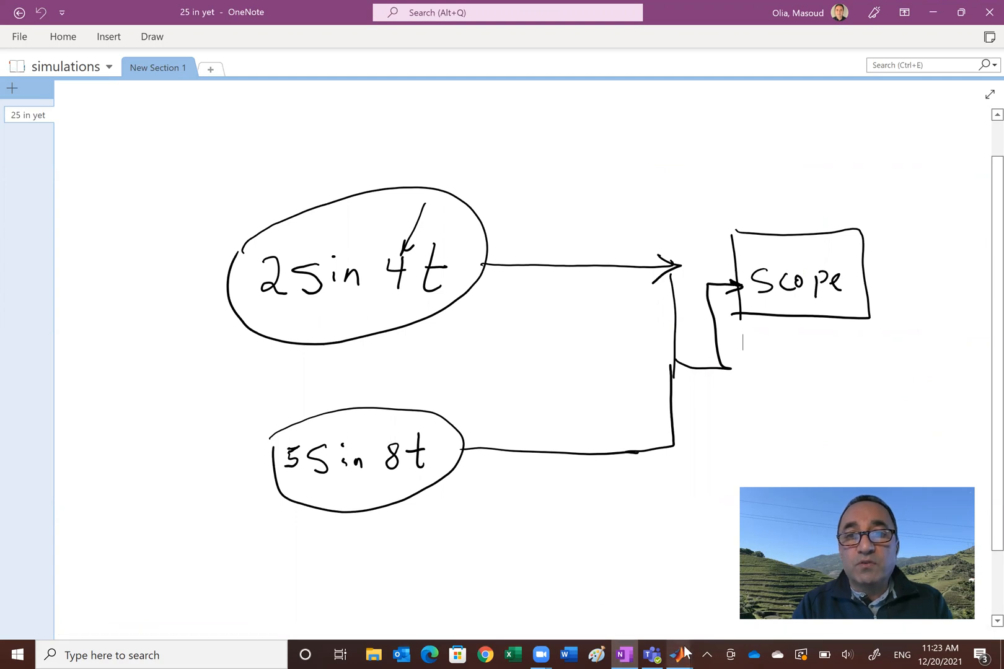
click(678, 655)
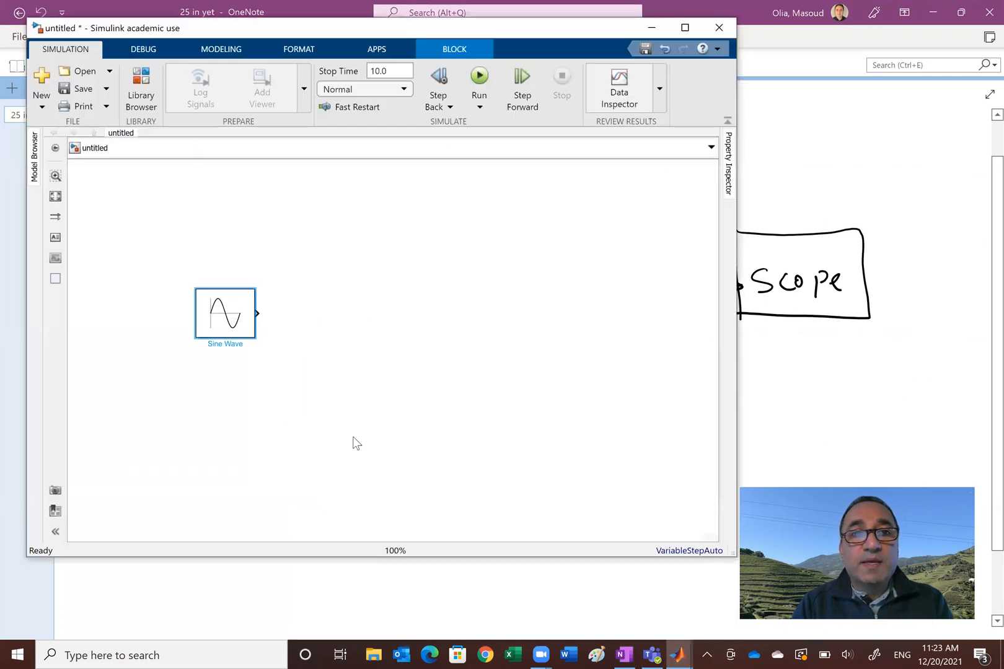
double_click(225, 313)
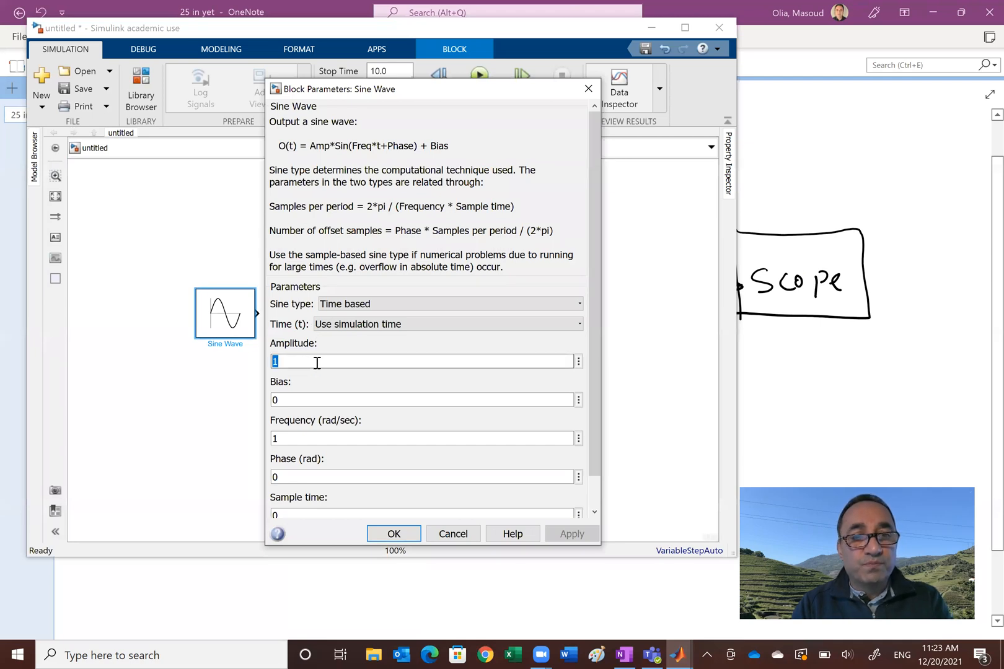
text(2)
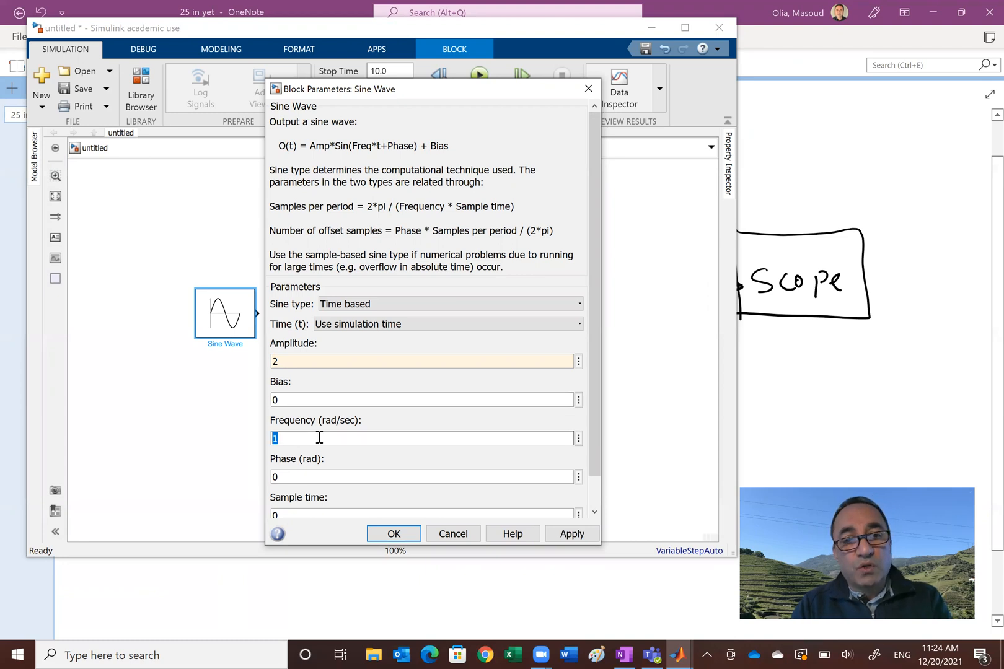
text(4)
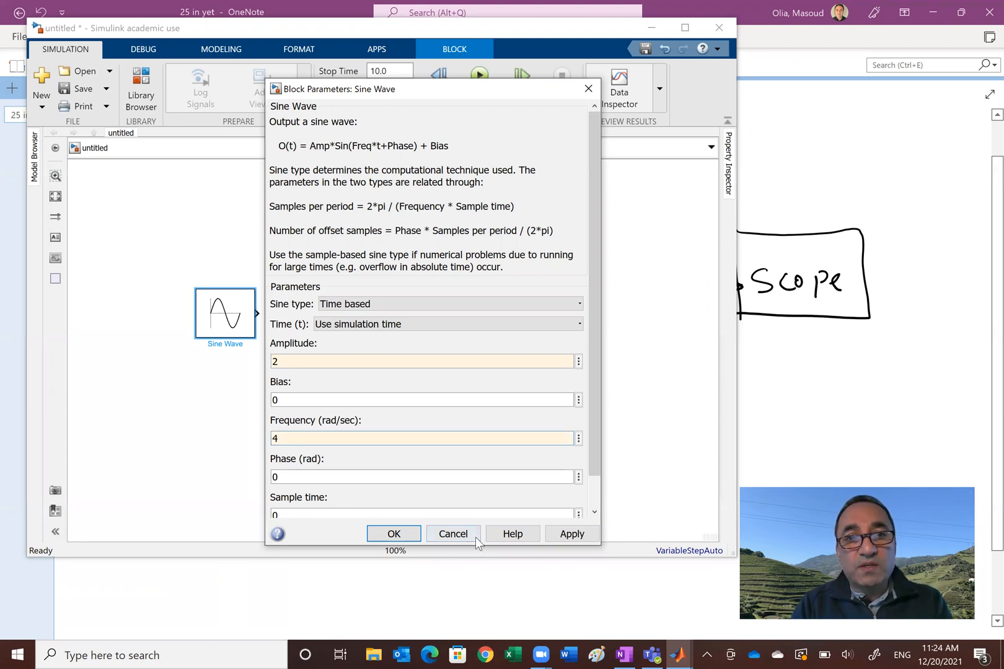
mouse_move(393, 534)
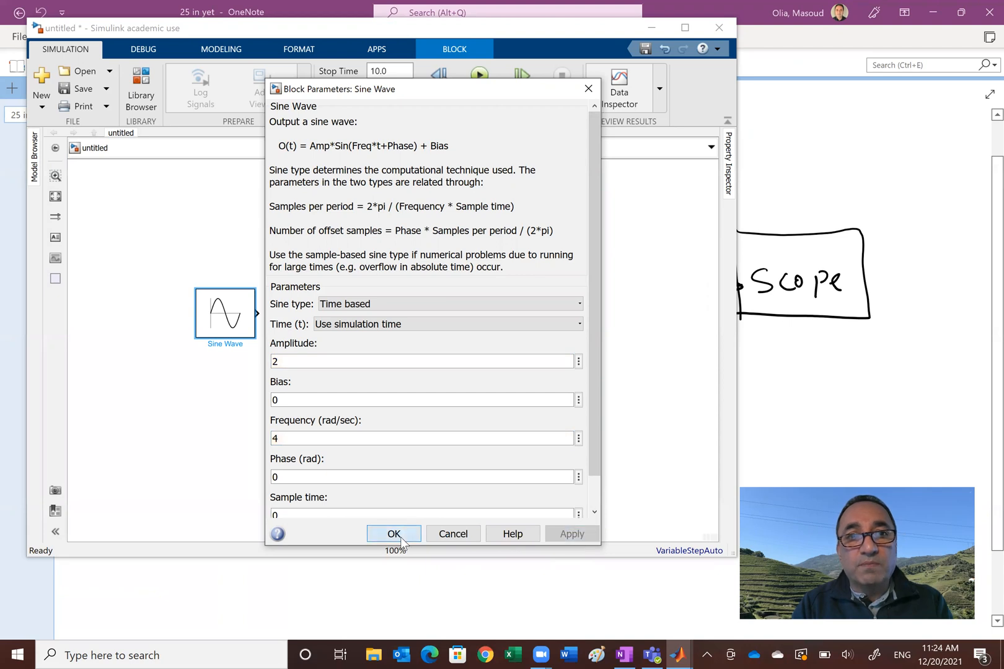
click(393, 534)
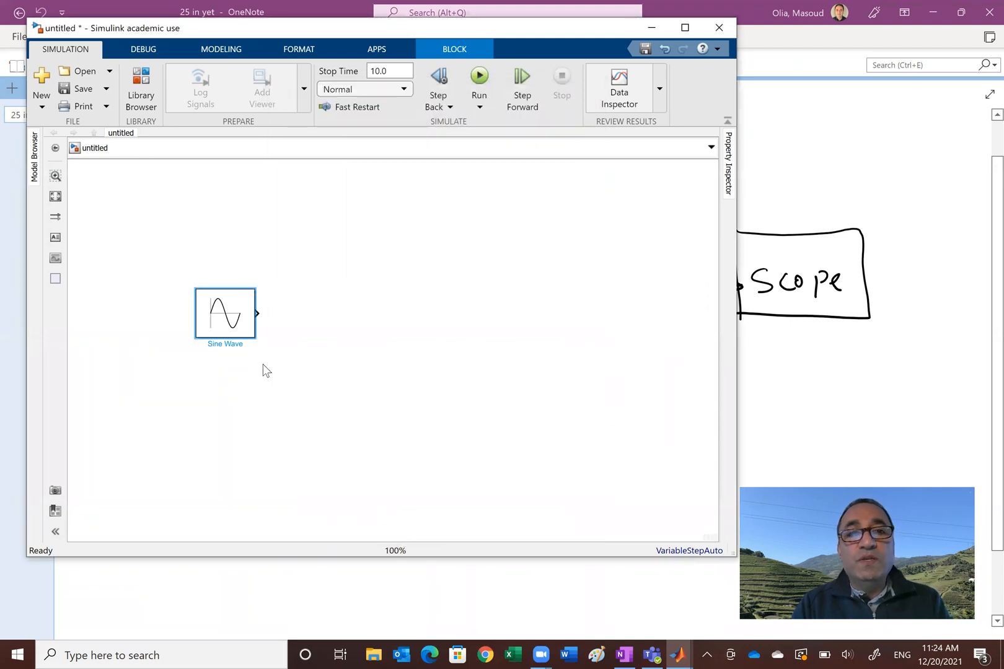
mouse_move(304, 331)
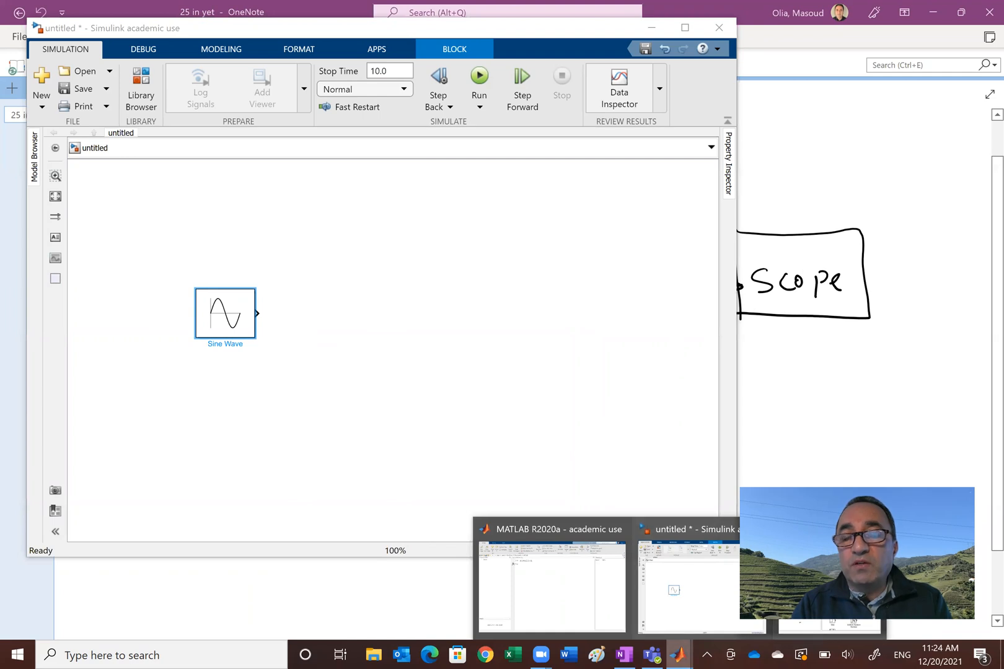
Place a Scope block from the Sinks library to the right of the sine wave
click(141, 89)
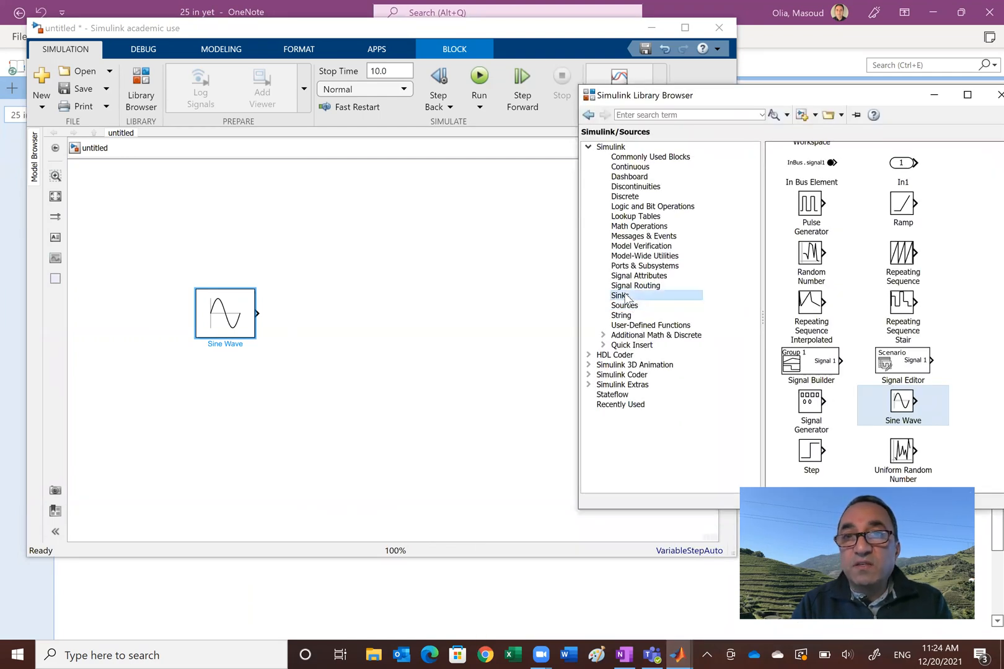
click(620, 295)
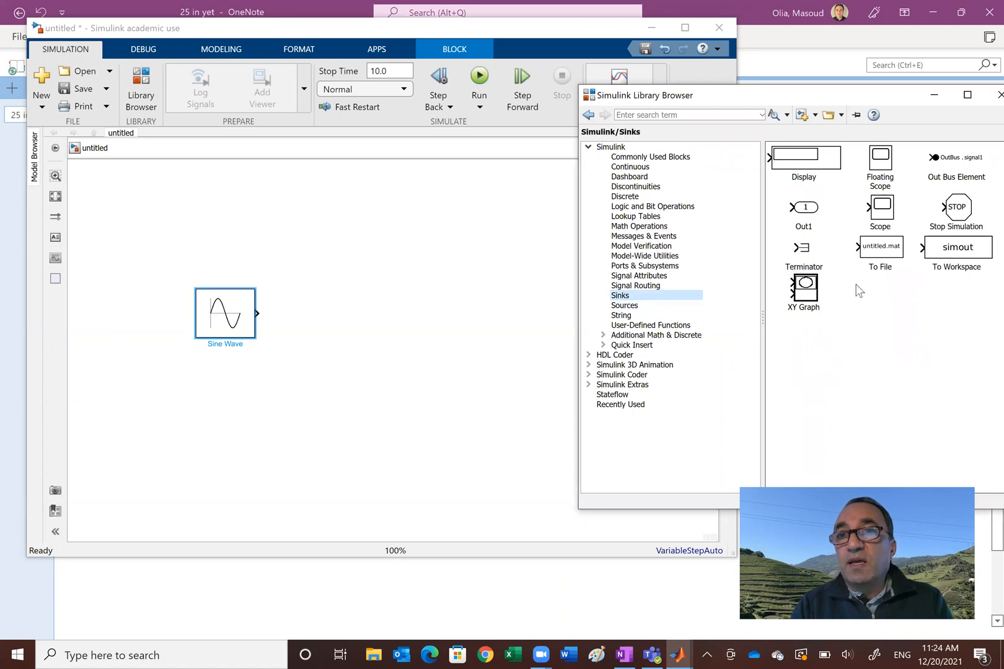
mouse_move(884, 213)
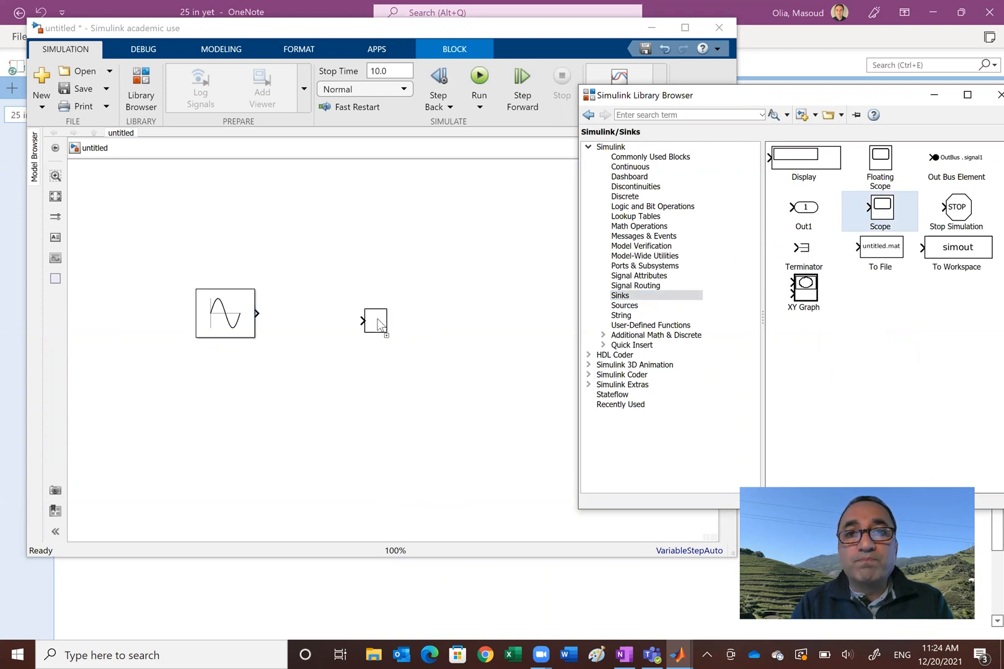
click(377, 314)
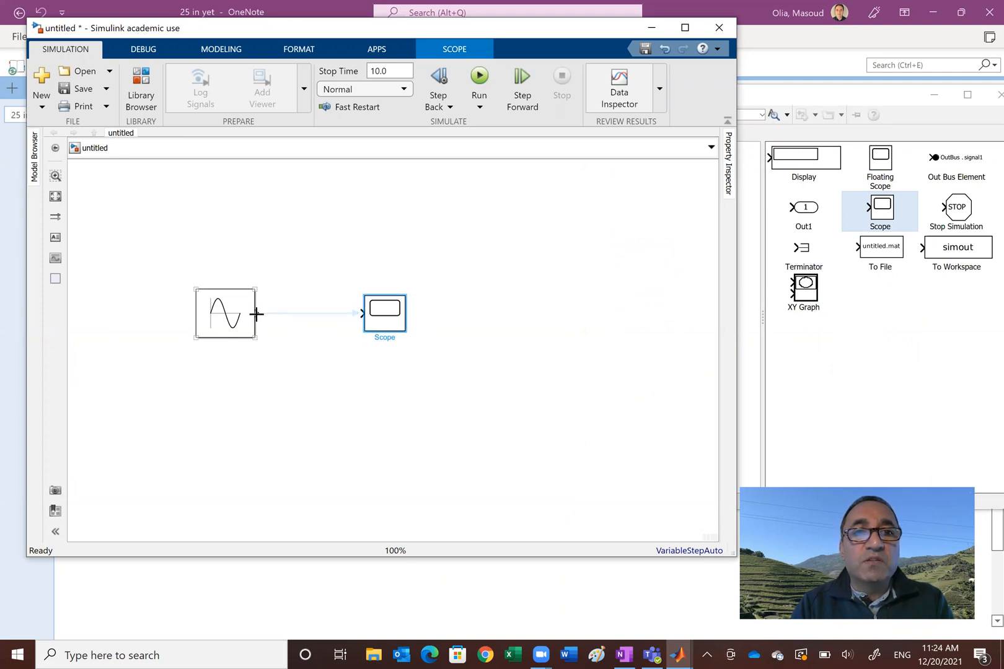
Wire the Sine Wave output to the Scope, confirm 10.0 stop time, and run
click(342, 348)
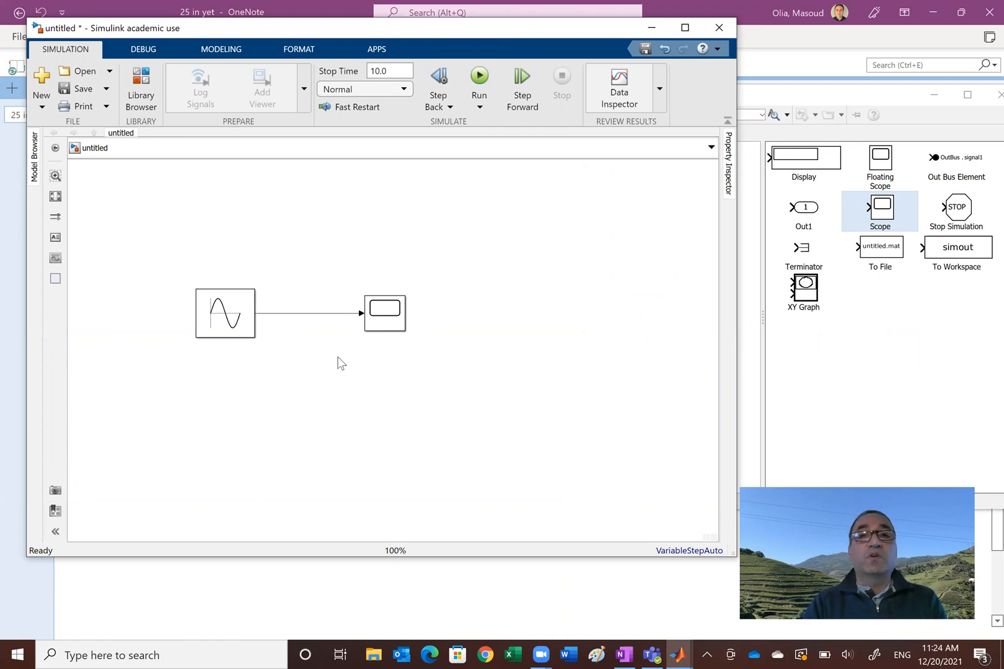
mouse_move(344, 359)
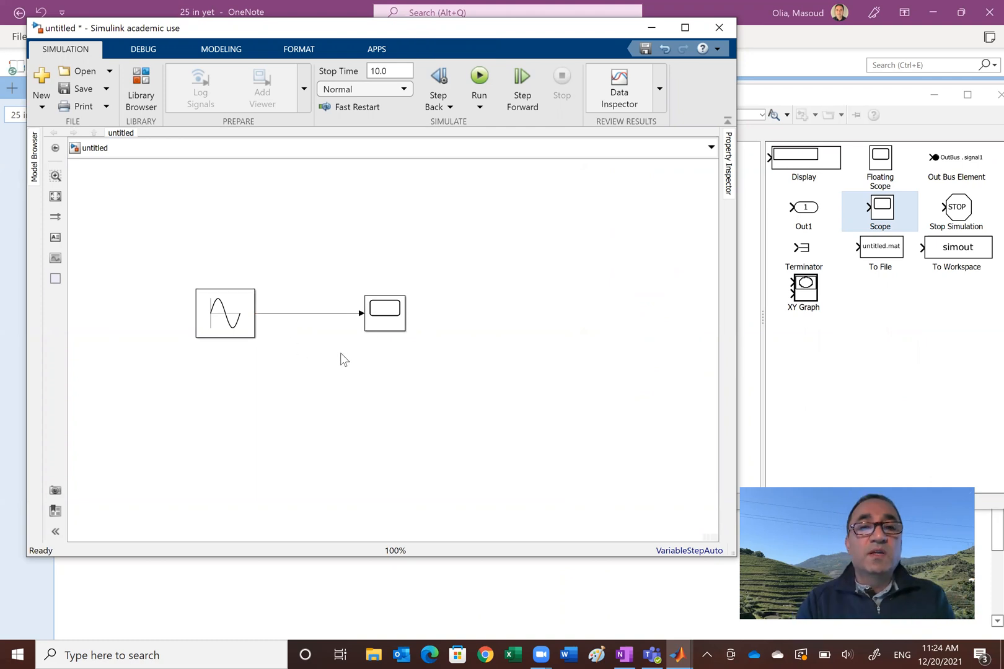
mouse_move(353, 330)
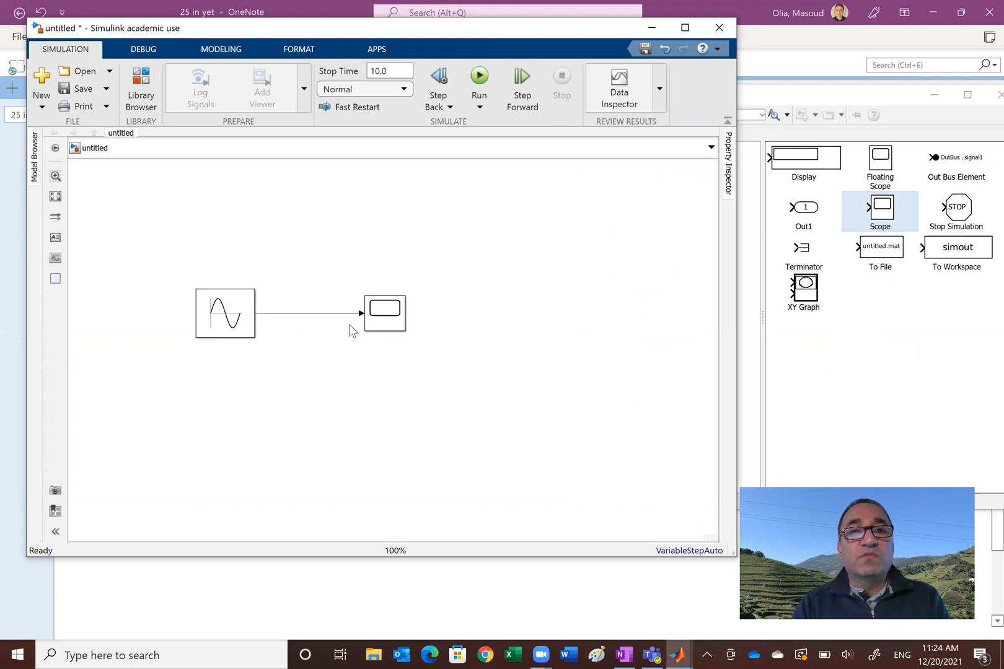
mouse_move(349, 339)
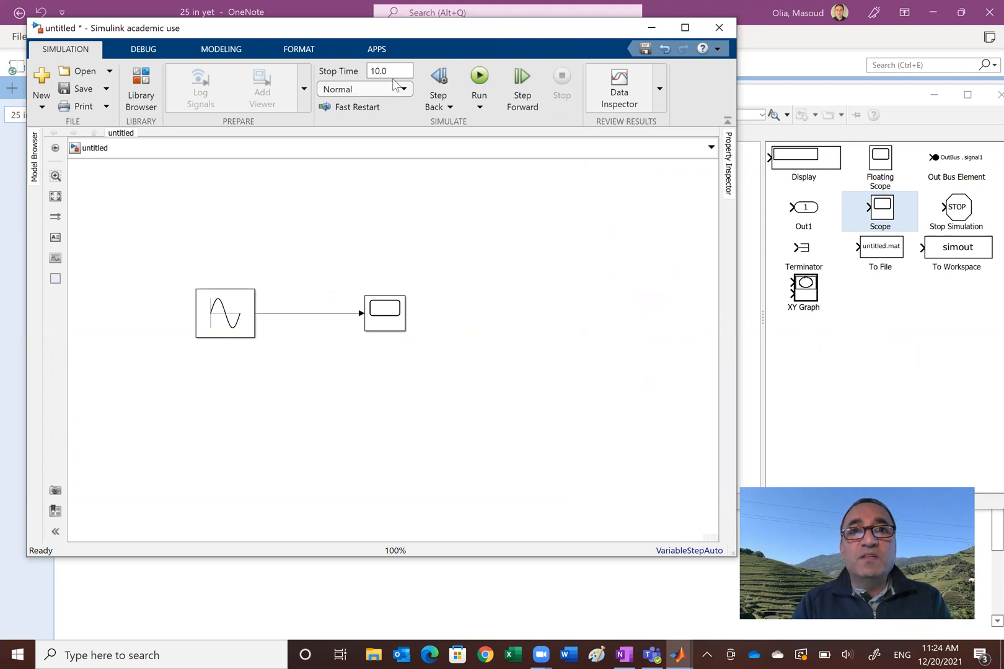
click(389, 70)
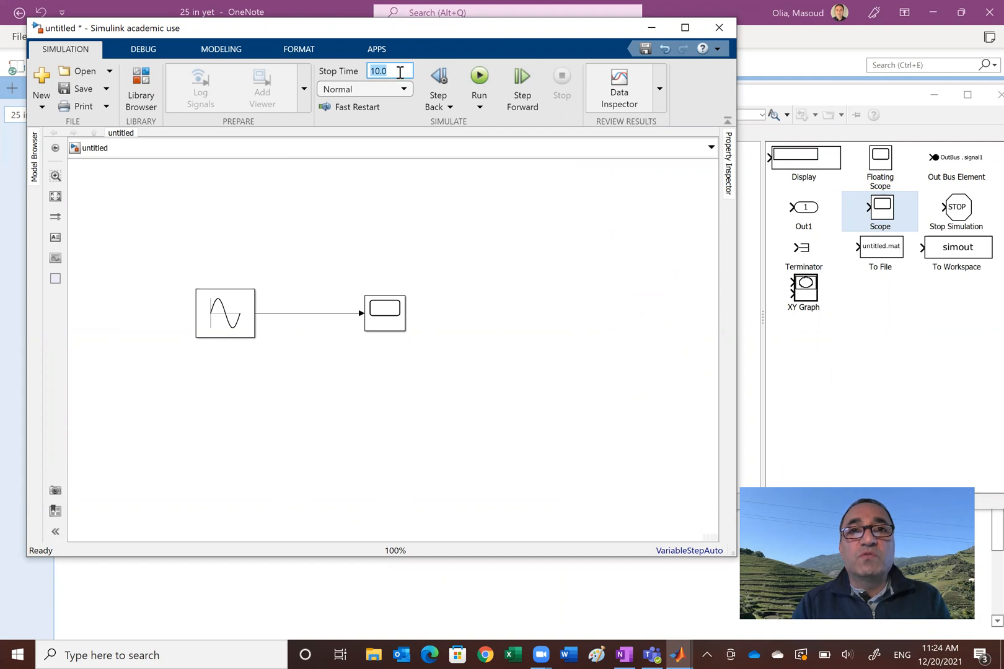
mouse_move(391, 71)
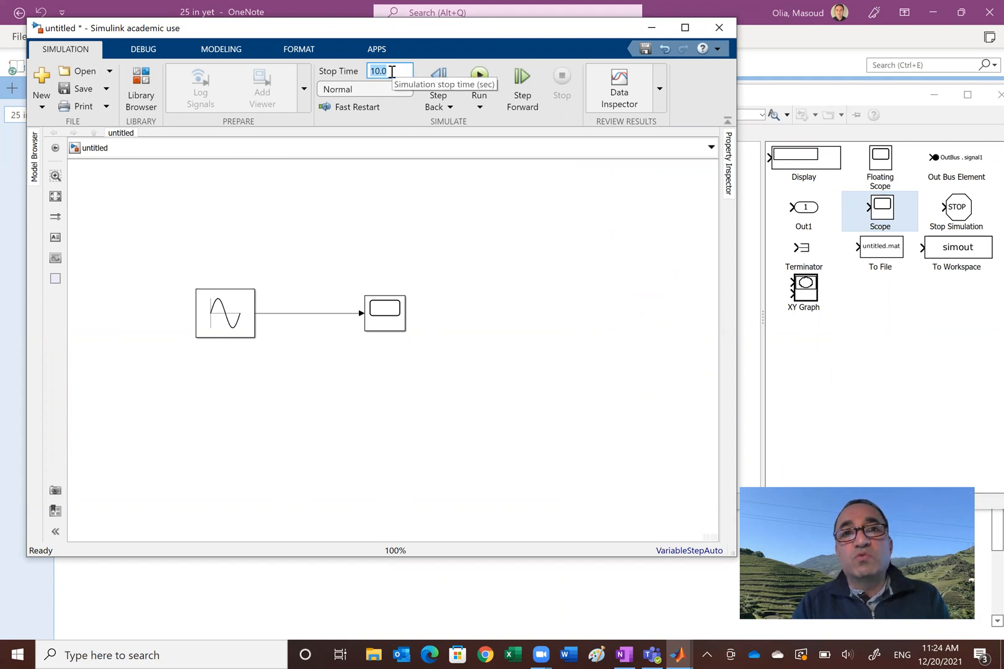
mouse_move(480, 192)
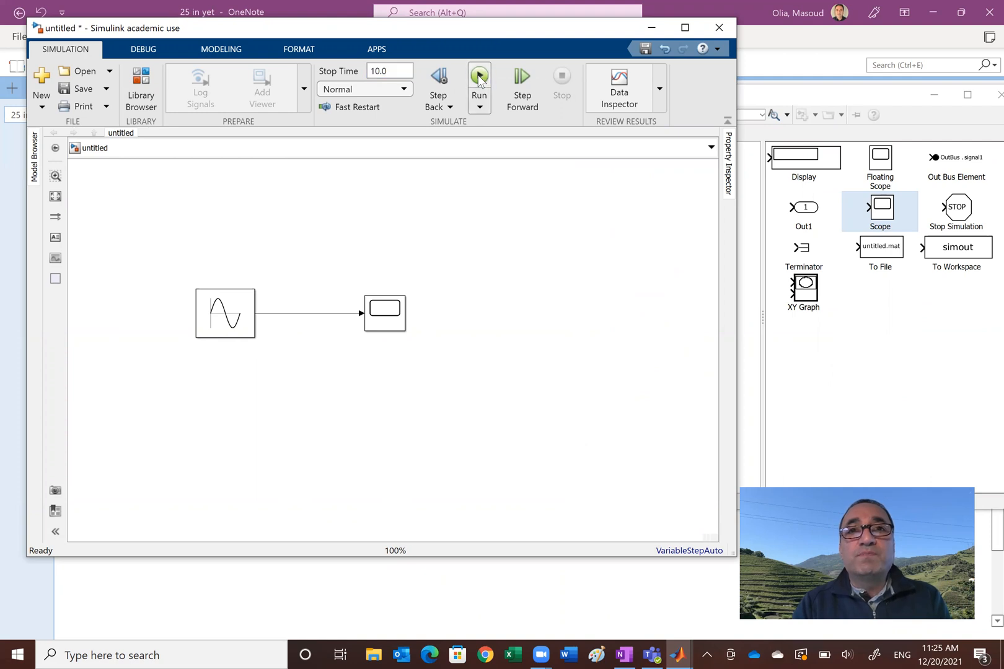
mouse_move(489, 169)
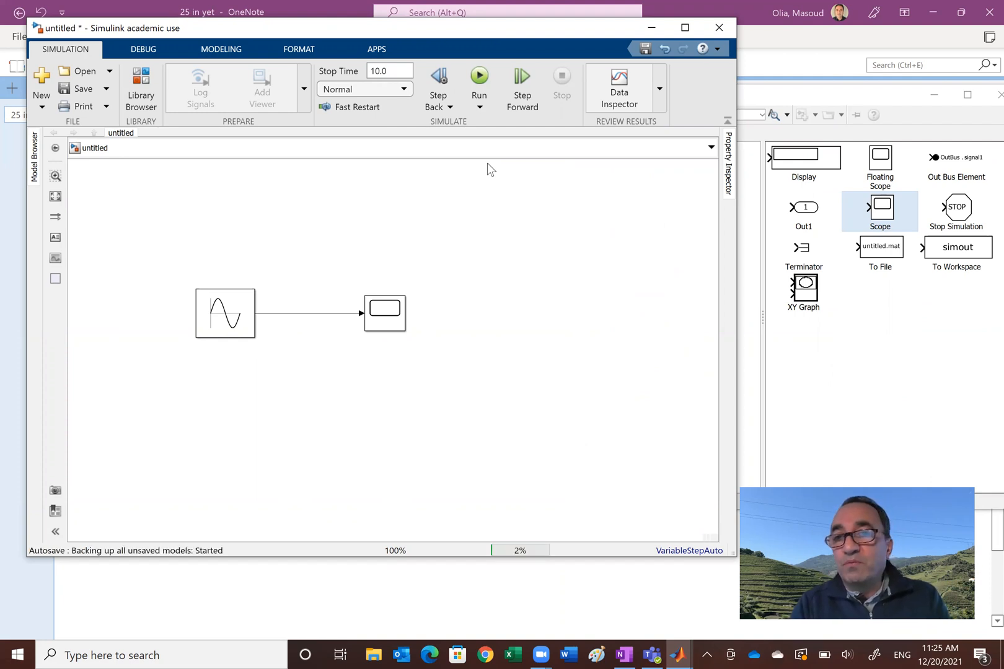
click(479, 77)
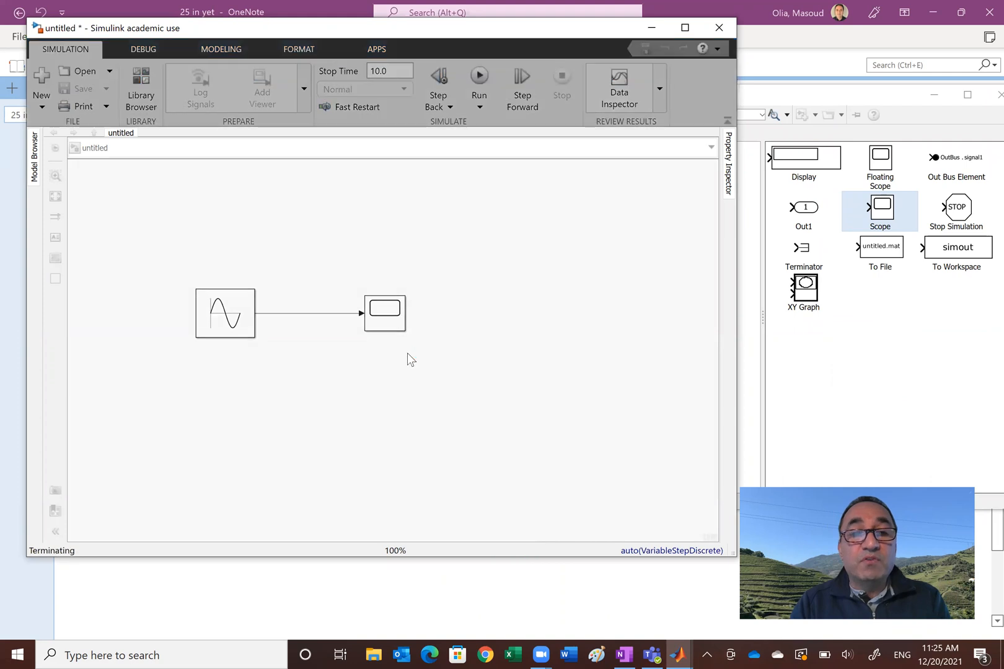
click(383, 313)
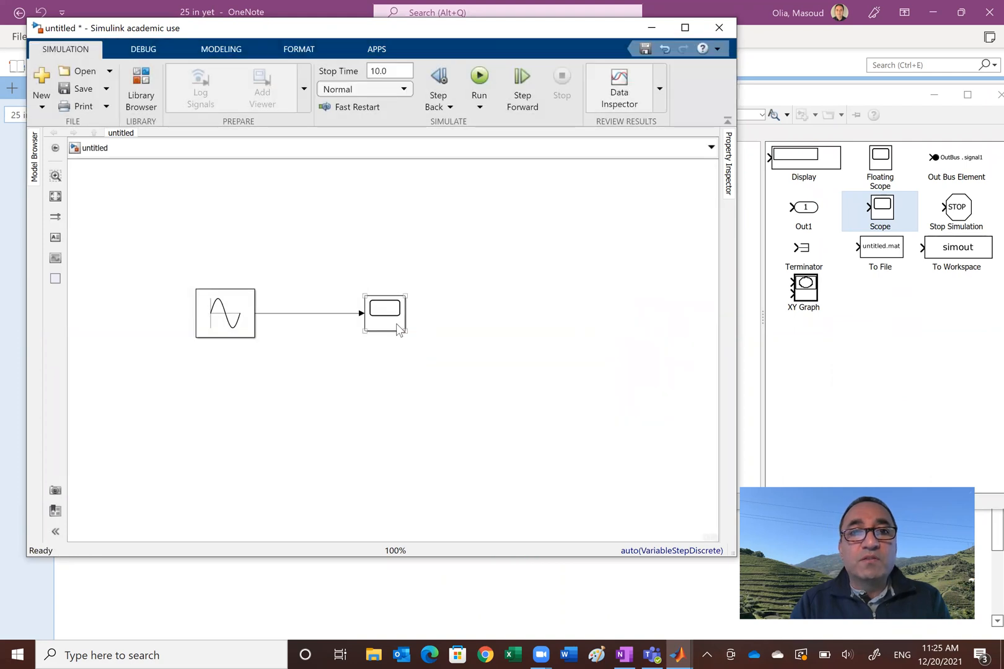
click(385, 314)
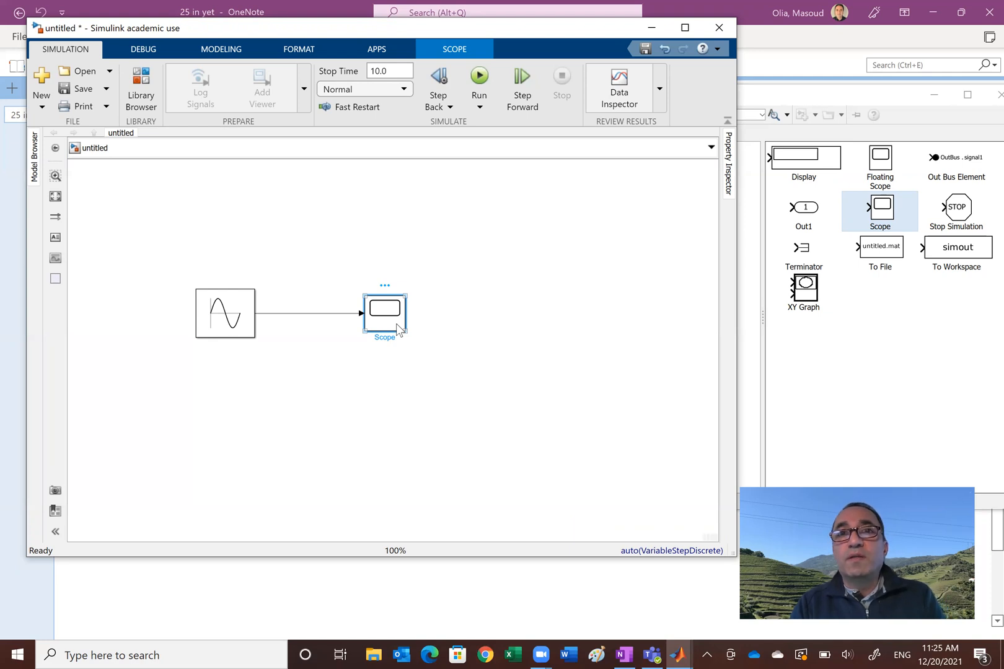
Open the Scope window to display the 2sin4t waveform
double_click(384, 313)
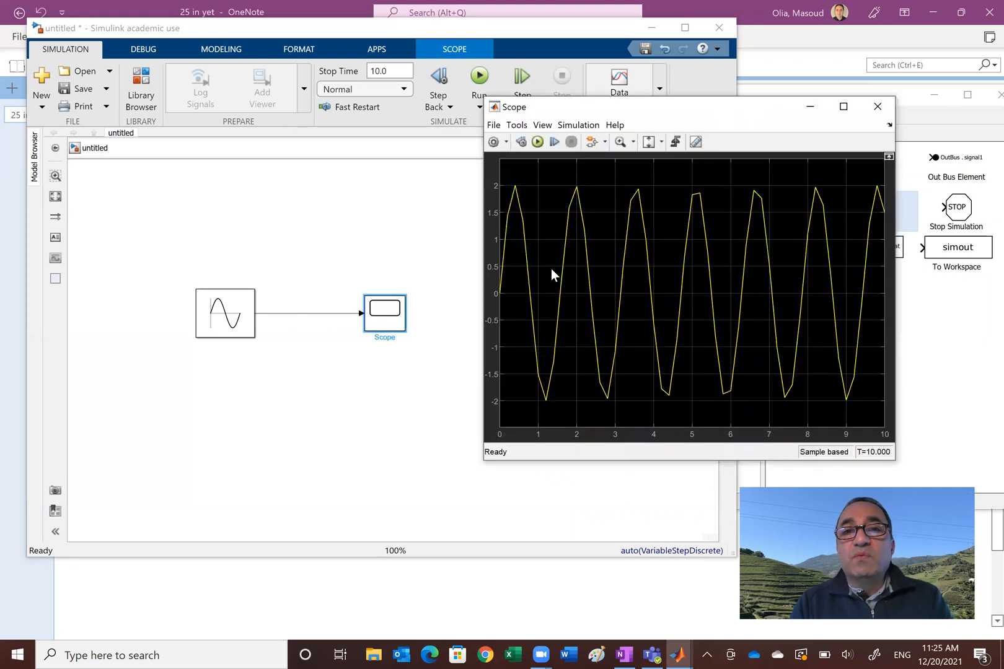
mouse_move(563, 295)
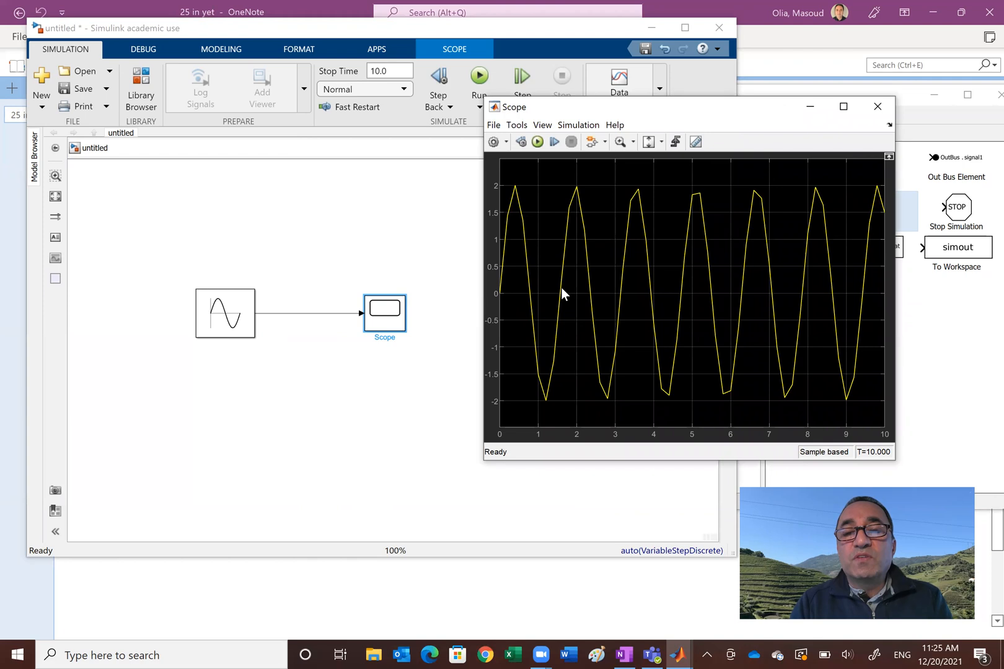
mouse_move(520, 191)
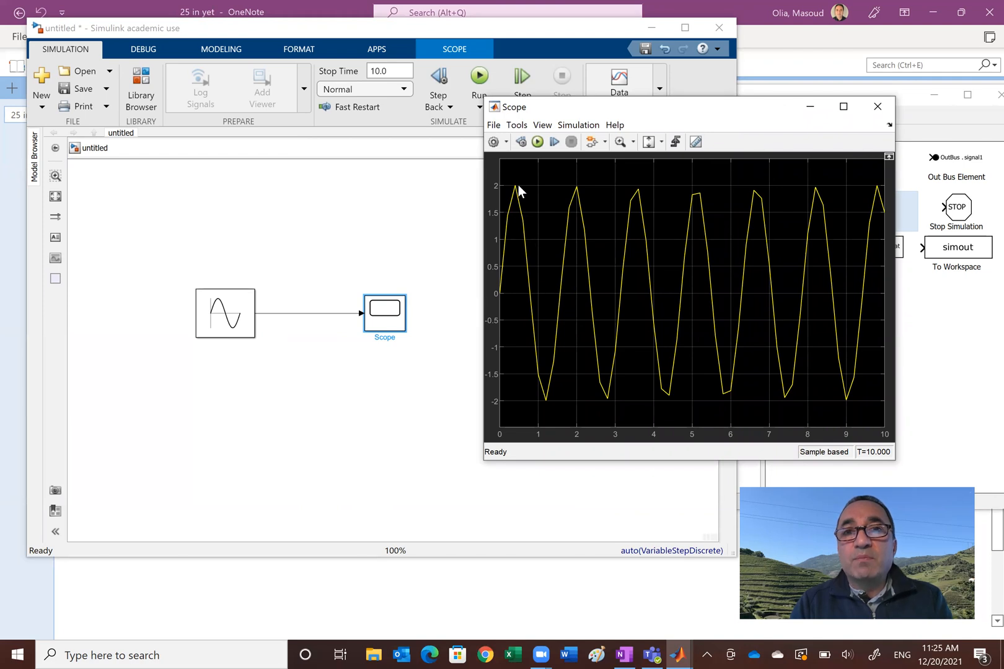
mouse_move(553, 398)
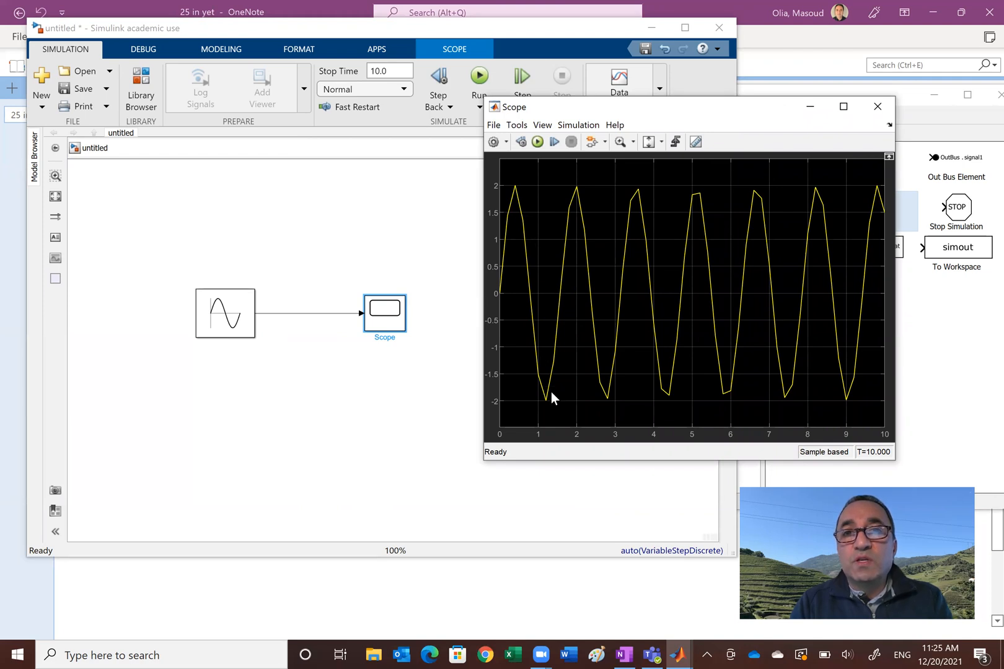
mouse_move(551, 406)
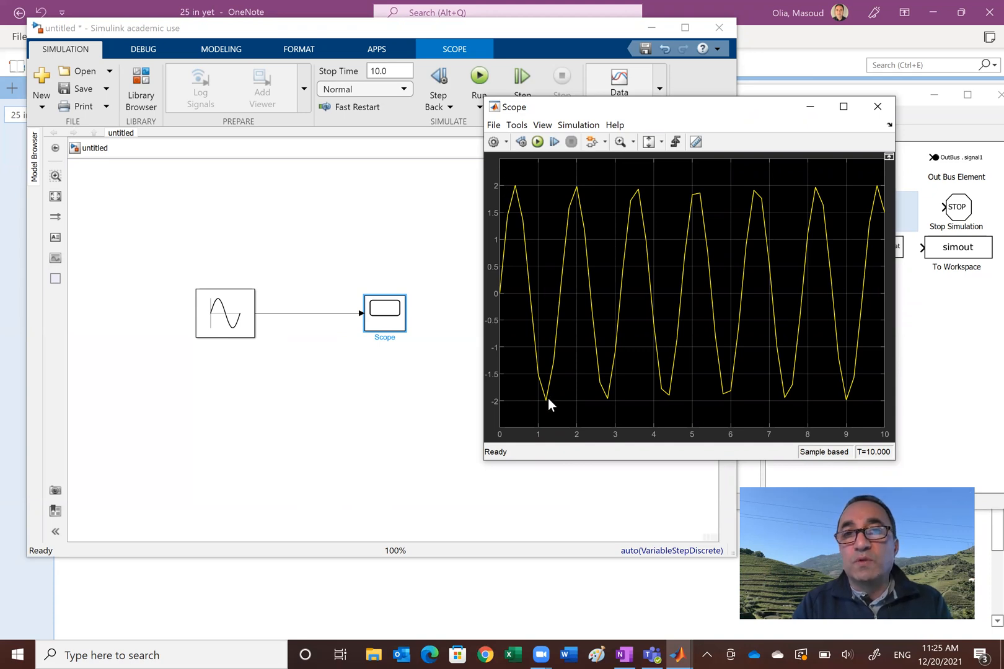
mouse_move(455, 337)
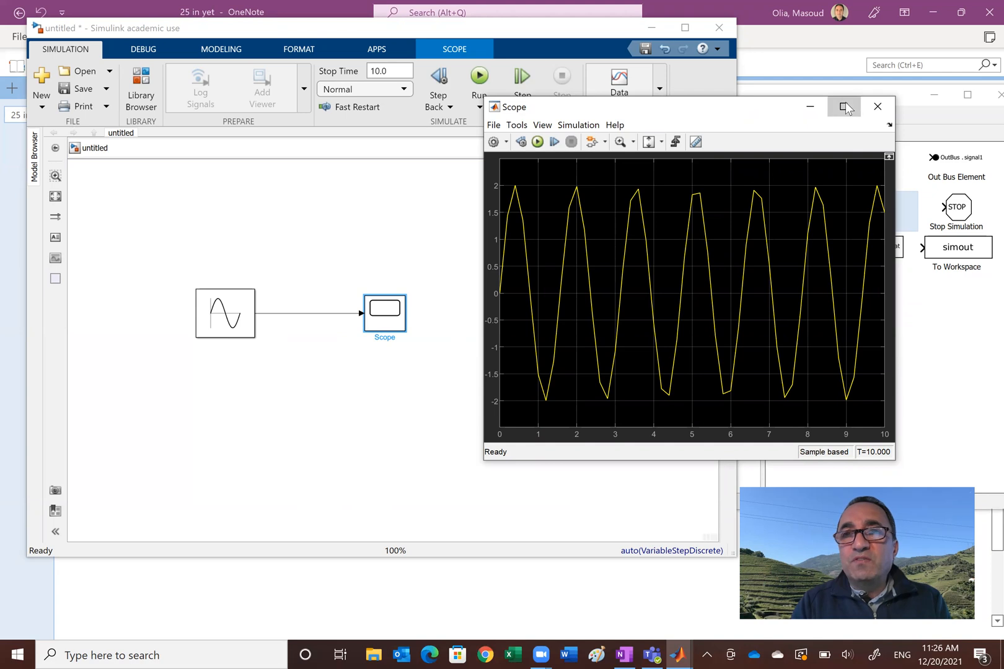
Maximize the Scope window so the 2sin4t plot fills the screen
click(845, 107)
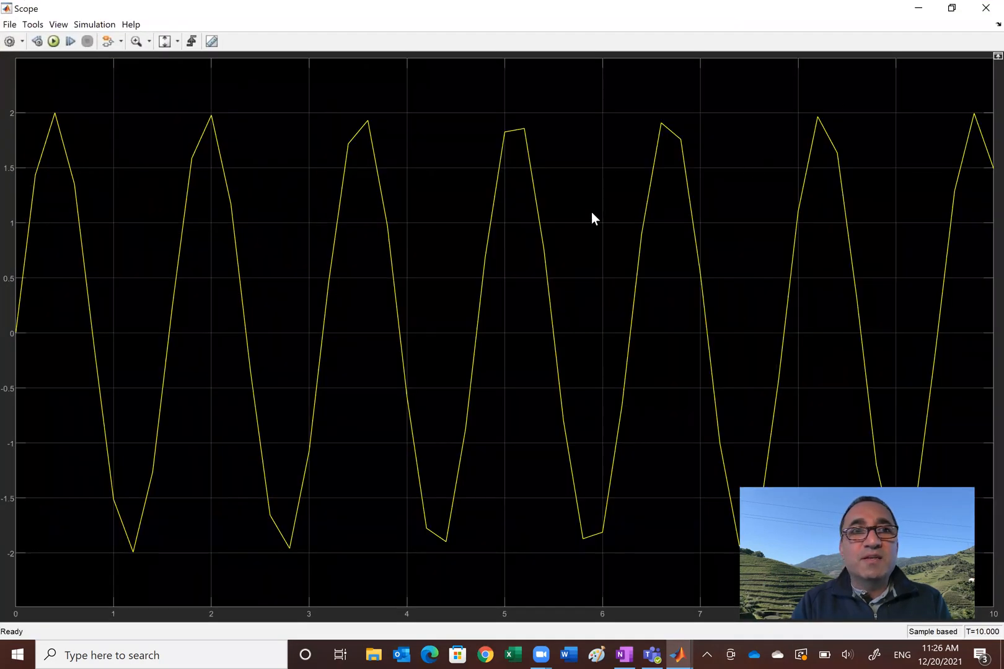
mouse_move(386, 262)
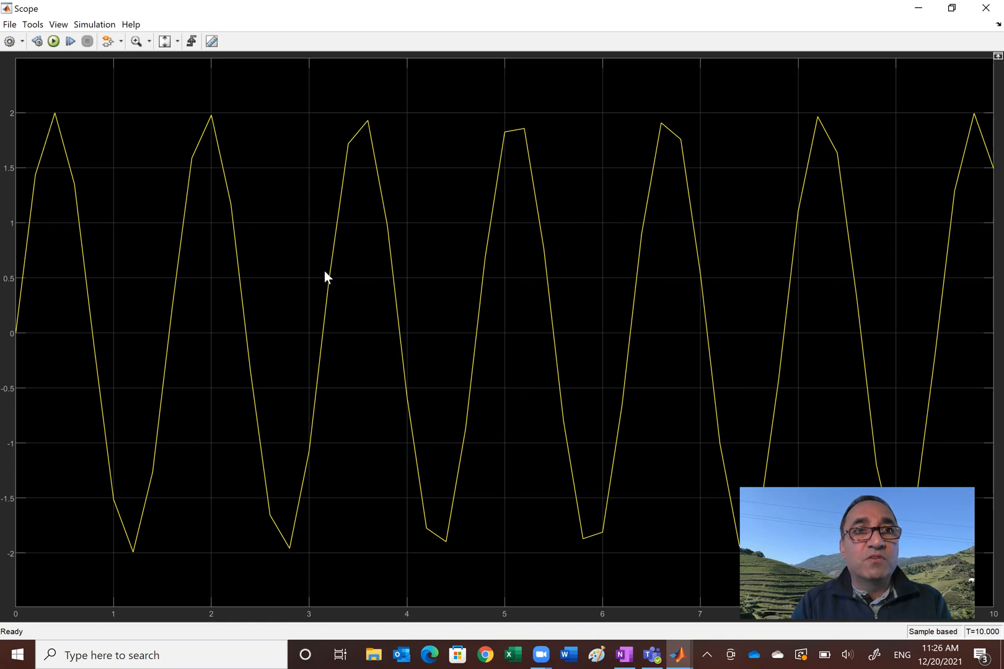
mouse_move(702, 53)
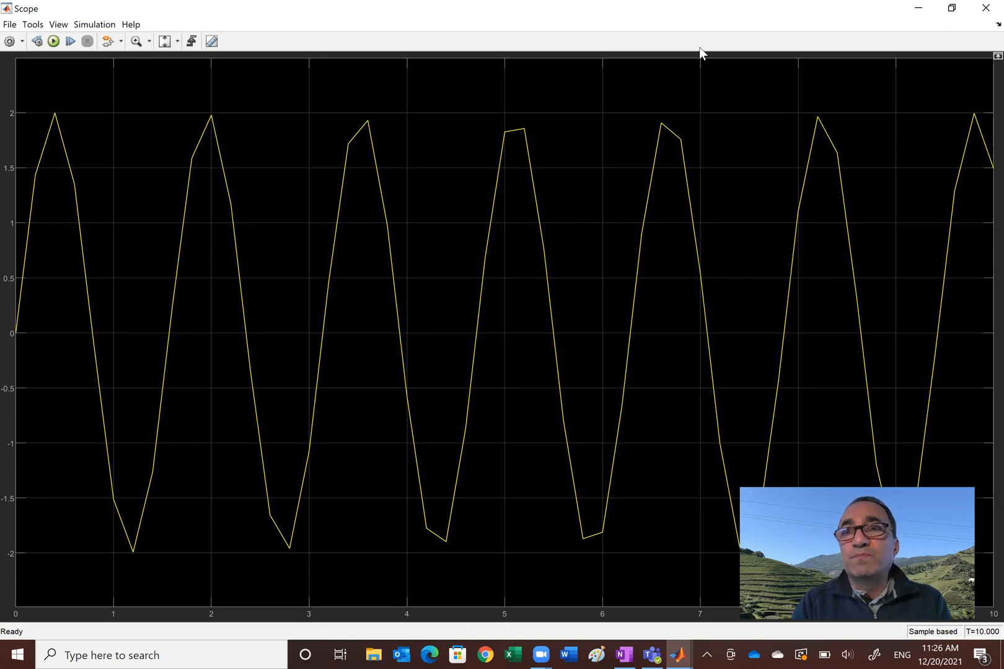
mouse_move(950, 83)
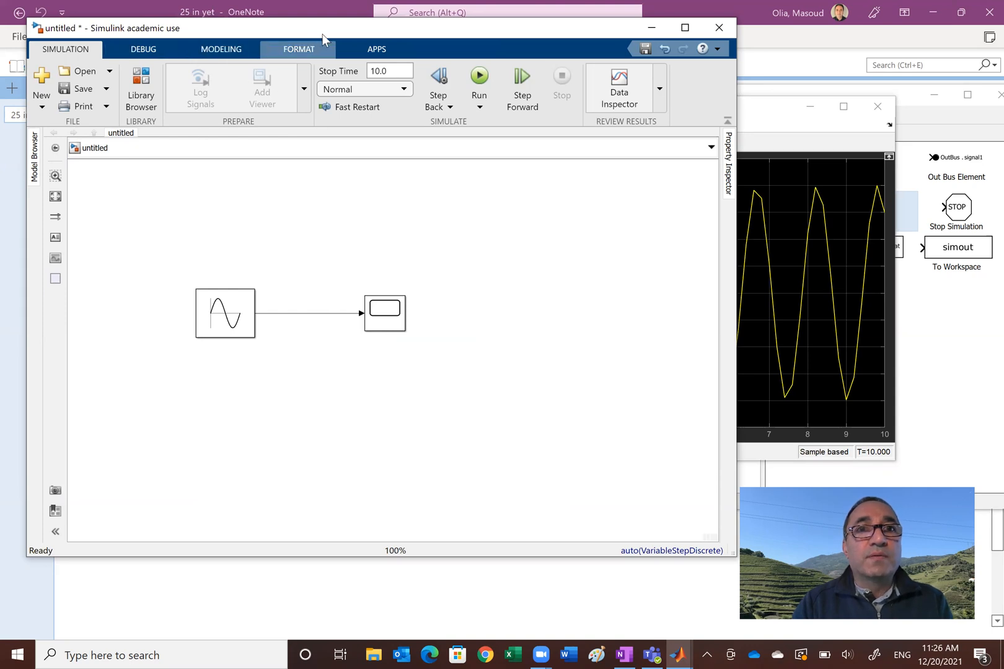
mouse_move(547, 132)
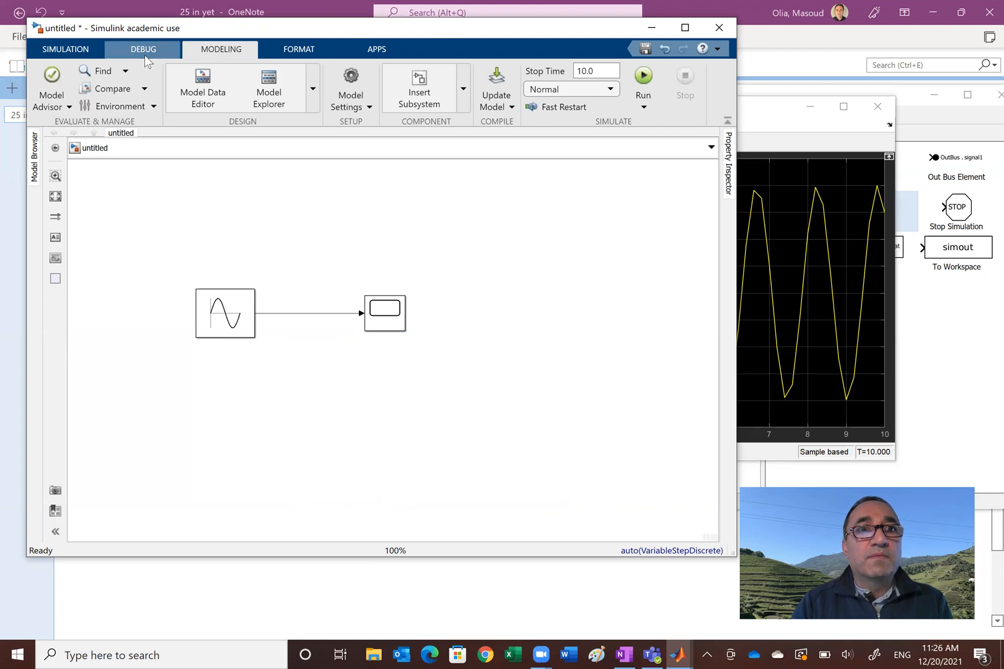
Return to the model, select the Scope block and open the MODELING tab
click(64, 49)
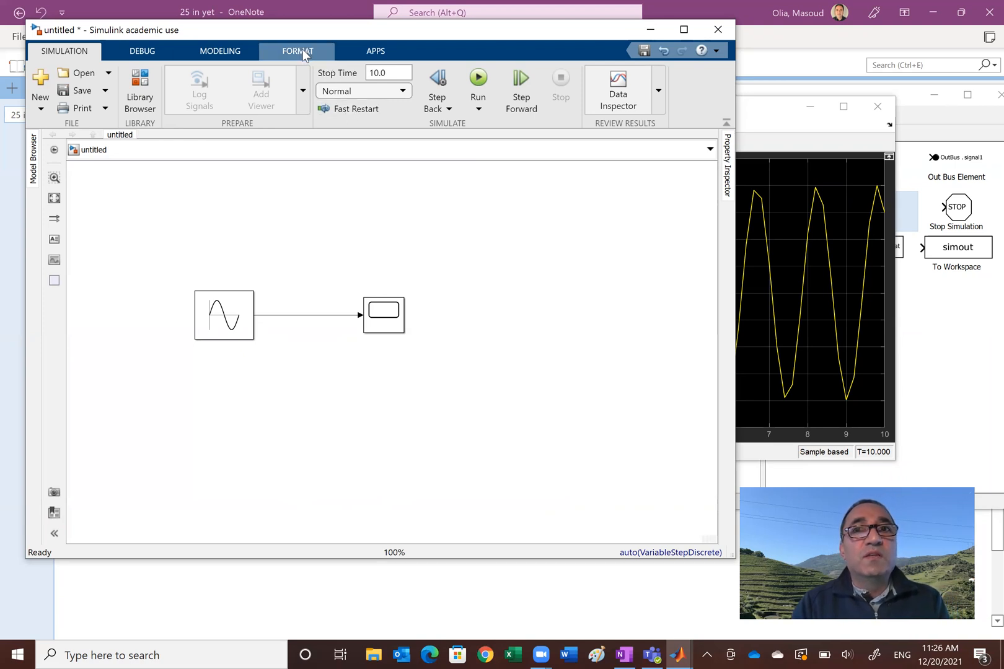
mouse_move(271, 300)
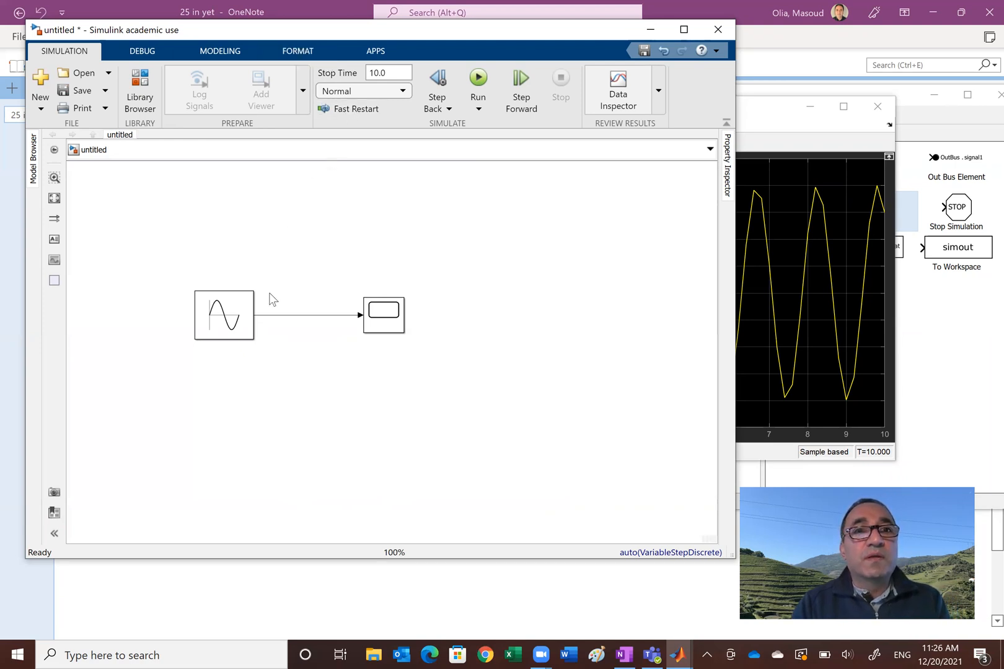
mouse_move(295, 329)
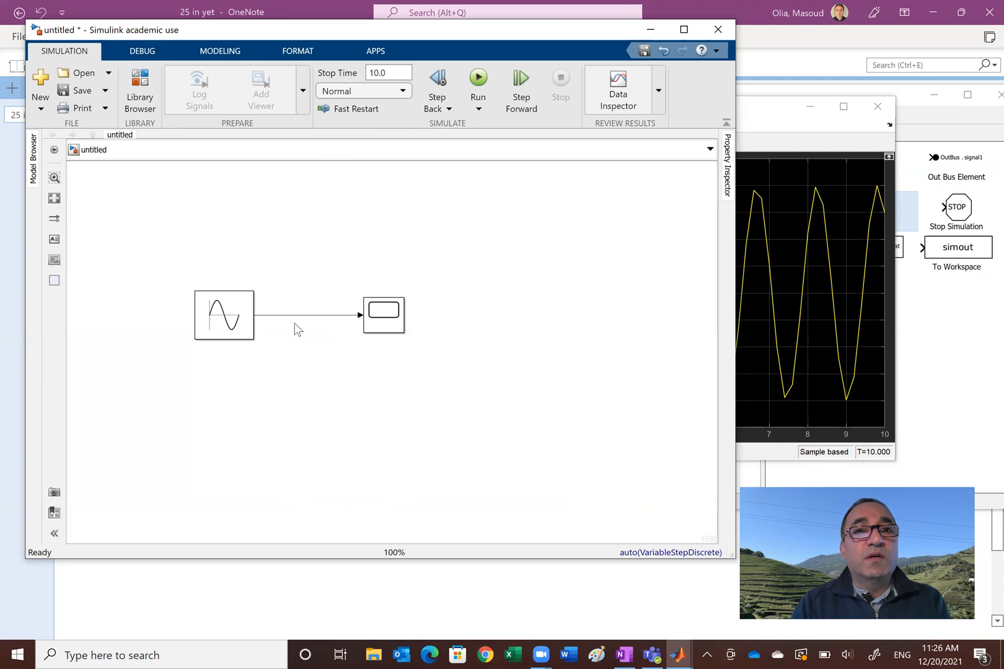
click(383, 314)
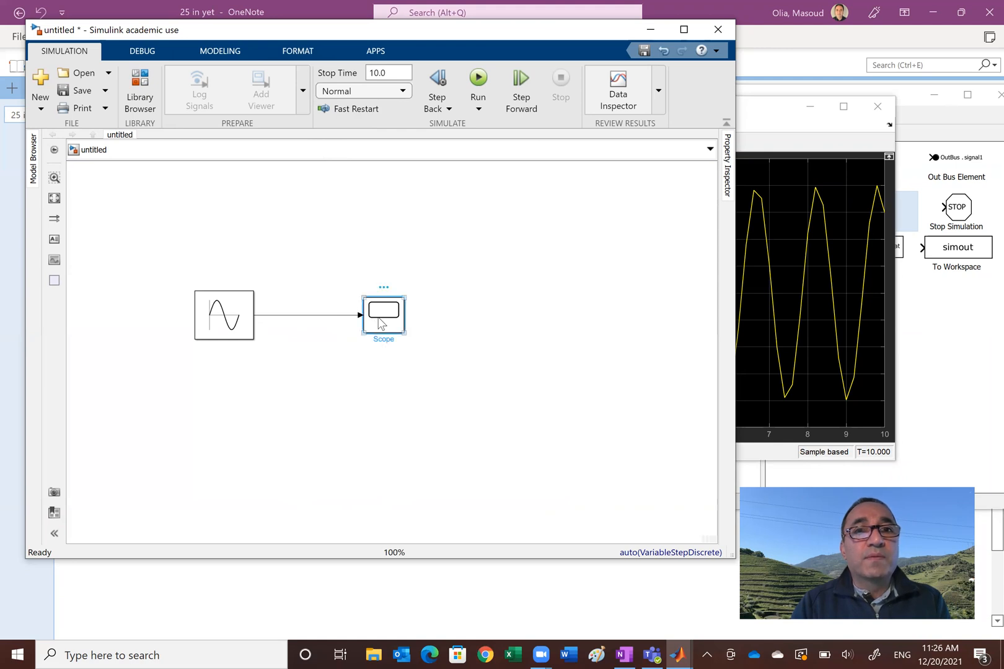
click(383, 314)
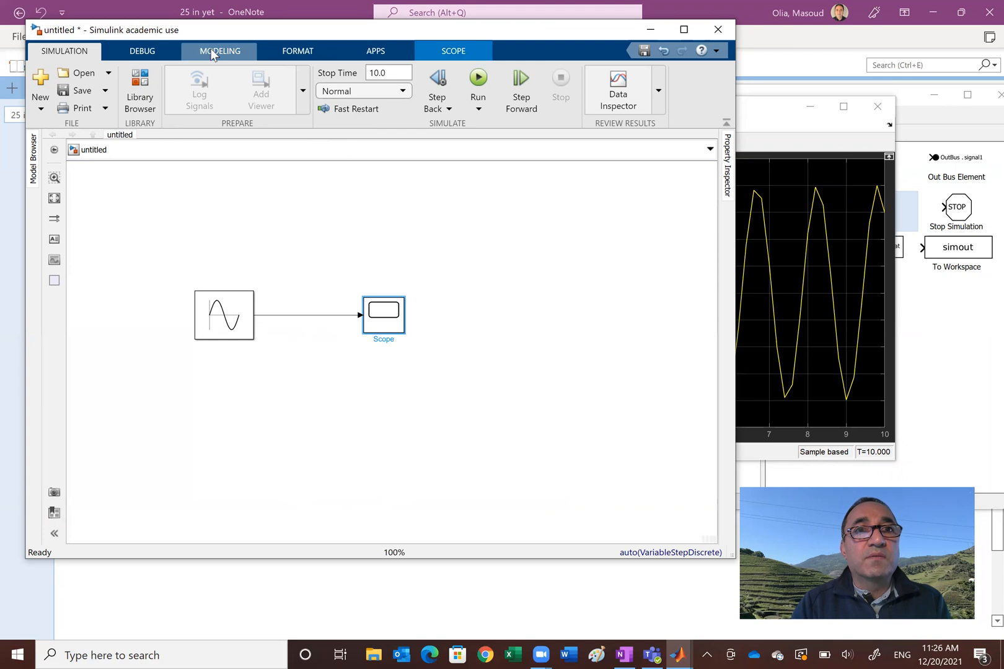
click(219, 51)
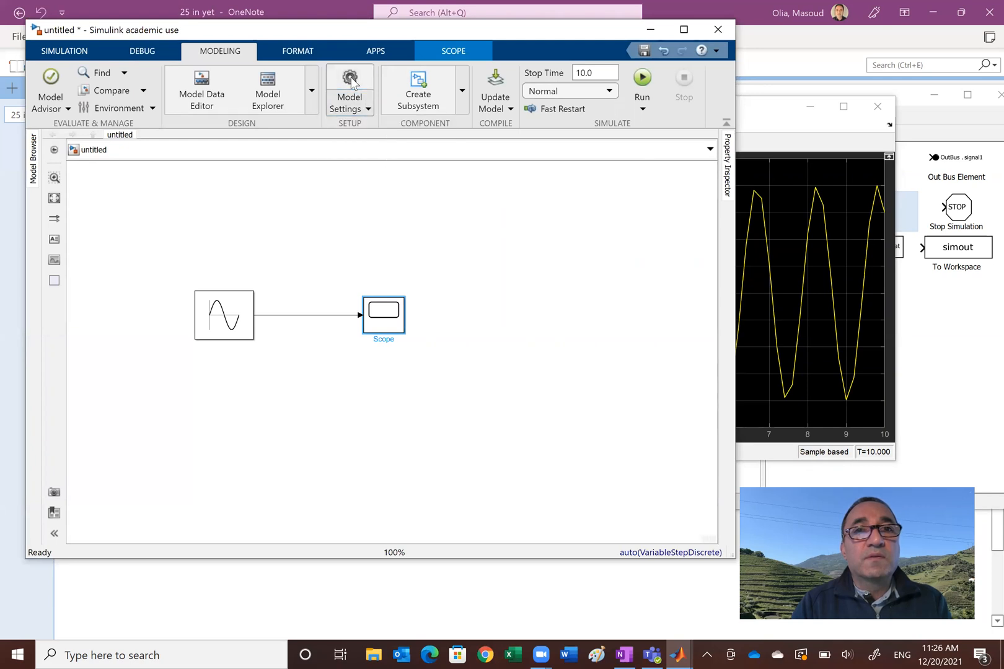
In Model Settings, enter a refine factor of 1000 under Data Import/Export
click(349, 89)
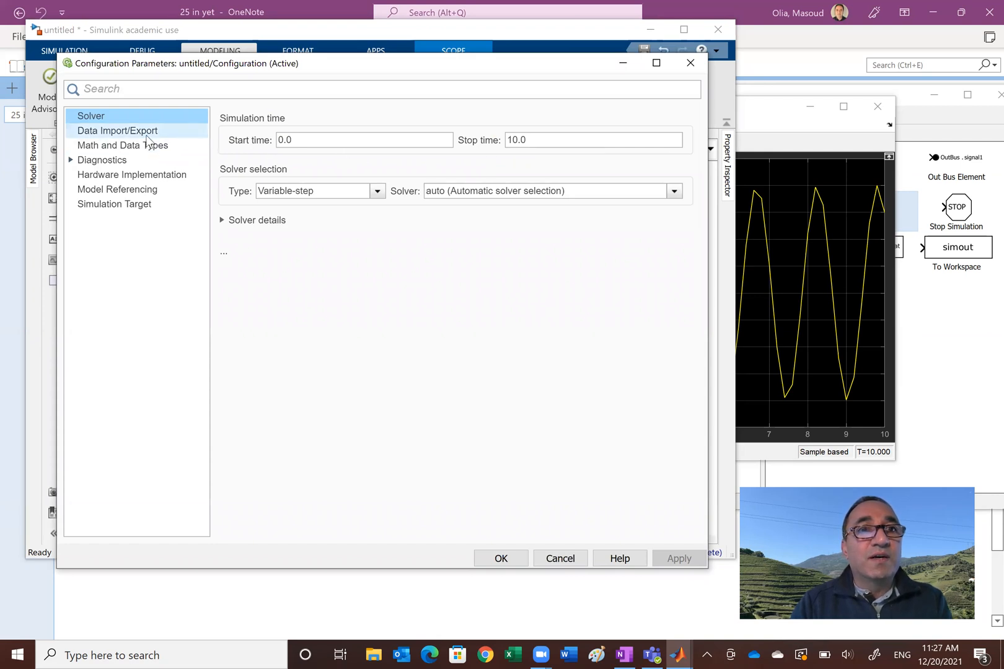
click(117, 131)
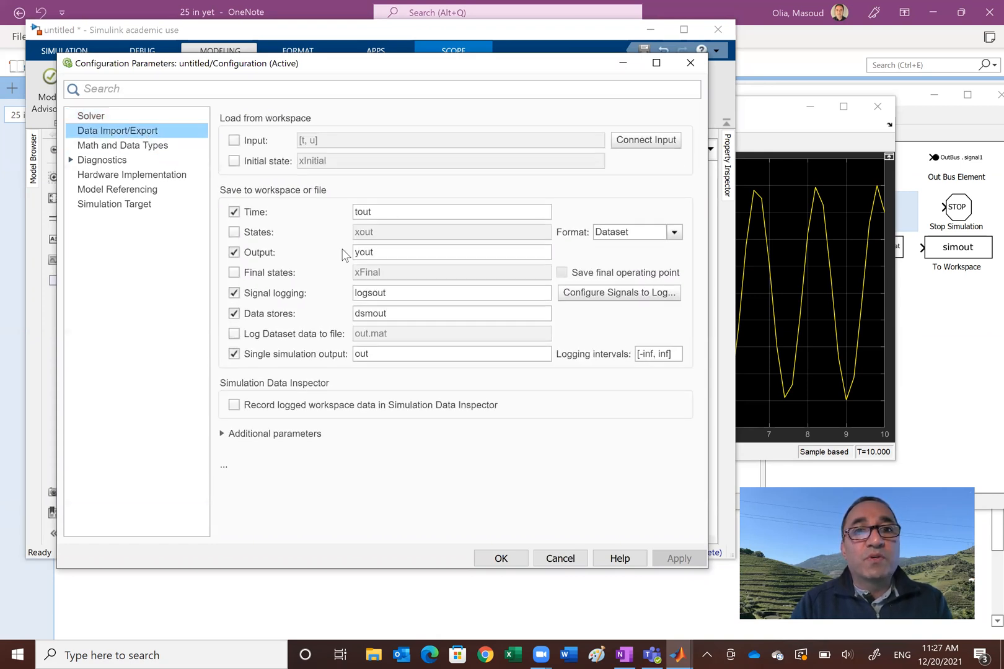
mouse_move(292, 434)
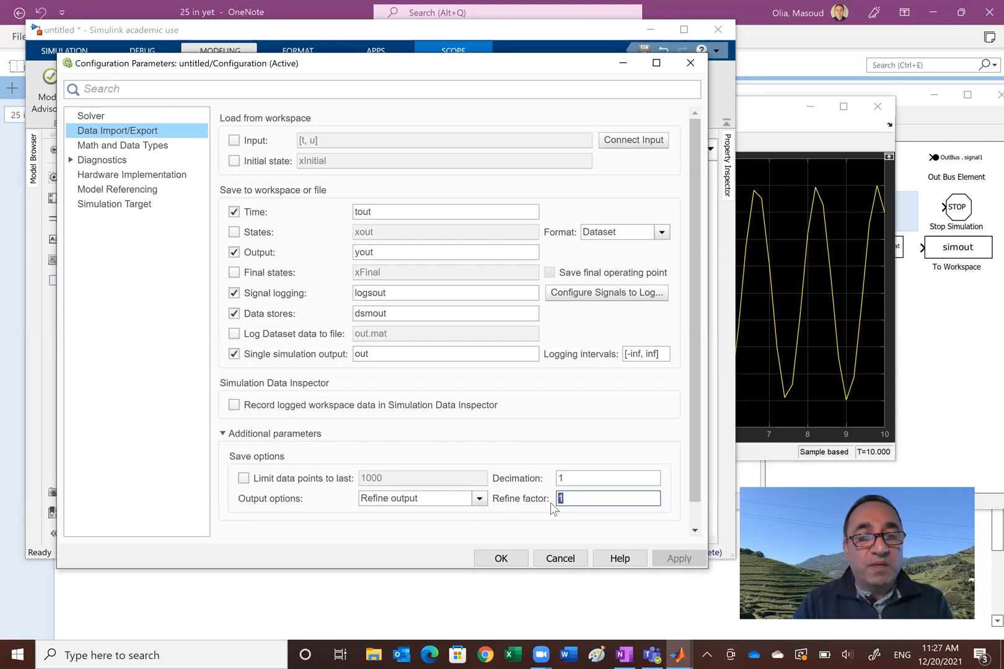
text(1000)
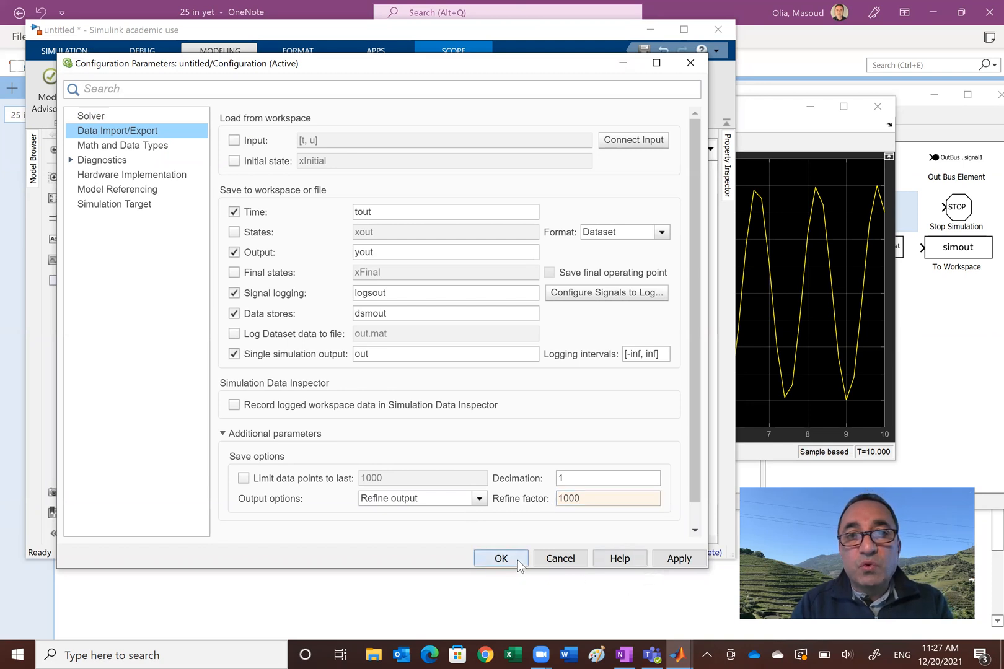
Apply the 1000 refine factor and rerun the simulation to update the Scope
click(501, 558)
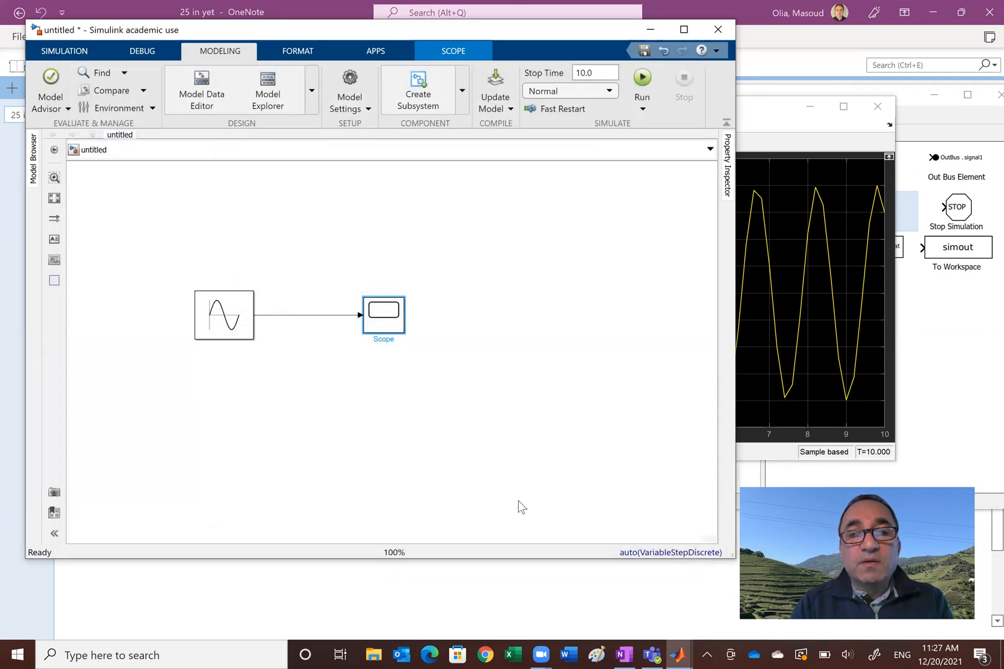
mouse_move(403, 226)
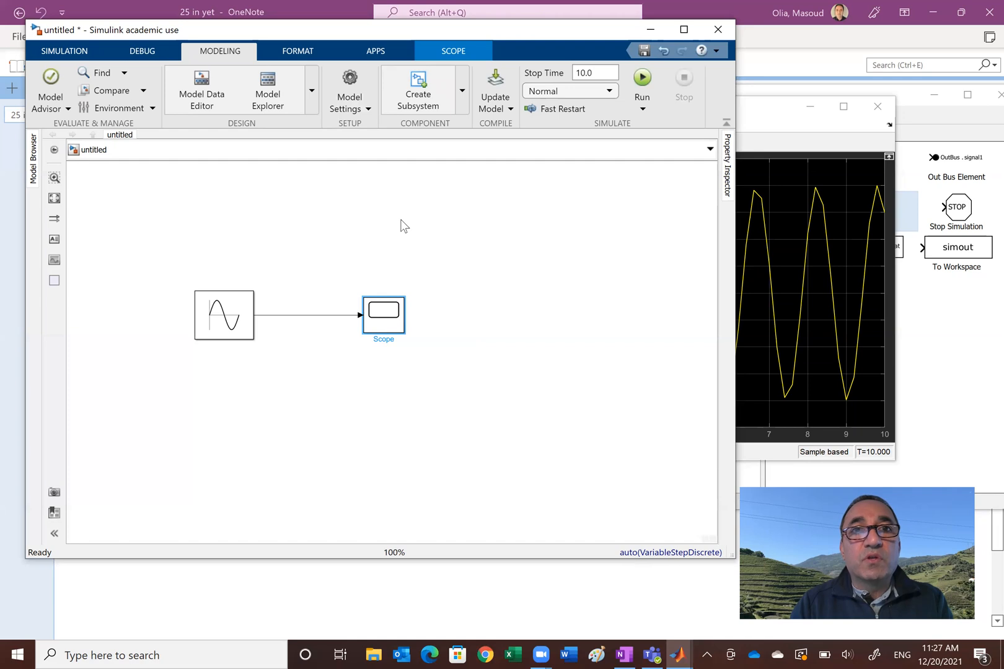
mouse_move(641, 82)
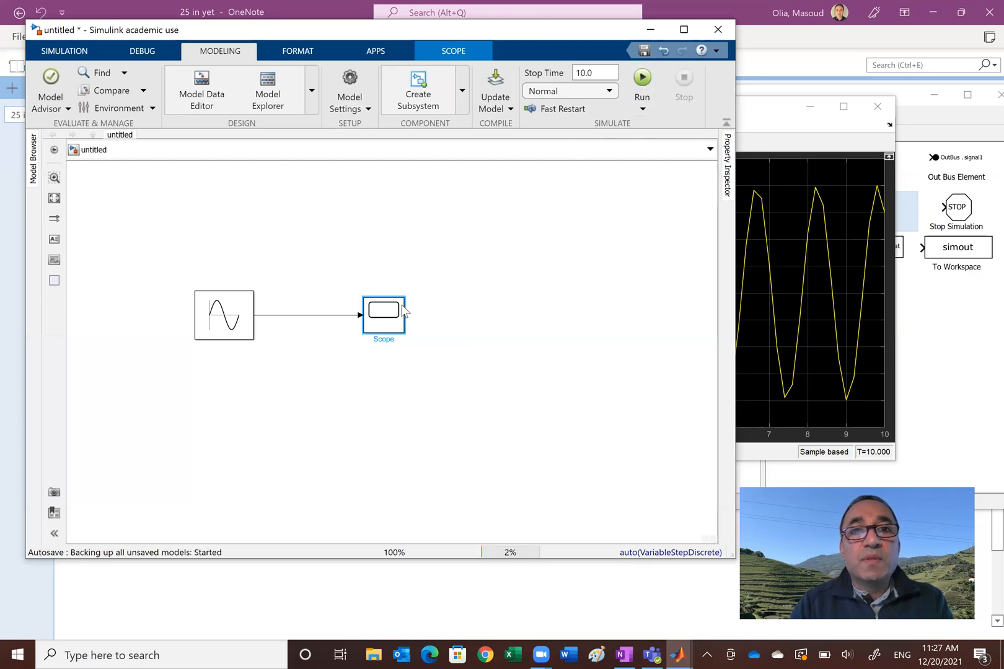
click(641, 76)
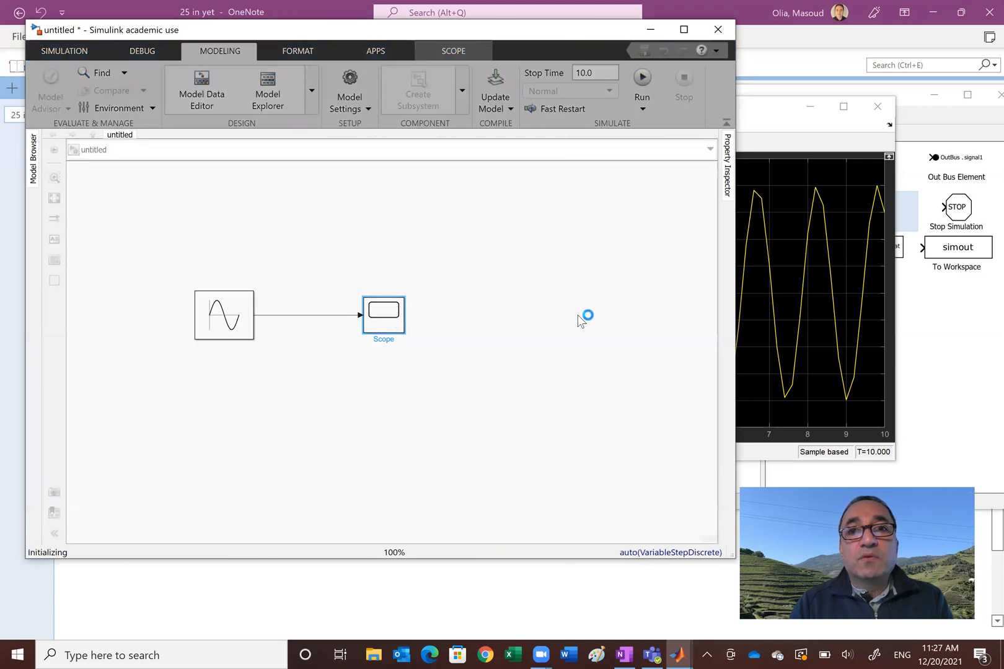
click(642, 78)
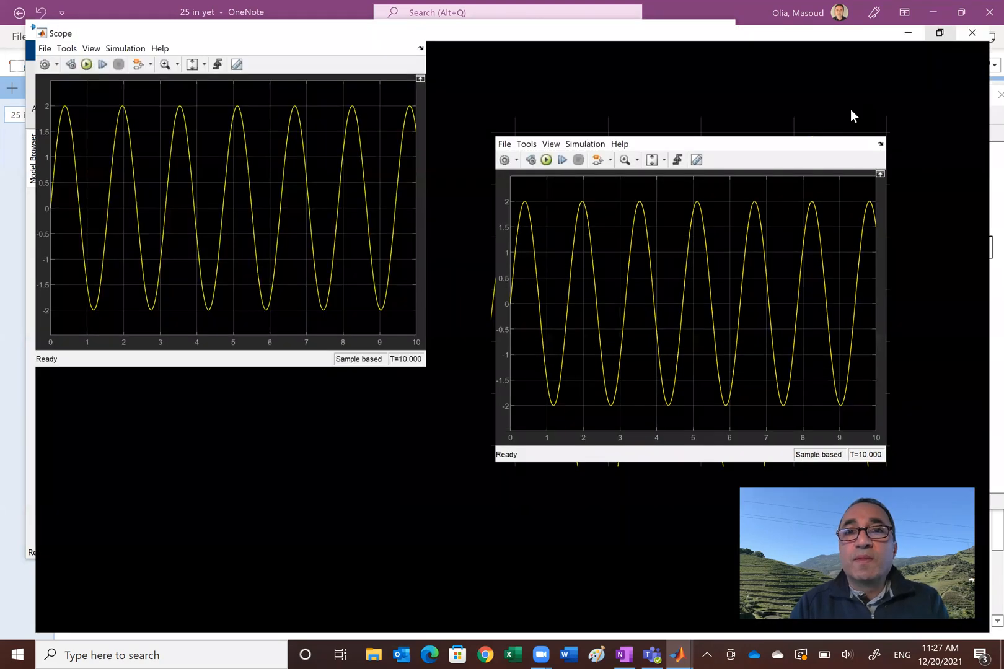
Maximize the Scope window and toggle Cursor Measurements on and off twice
click(939, 33)
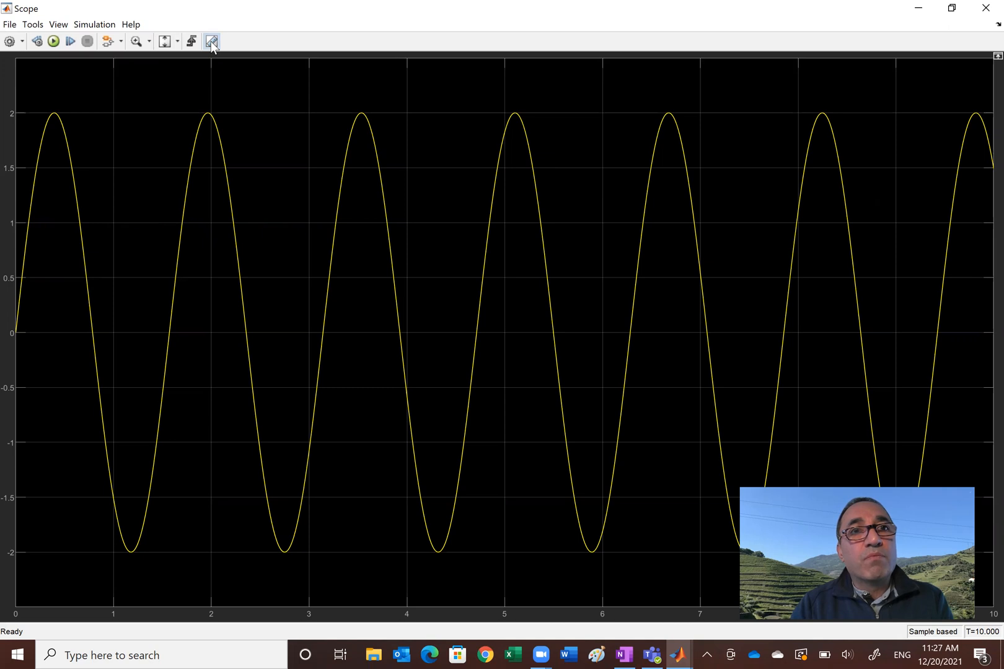
click(211, 41)
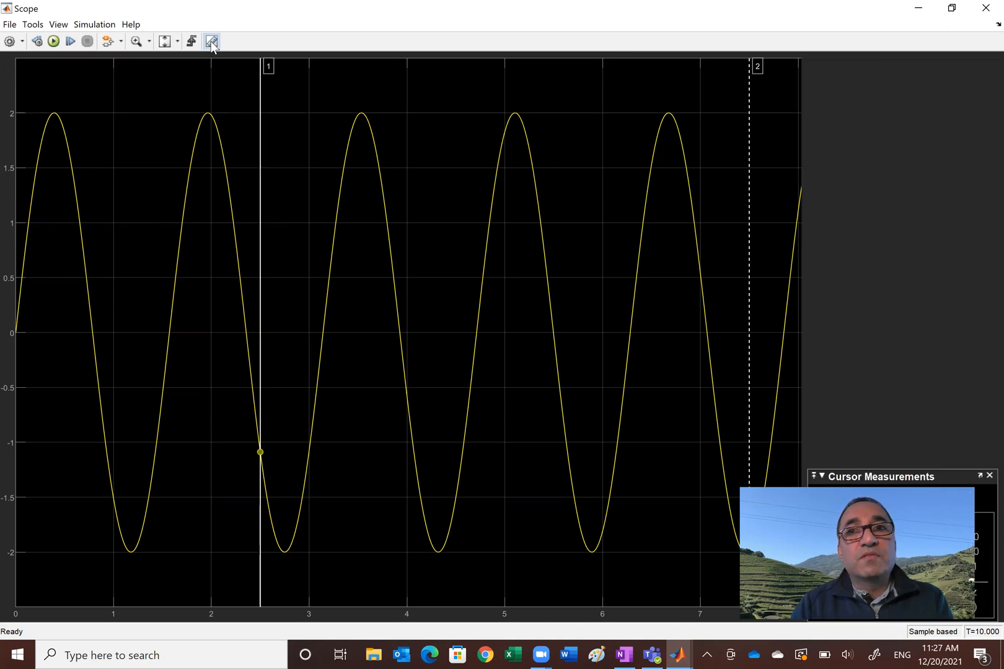
click(212, 41)
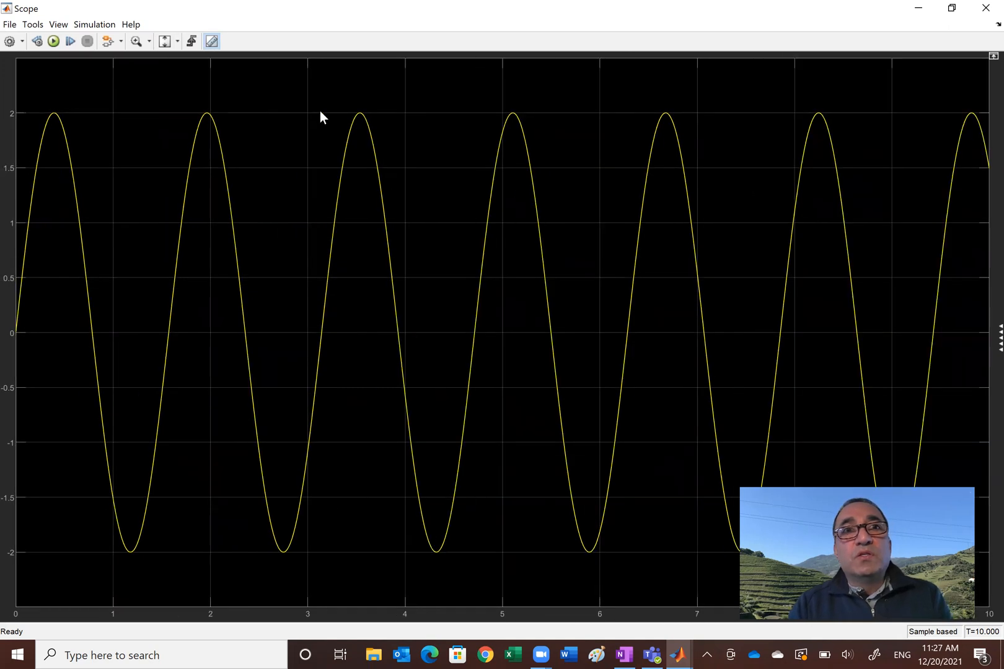
click(211, 41)
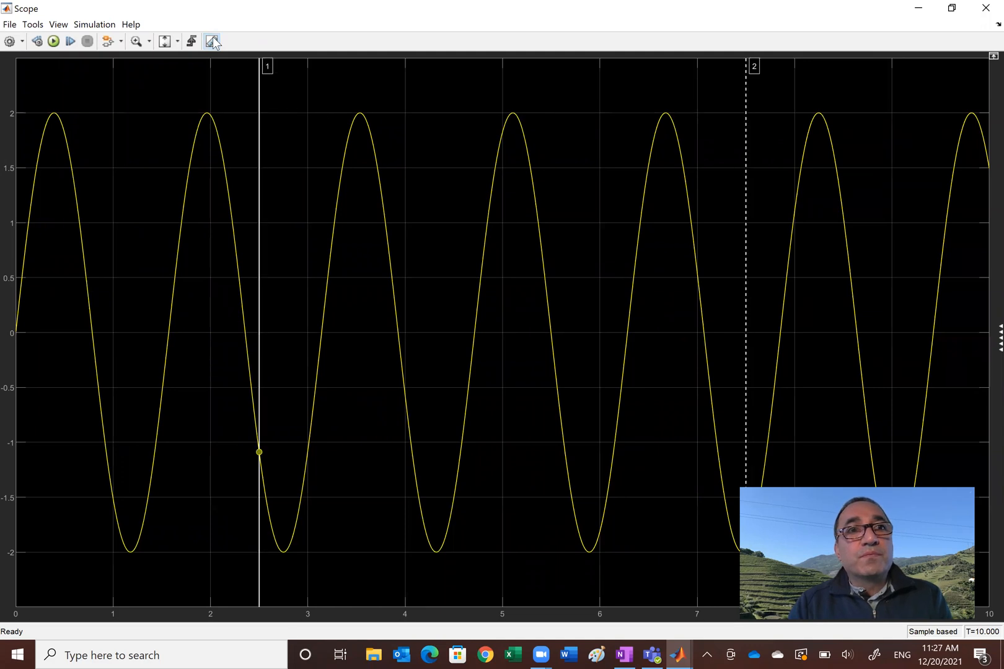
click(211, 41)
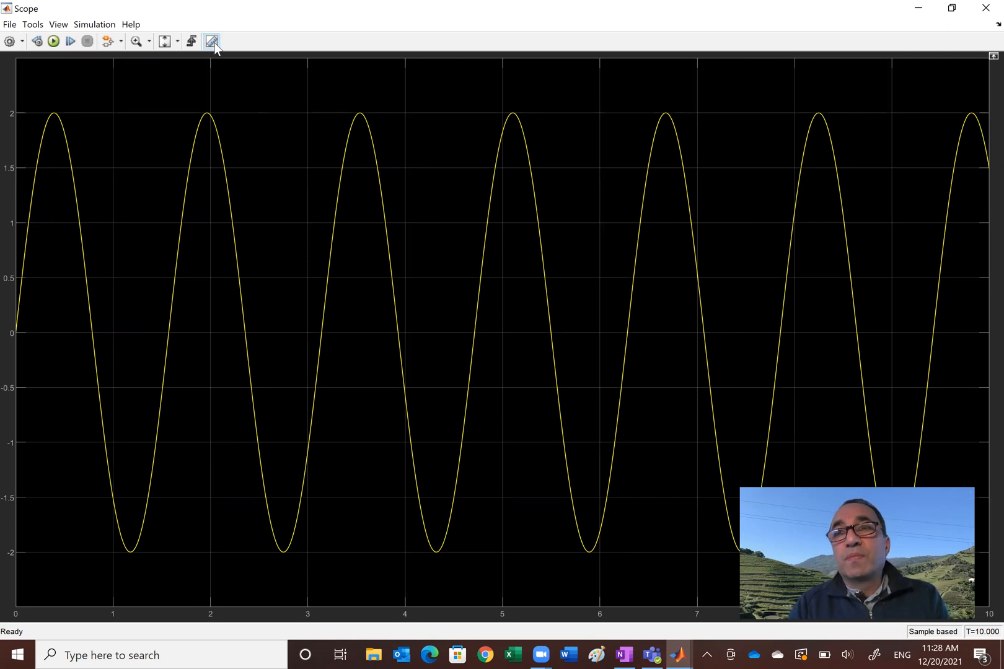
Turn on cursor measurements, drag cursor 1 to the peak near 2 s, and select its time
click(211, 41)
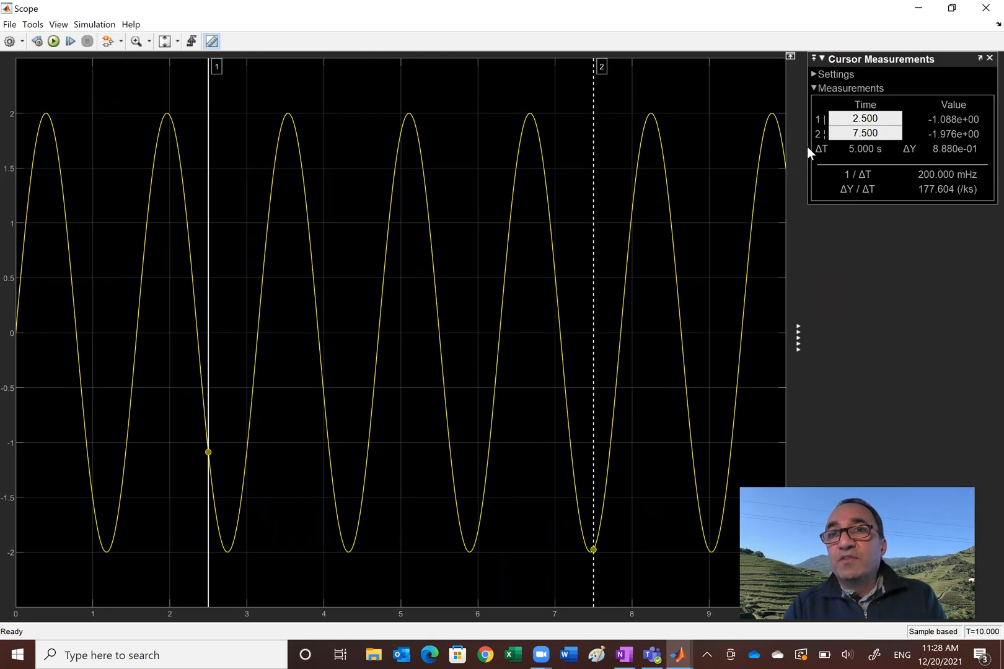
mouse_move(845, 128)
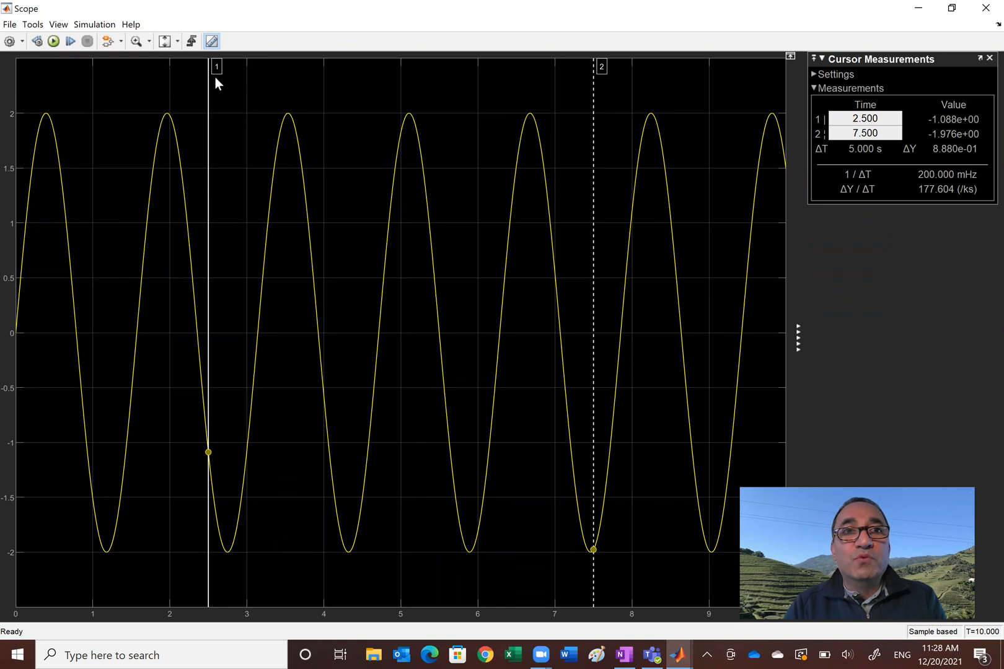
drag(208, 68, 209, 67)
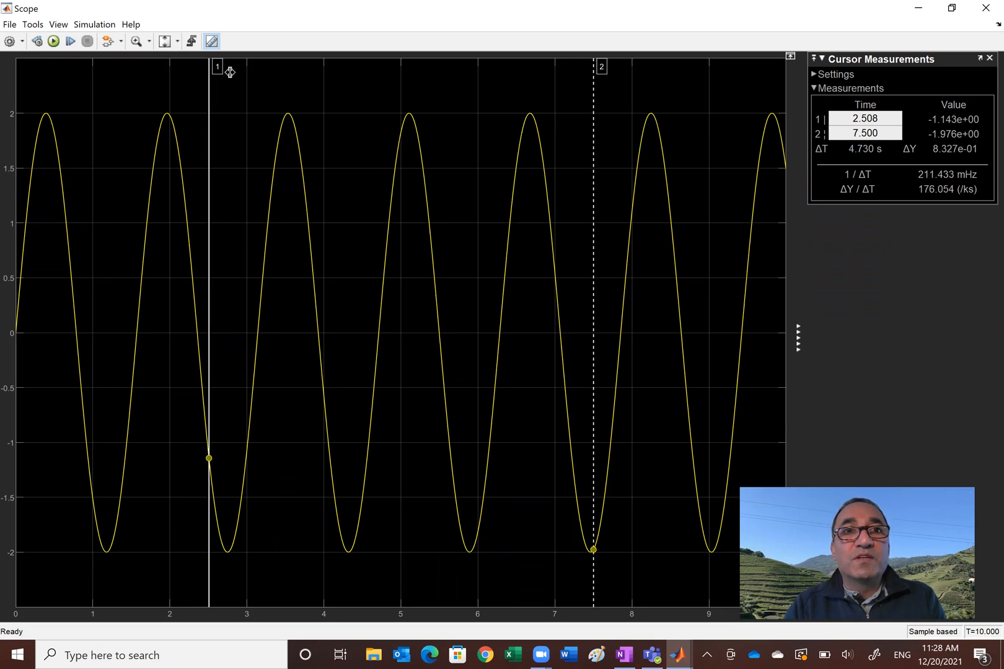
drag(208, 69, 224, 68)
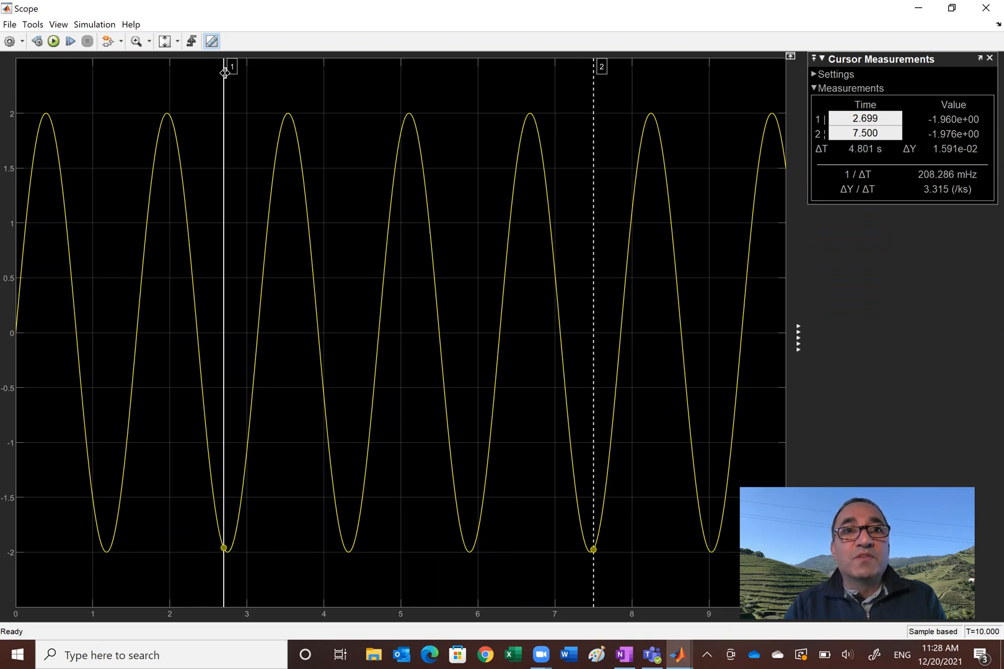
drag(223, 71, 177, 71)
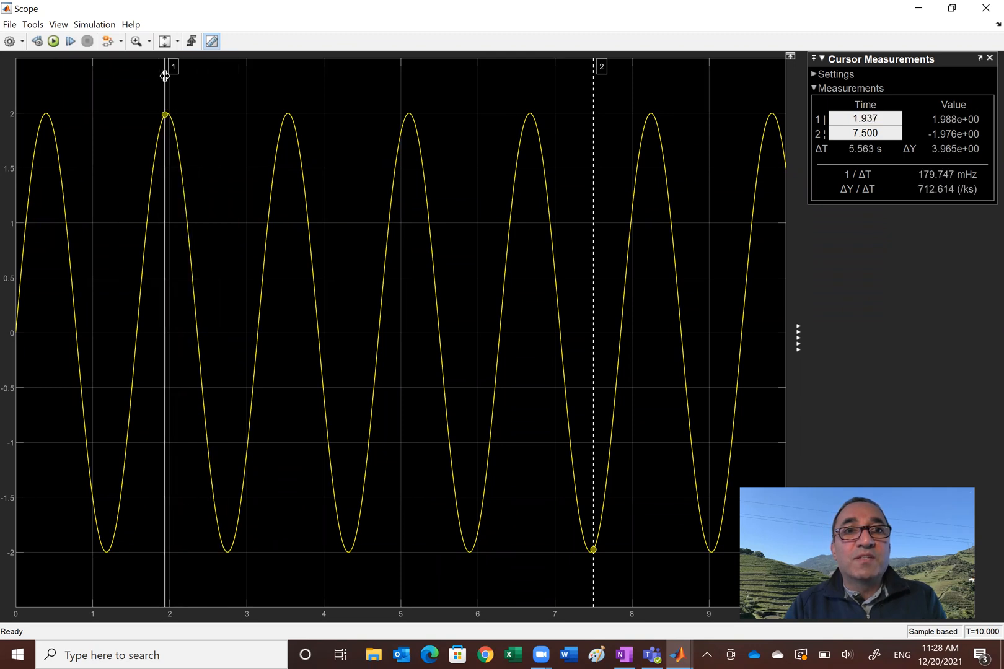
mouse_move(583, 62)
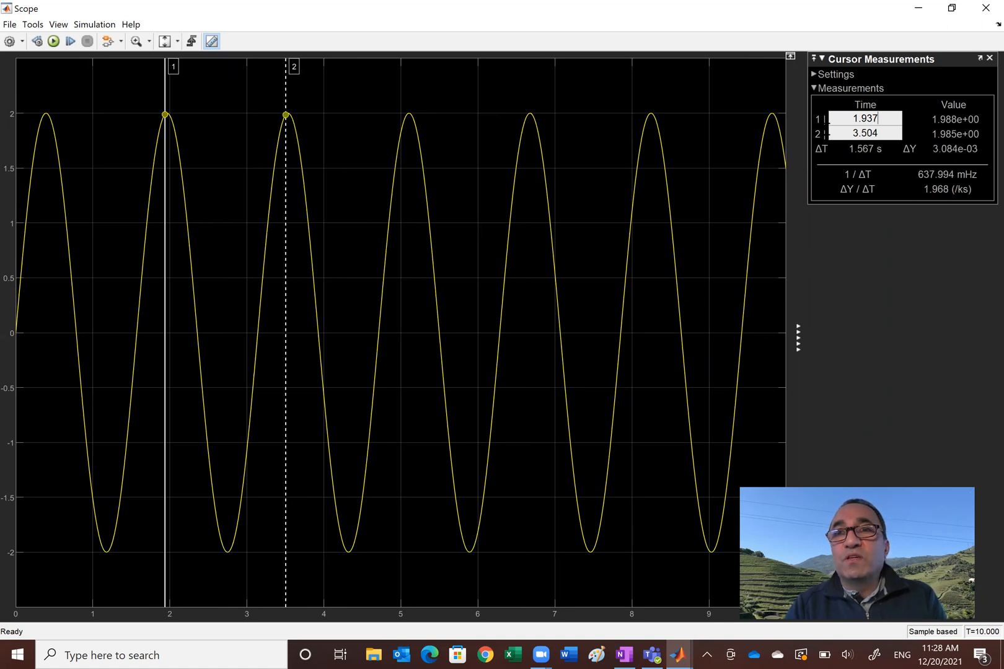
triple_click(864, 118)
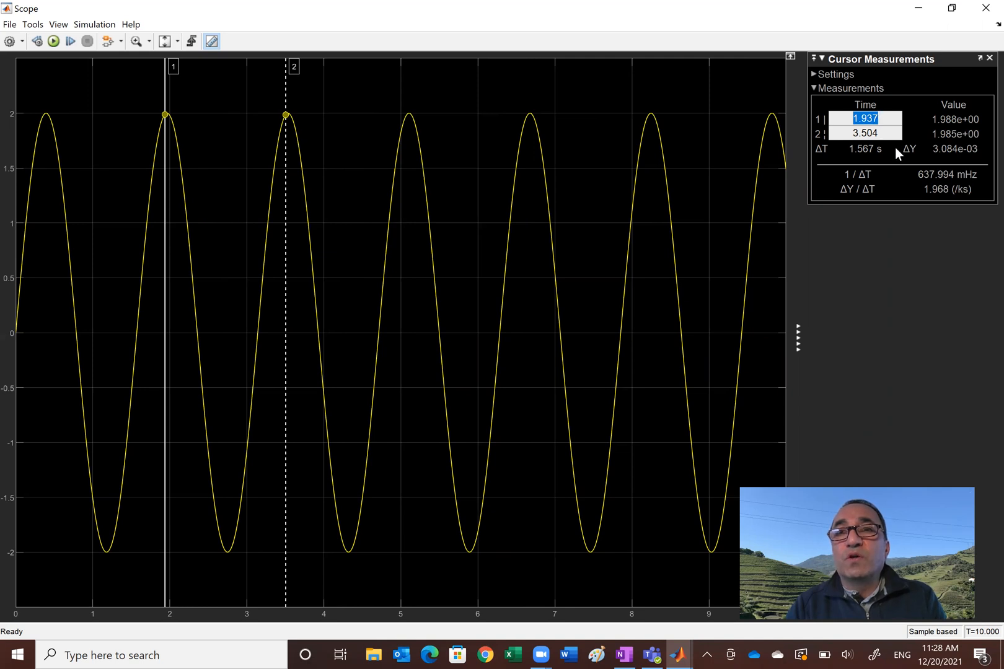
mouse_move(895, 228)
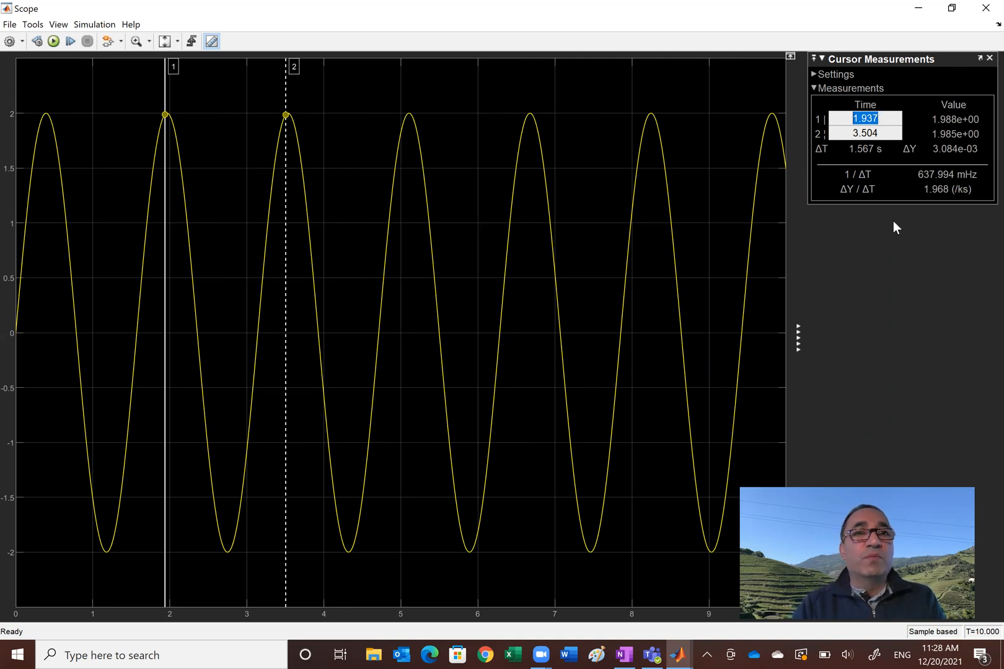
mouse_move(792, 217)
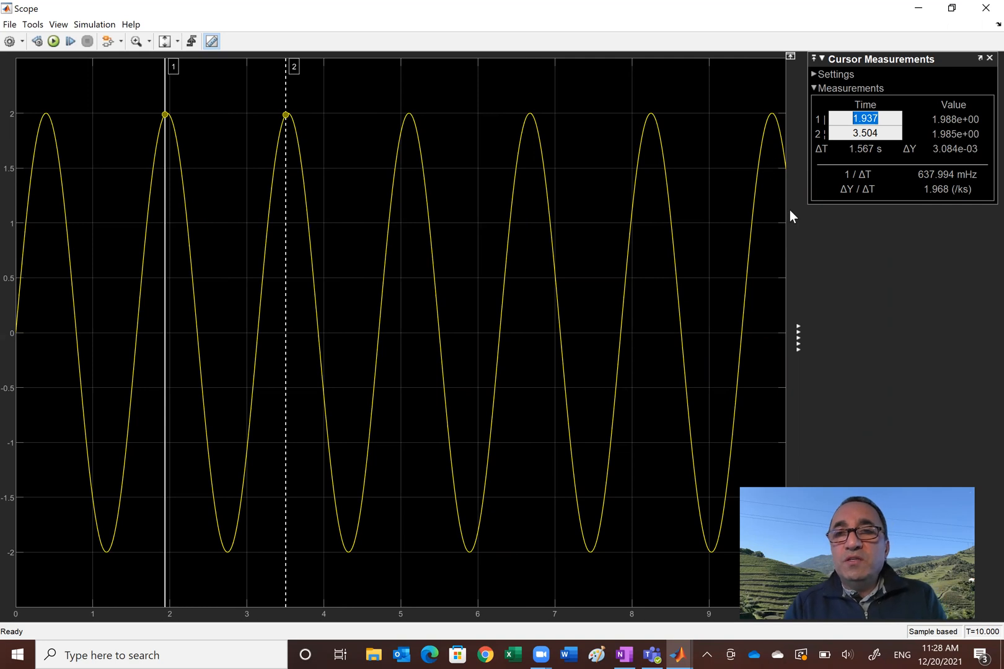
mouse_move(375, 141)
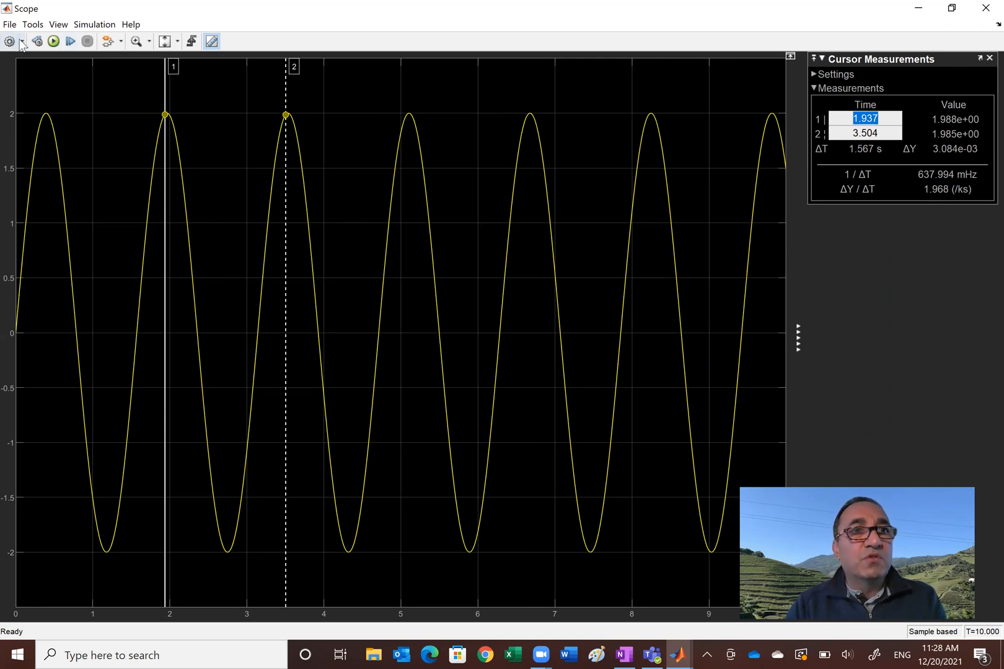
Open the Scope configuration dropdown and close the Cursor Measurements panel
click(9, 41)
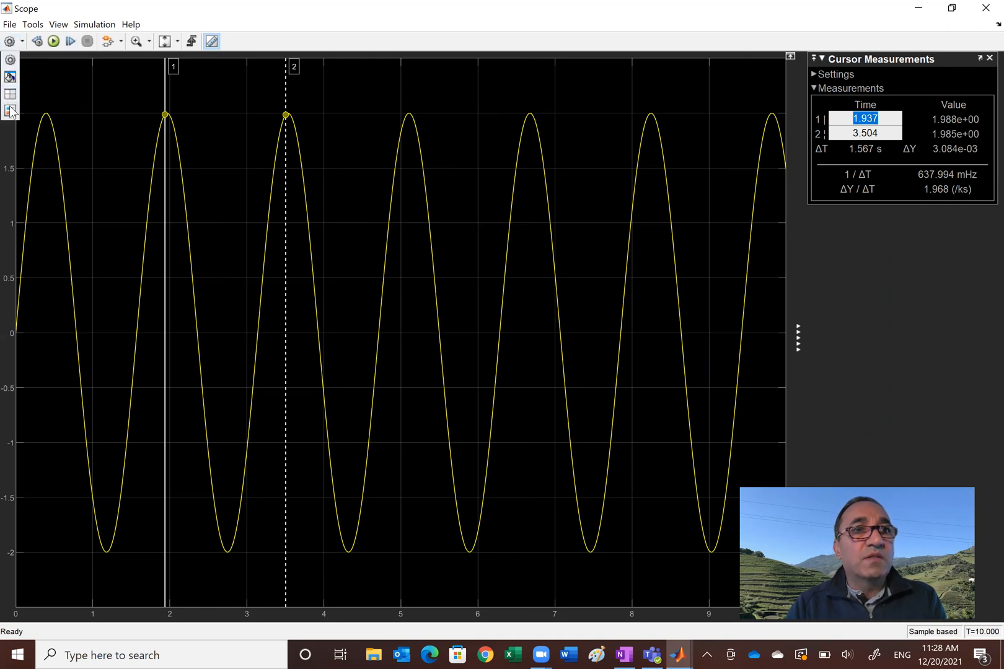
mouse_move(11, 111)
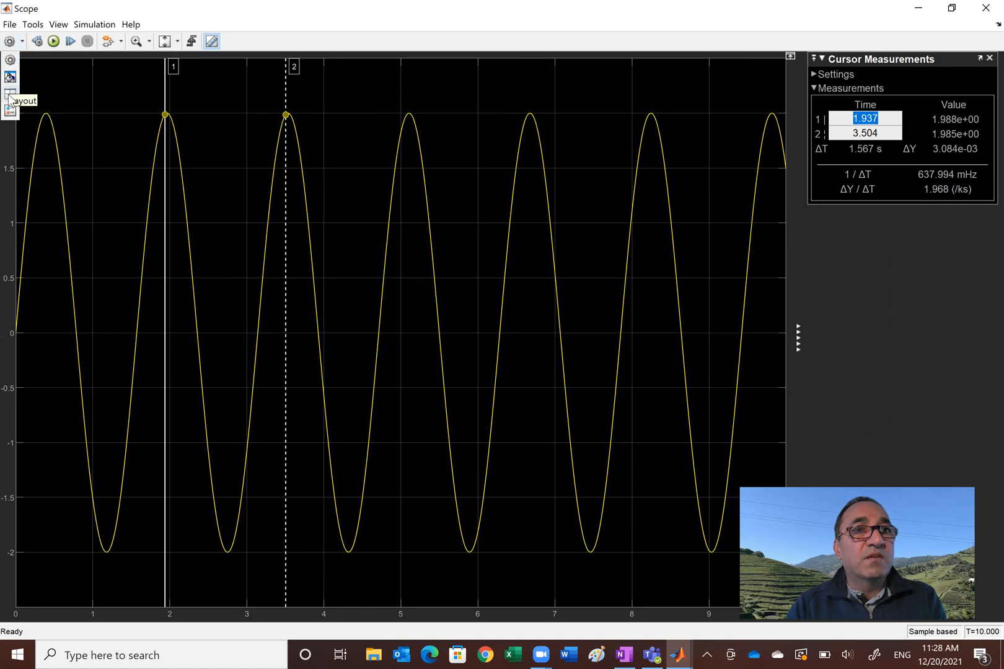
mouse_move(9, 114)
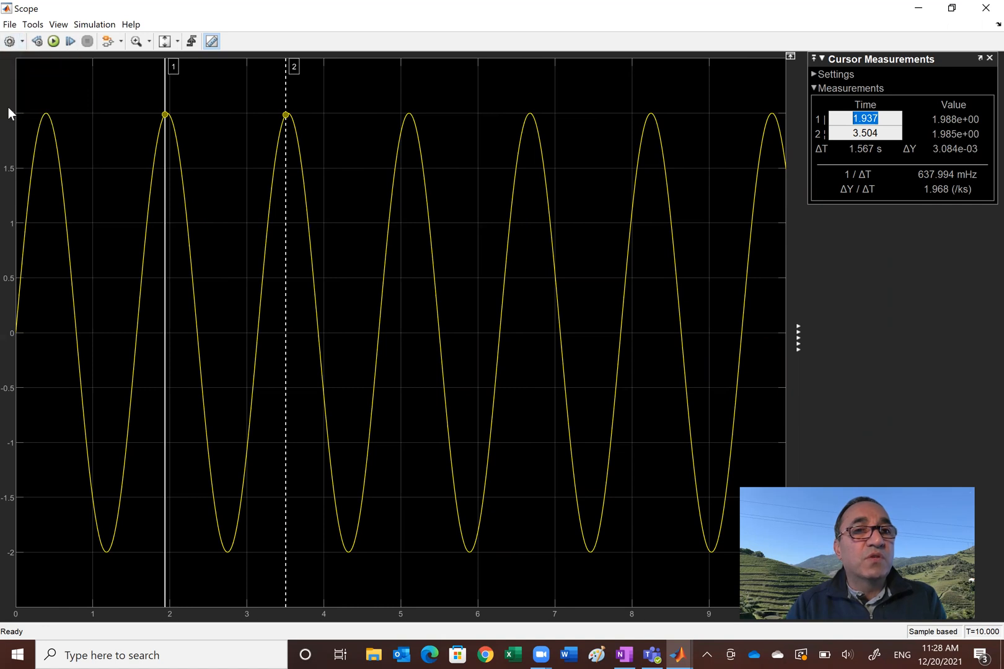
mouse_move(51, 121)
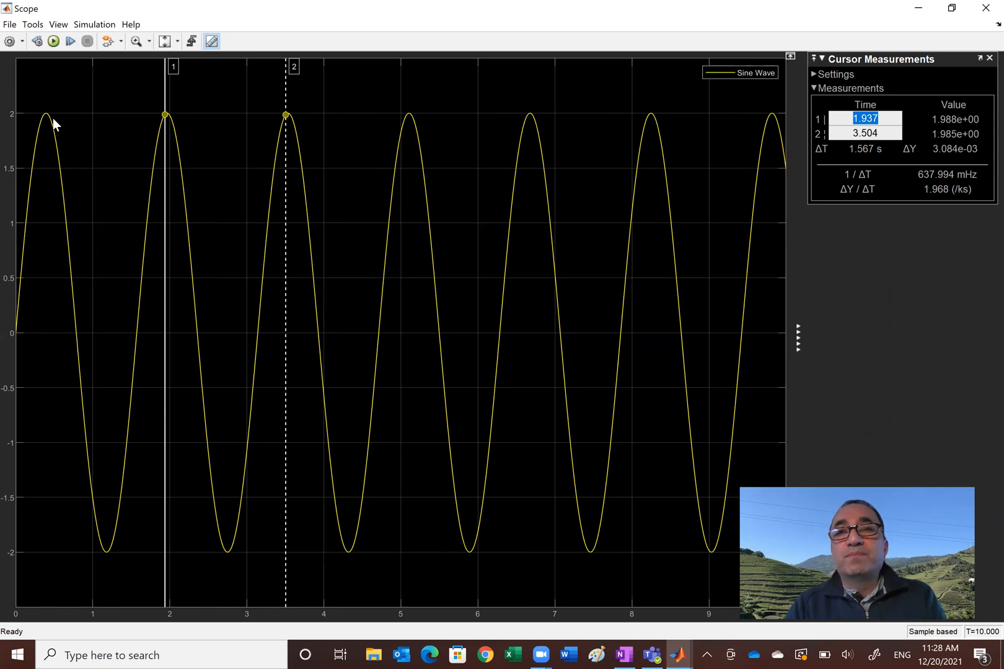
mouse_move(526, 106)
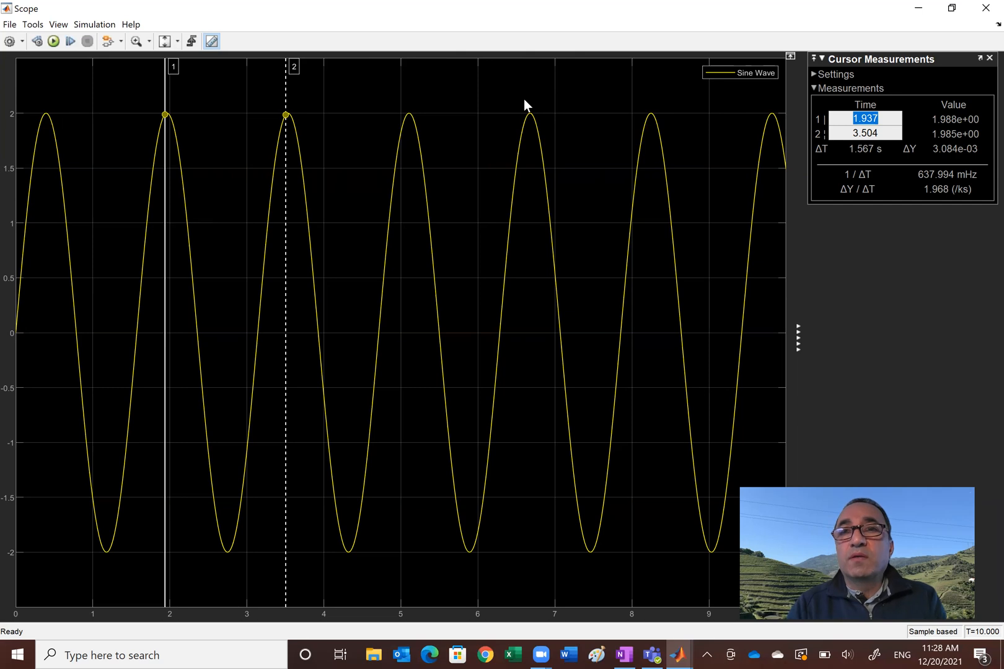
mouse_move(984, 59)
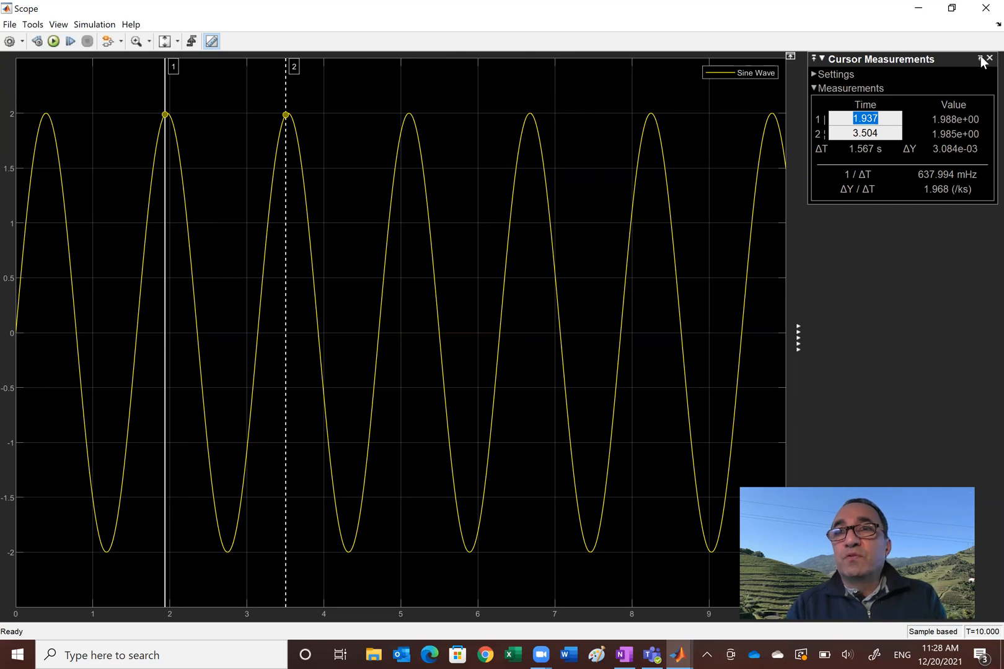
click(988, 58)
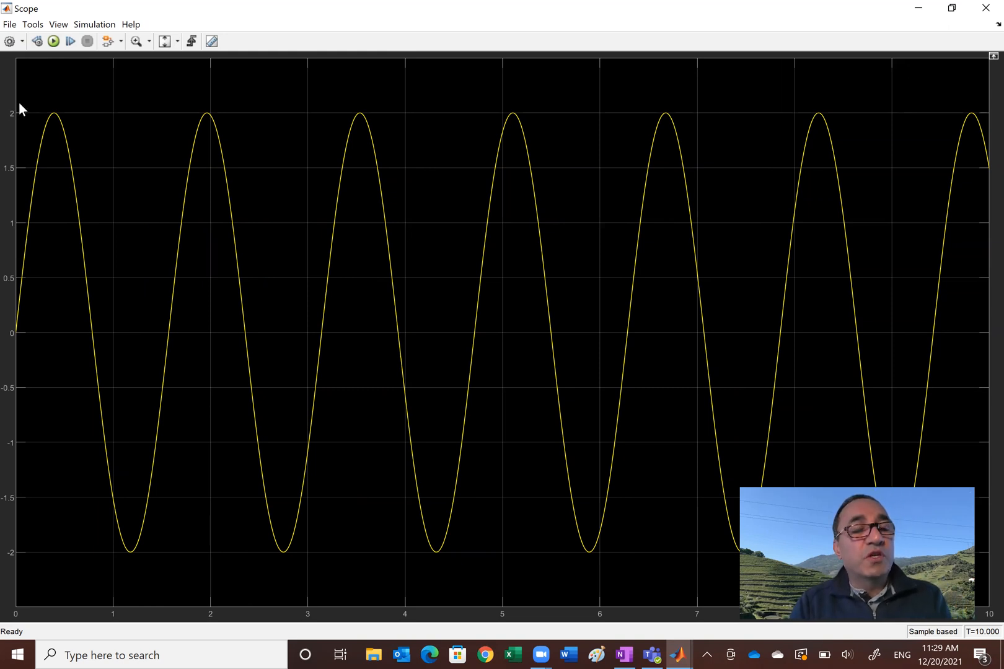
mouse_move(76, 182)
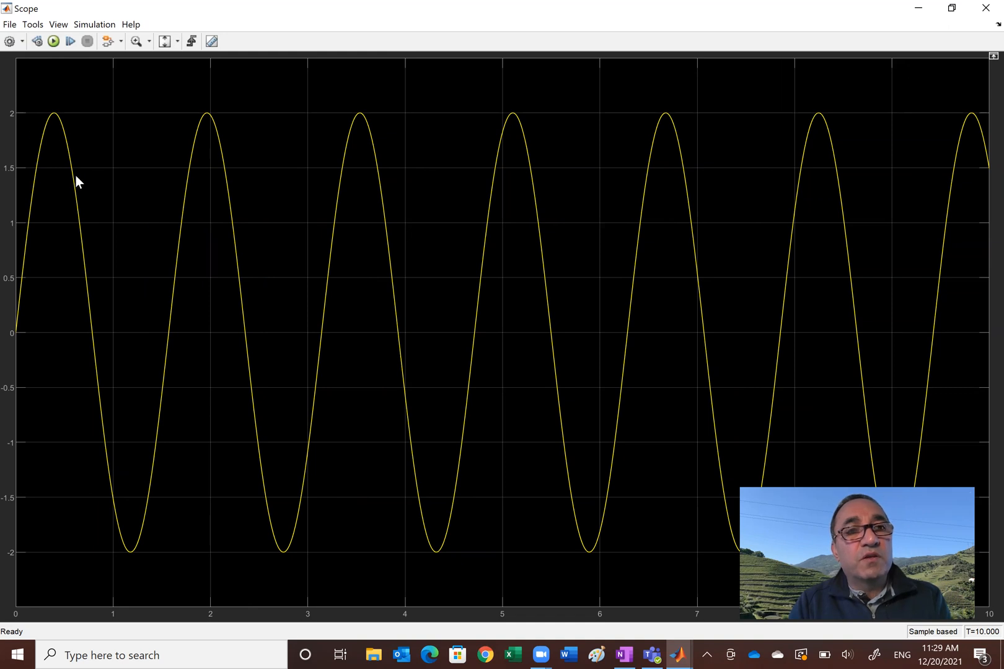
mouse_move(113, 249)
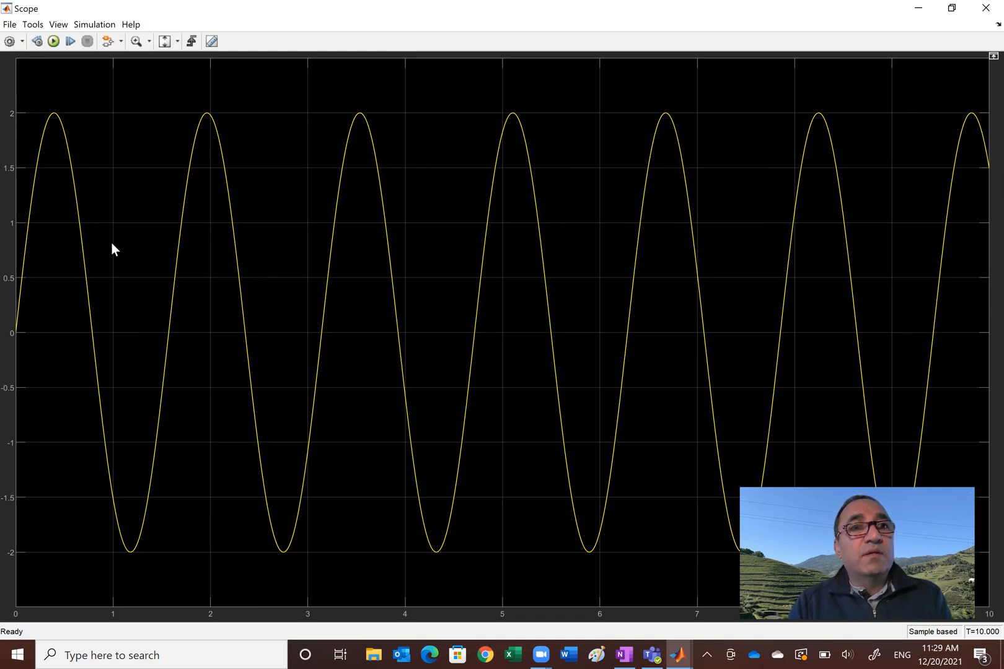
mouse_move(813, 46)
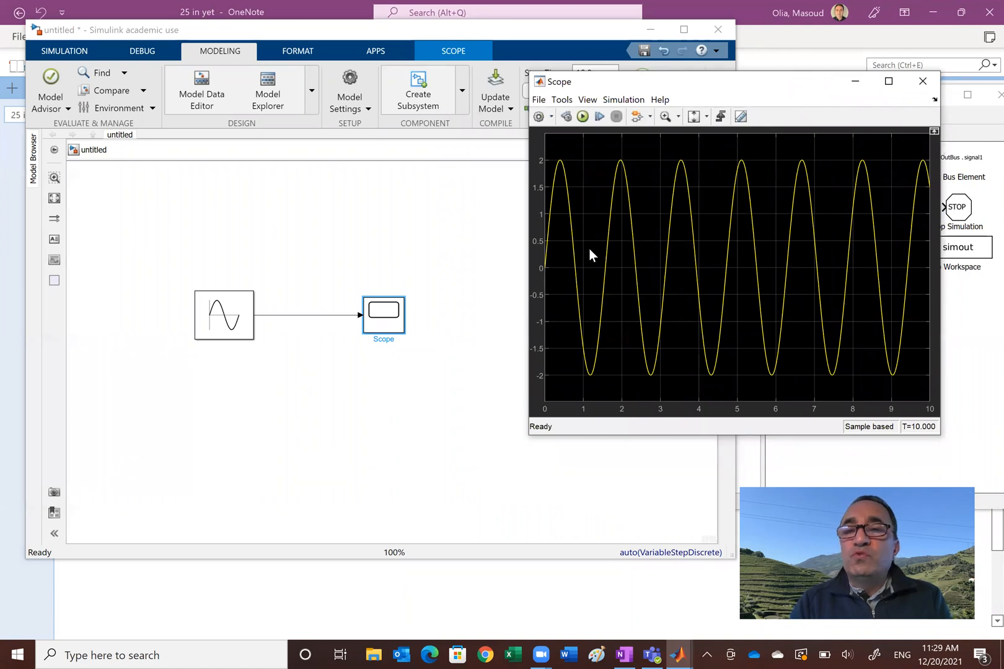
mouse_move(288, 360)
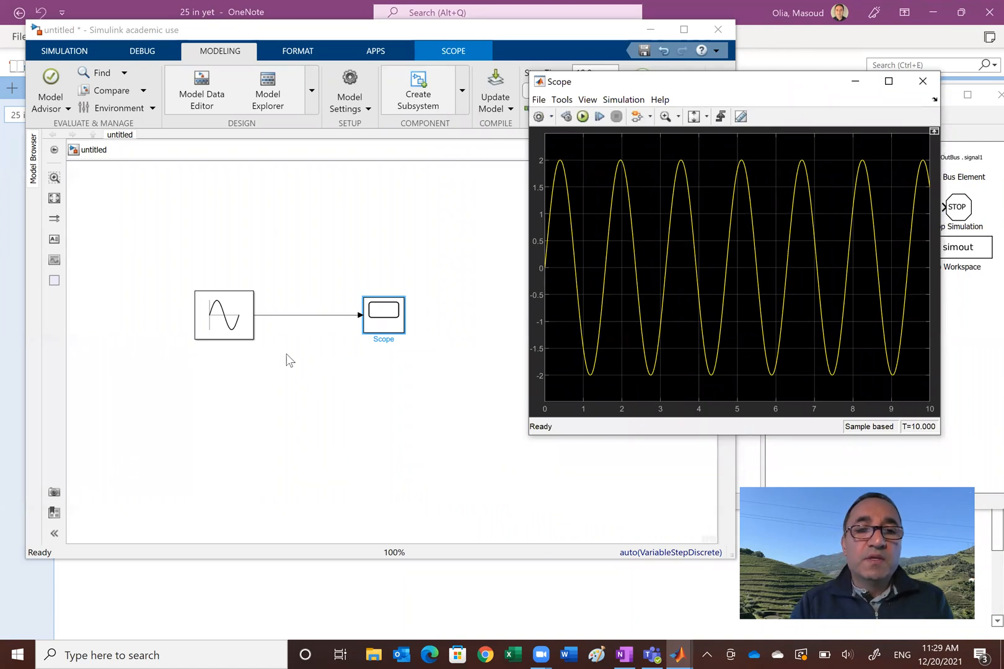
mouse_move(318, 344)
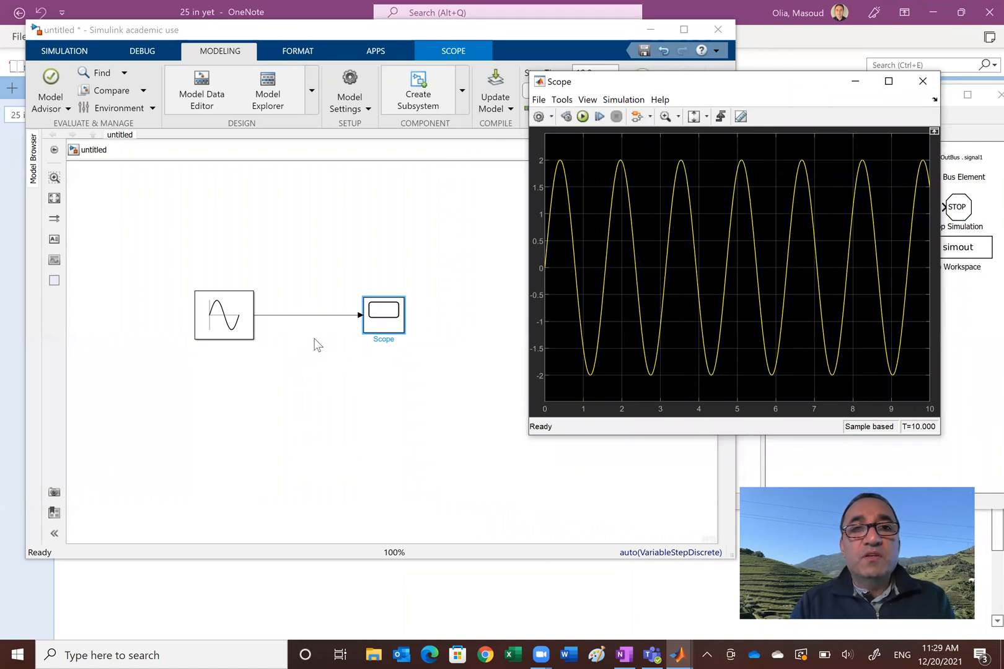
mouse_move(322, 351)
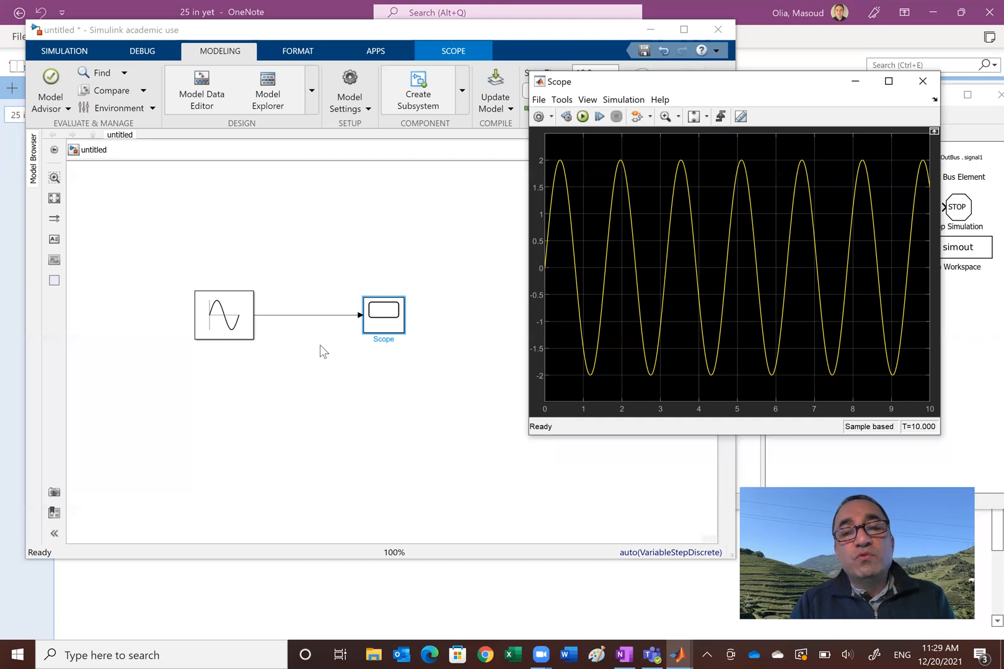
mouse_move(310, 352)
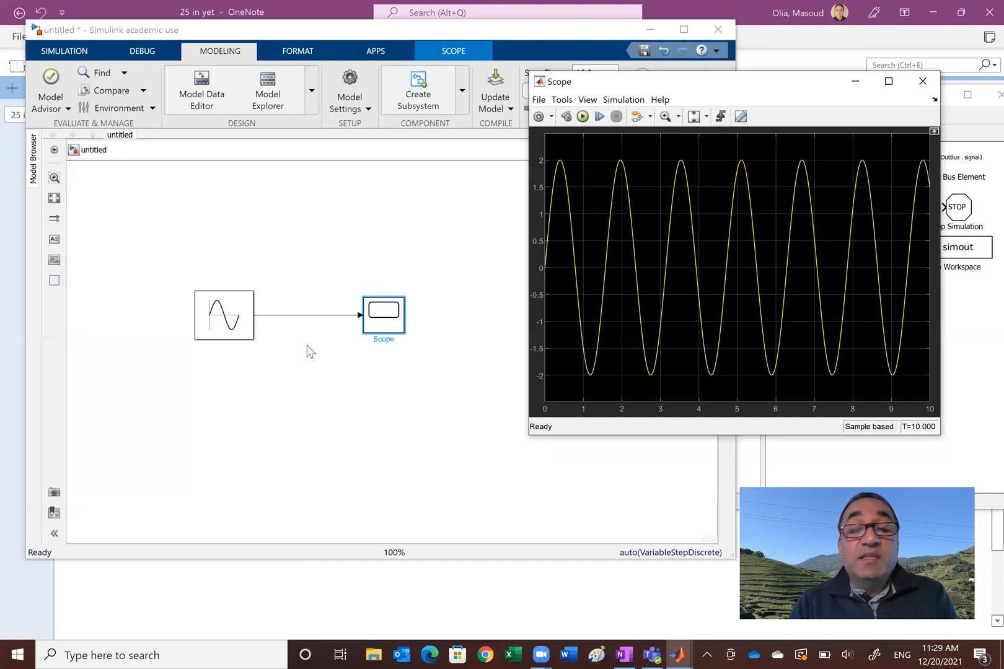
mouse_move(227, 333)
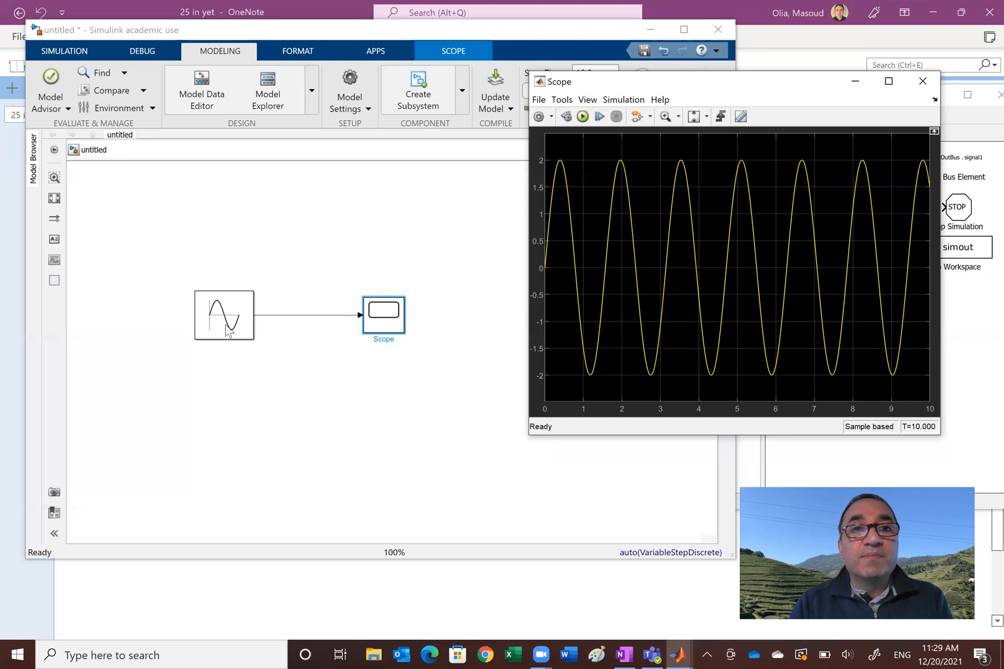
Copy the Sine Wave block below the original to create Sine Wave1
click(223, 315)
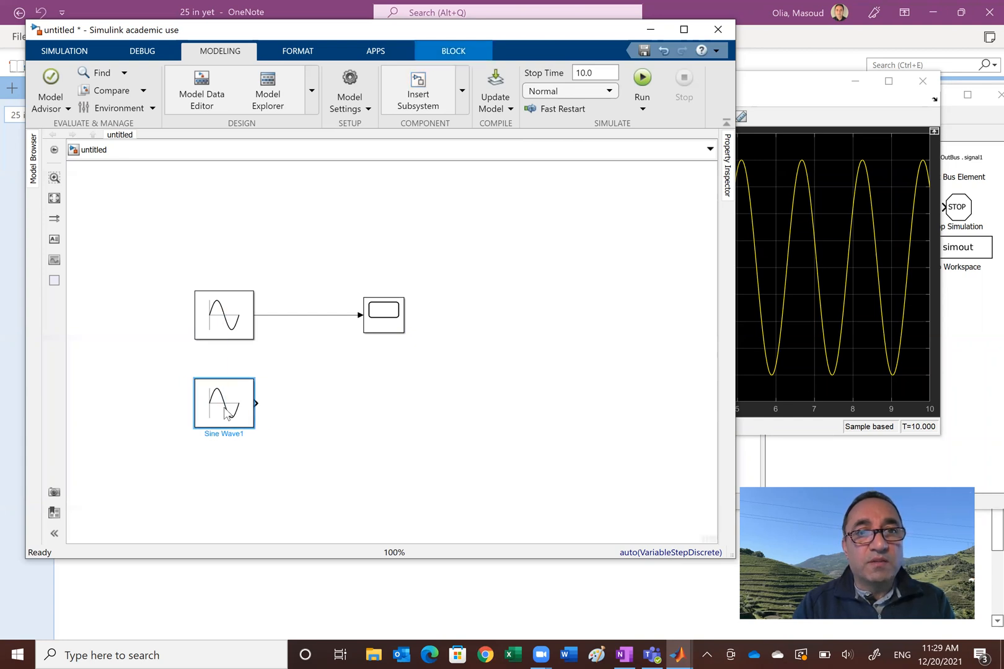
Open Sine Wave1's Block Parameters, enter Amplitude 5 and Frequency 10, and confirm
right_click(223, 402)
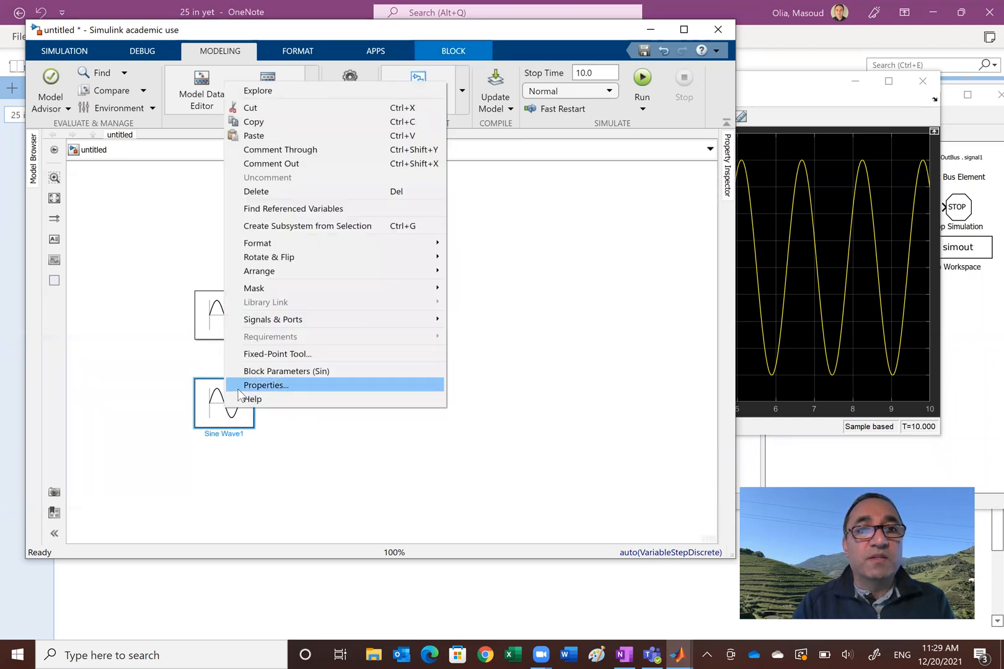
click(265, 385)
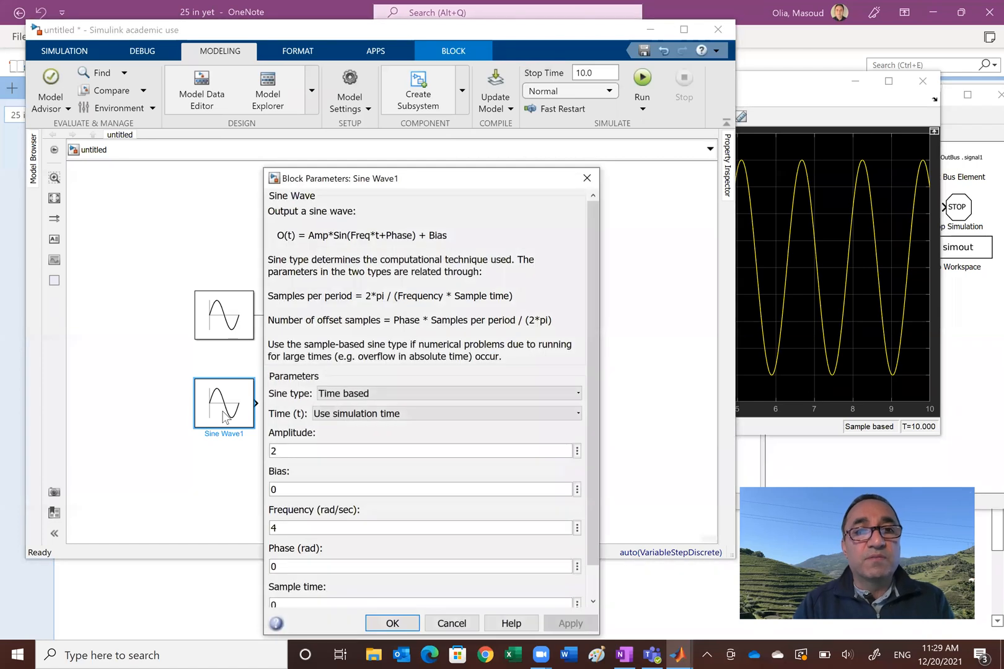
click(422, 450)
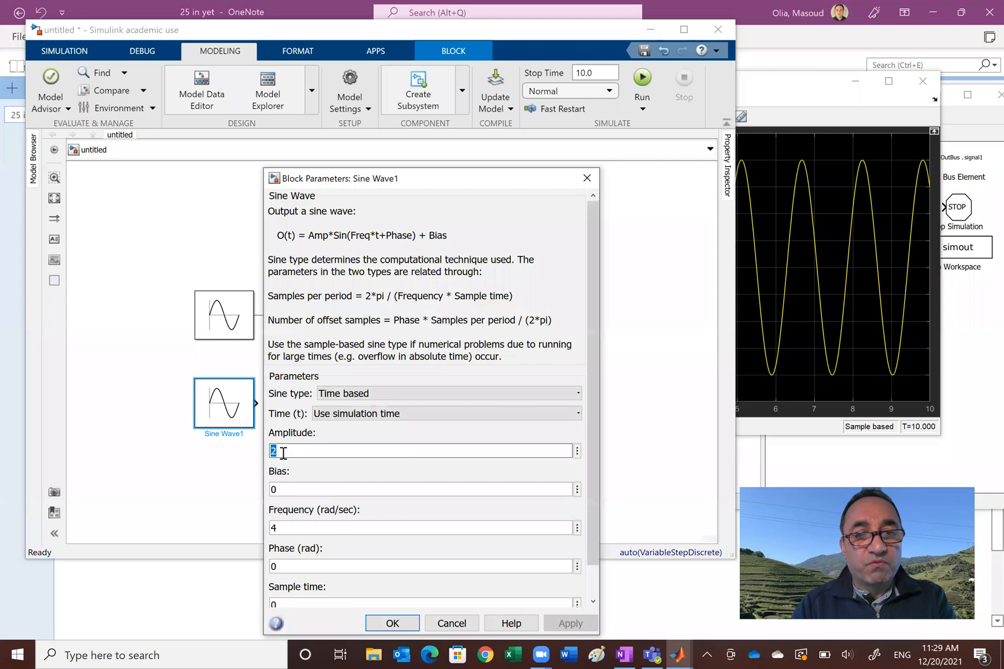
text(5)
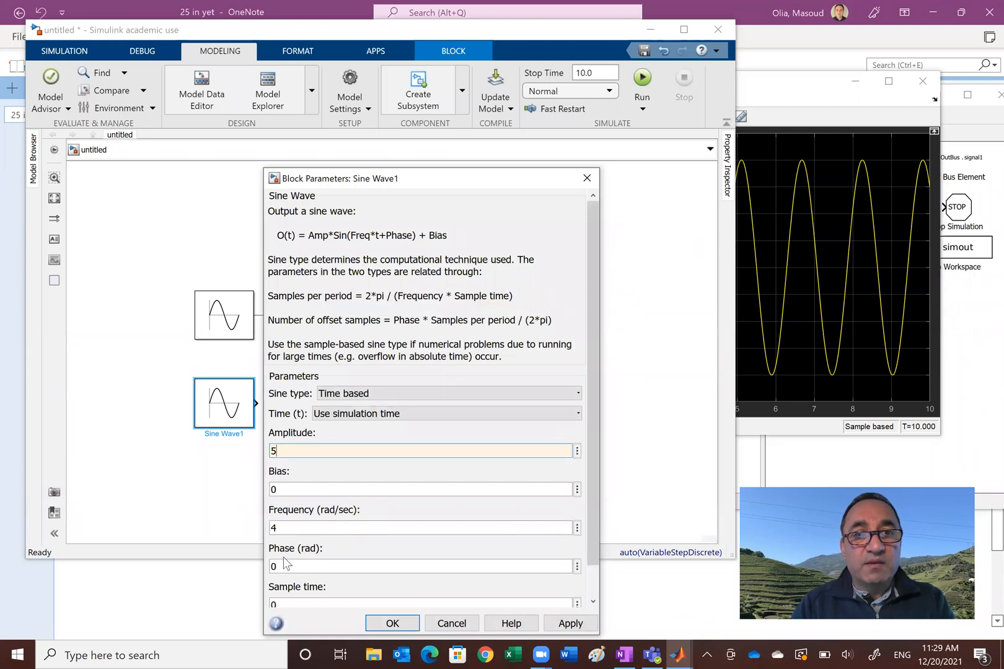
click(423, 527)
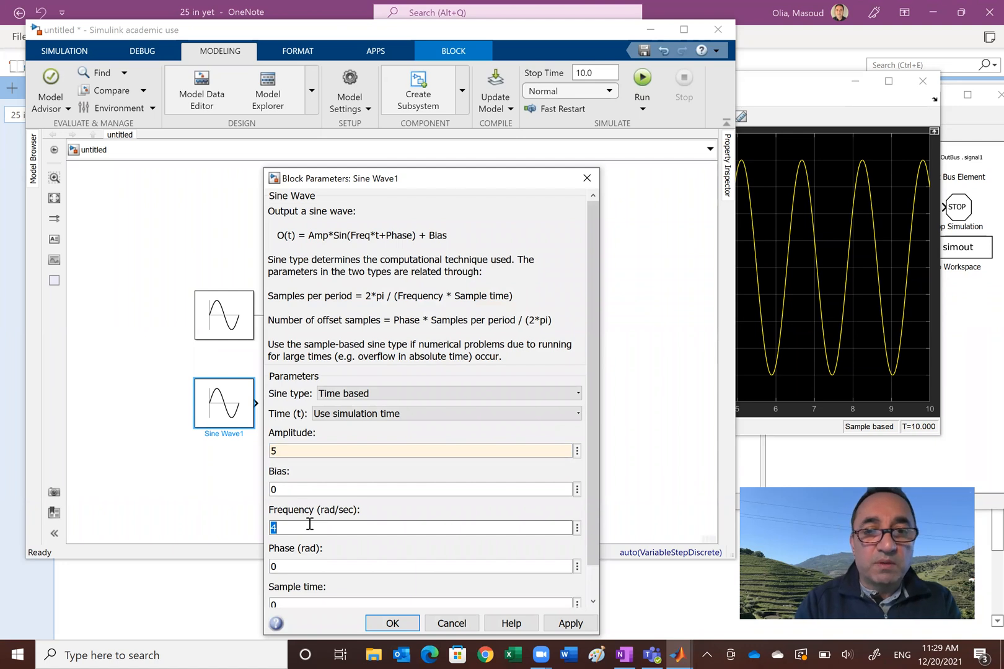
text(10)
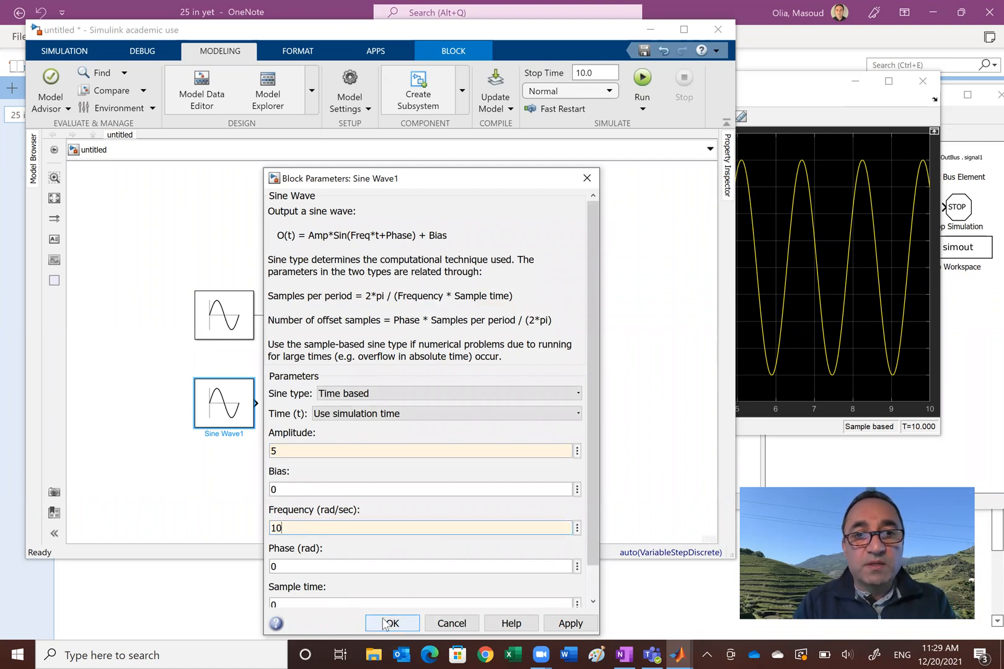
click(391, 623)
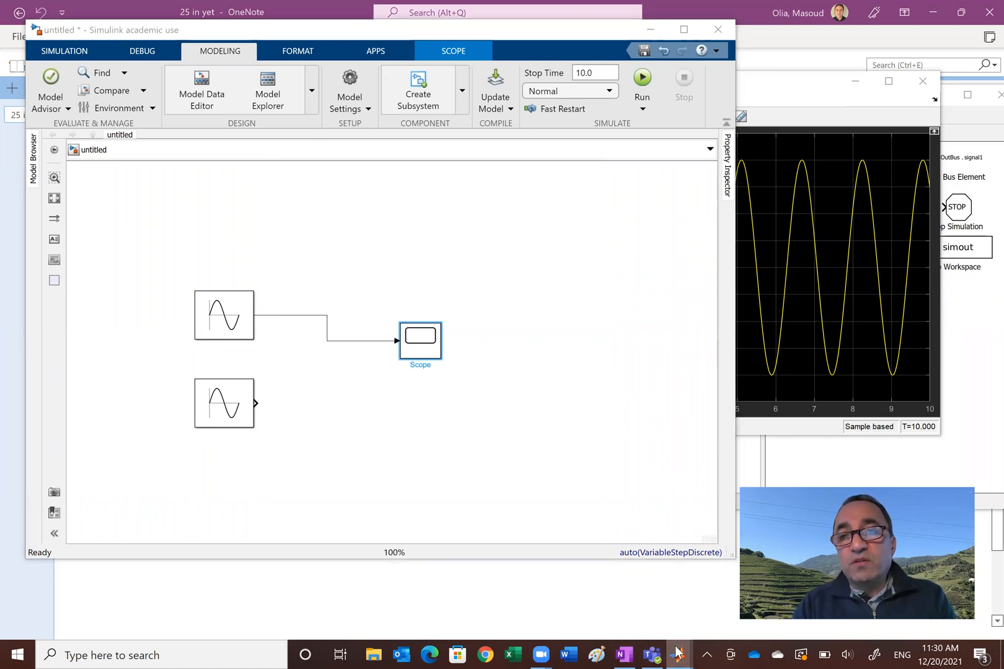
mouse_move(678, 655)
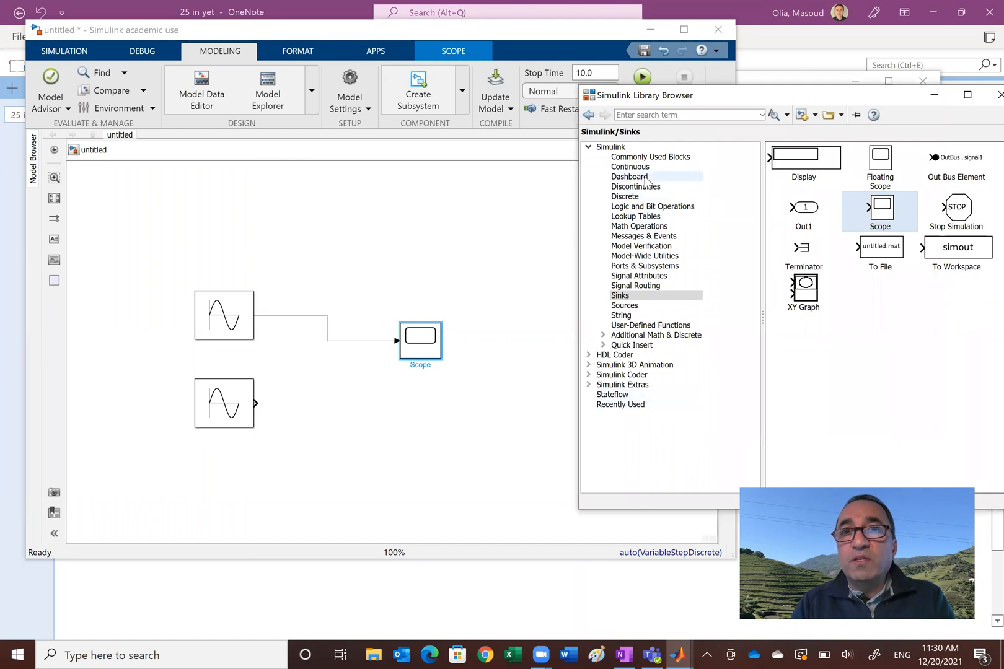
Search the library for 'sum', add a Sum block, and wire its output to the Scope
click(650, 156)
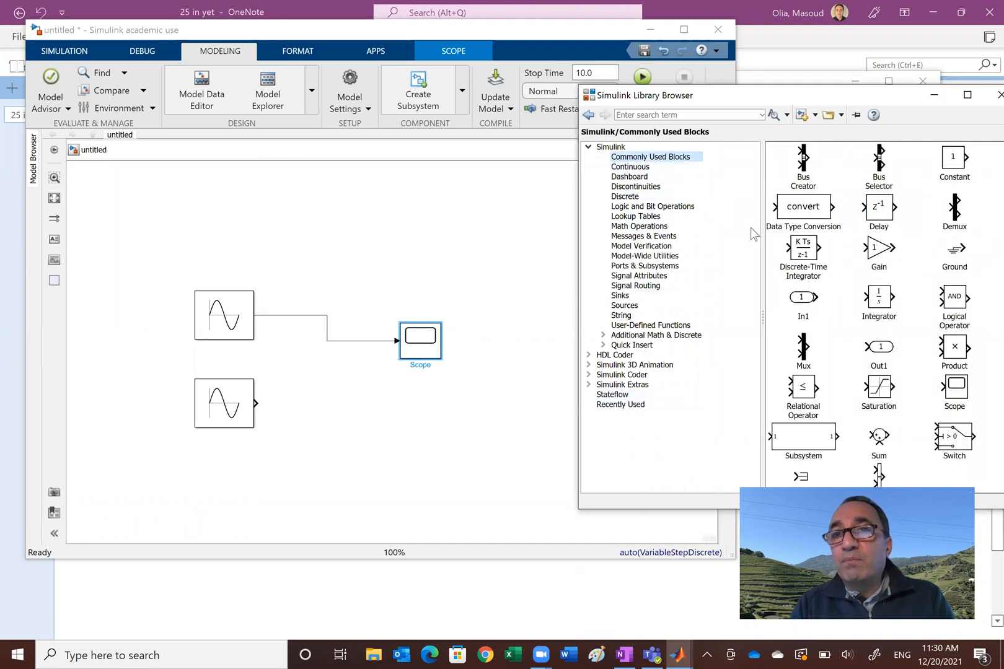
mouse_move(853, 232)
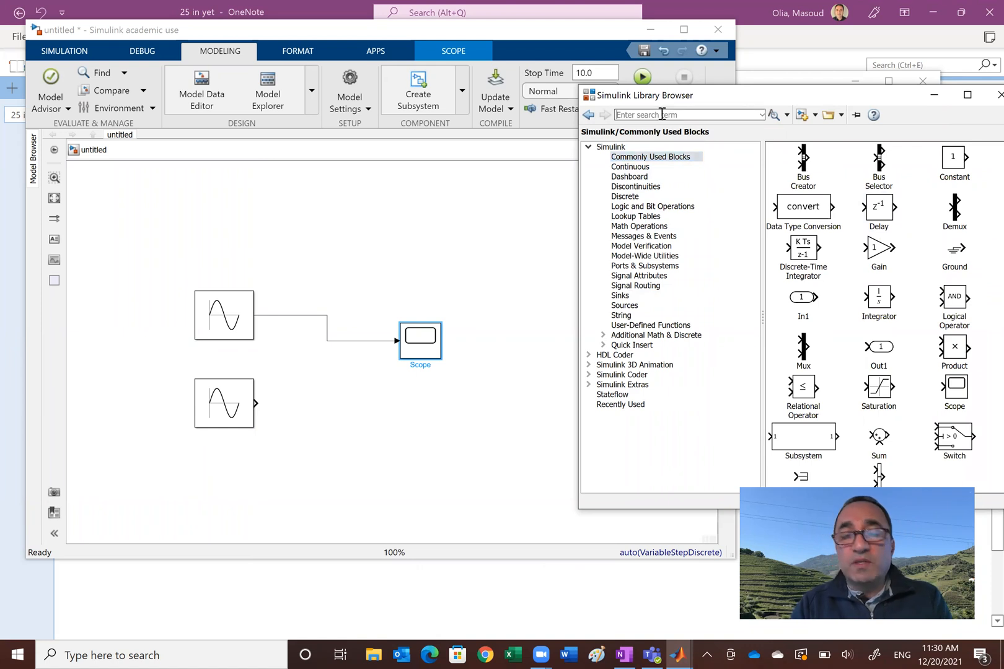
text(sum)
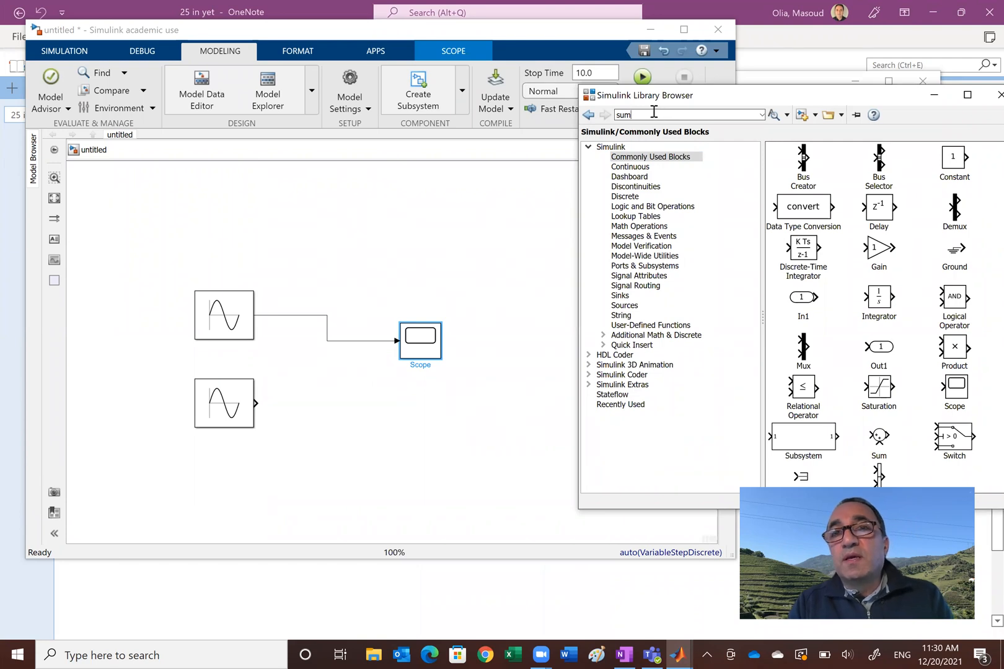
key(Return)
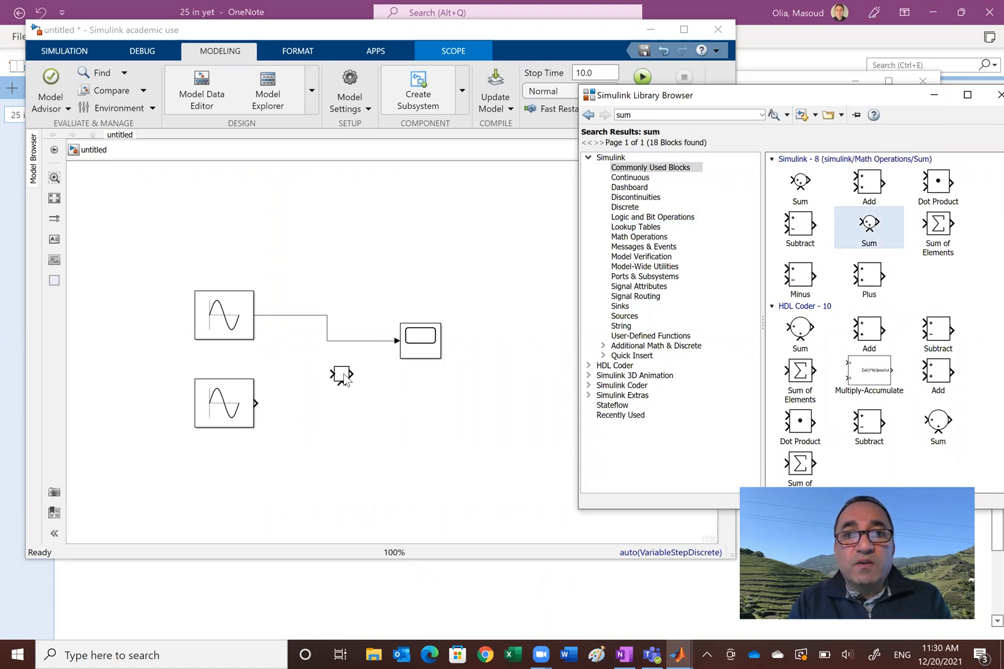
click(341, 375)
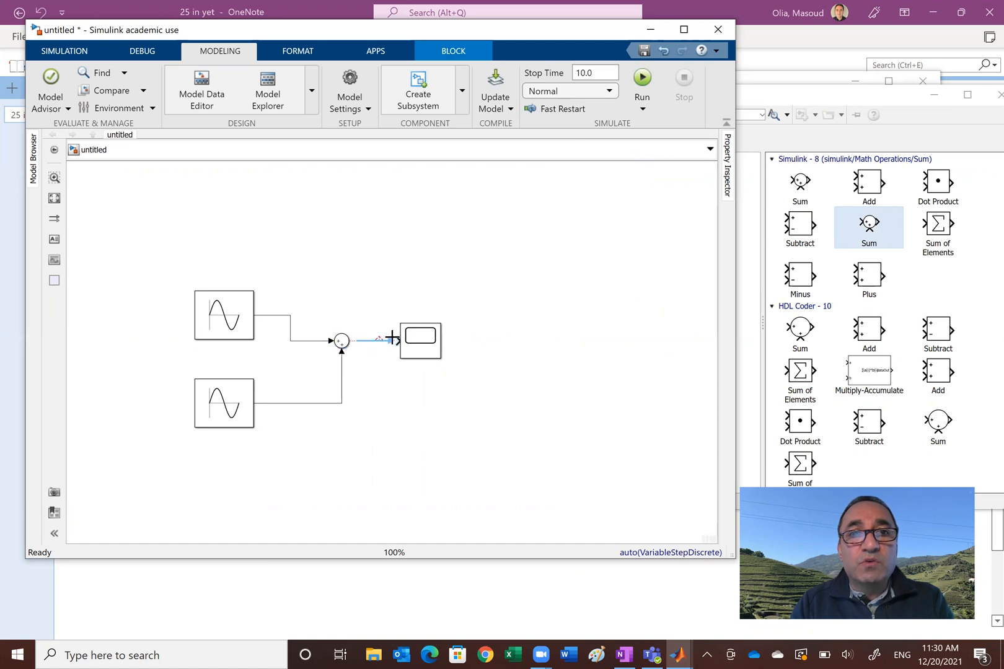
click(321, 457)
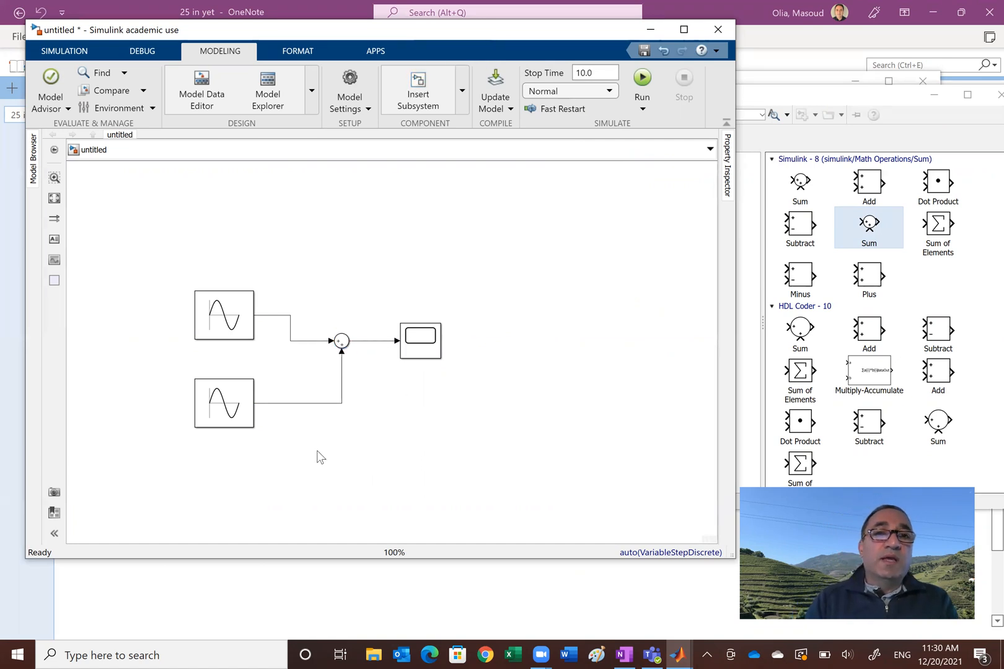
mouse_move(305, 445)
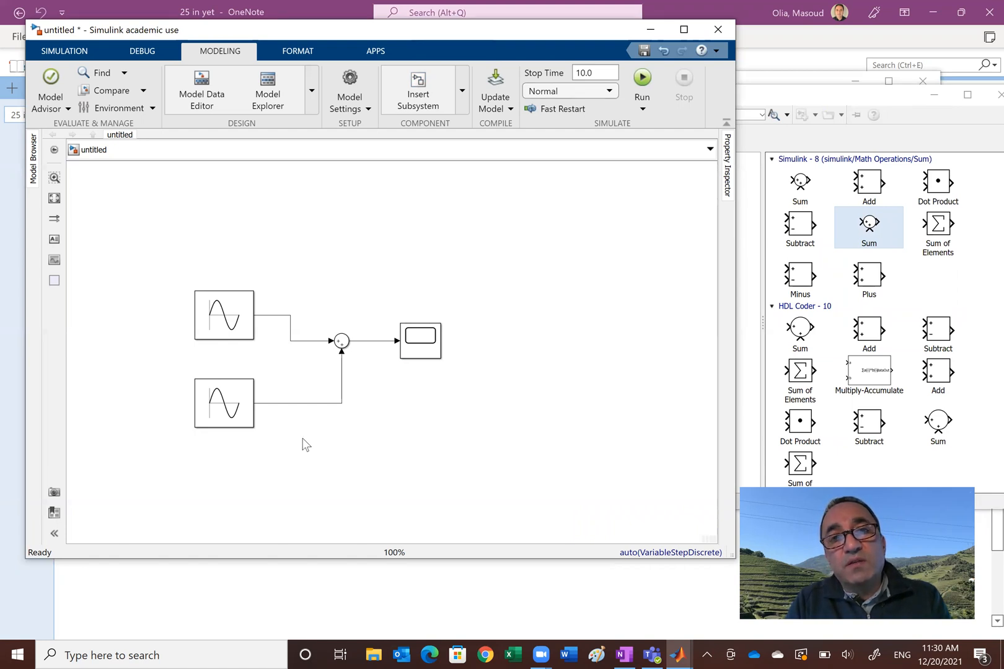
Open and maximize the Scope, turn on cursor measurements, and enable the Sum legend
click(641, 77)
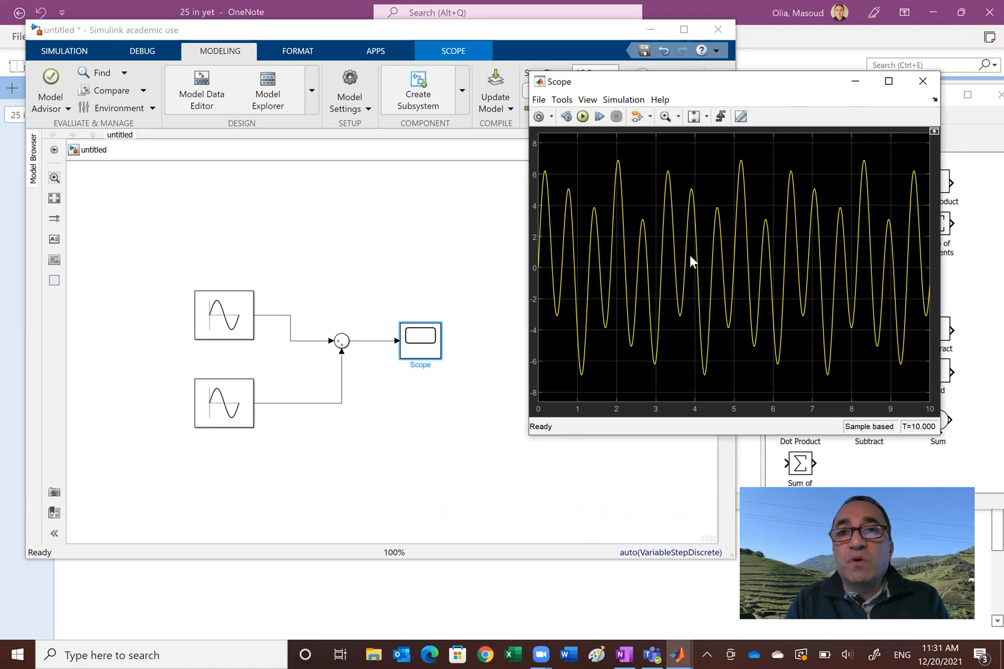
mouse_move(635, 307)
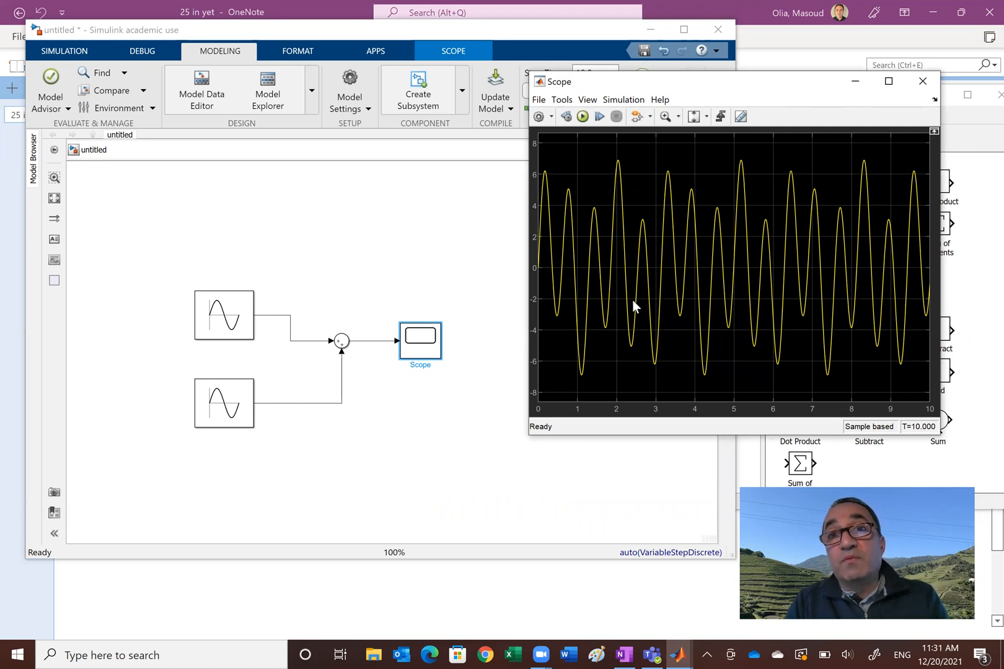
mouse_move(645, 303)
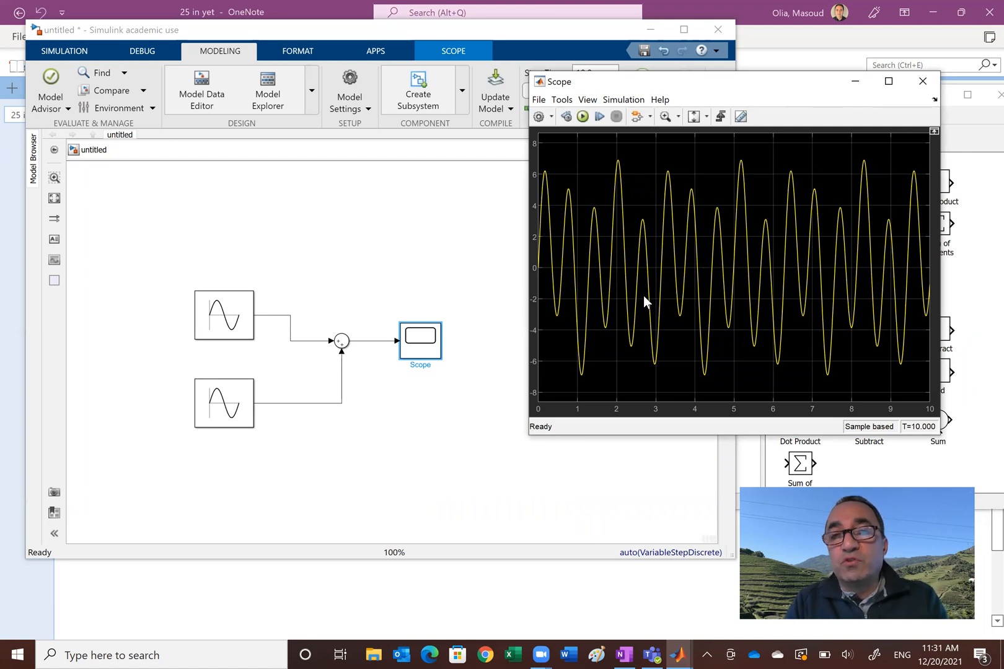
mouse_move(689, 277)
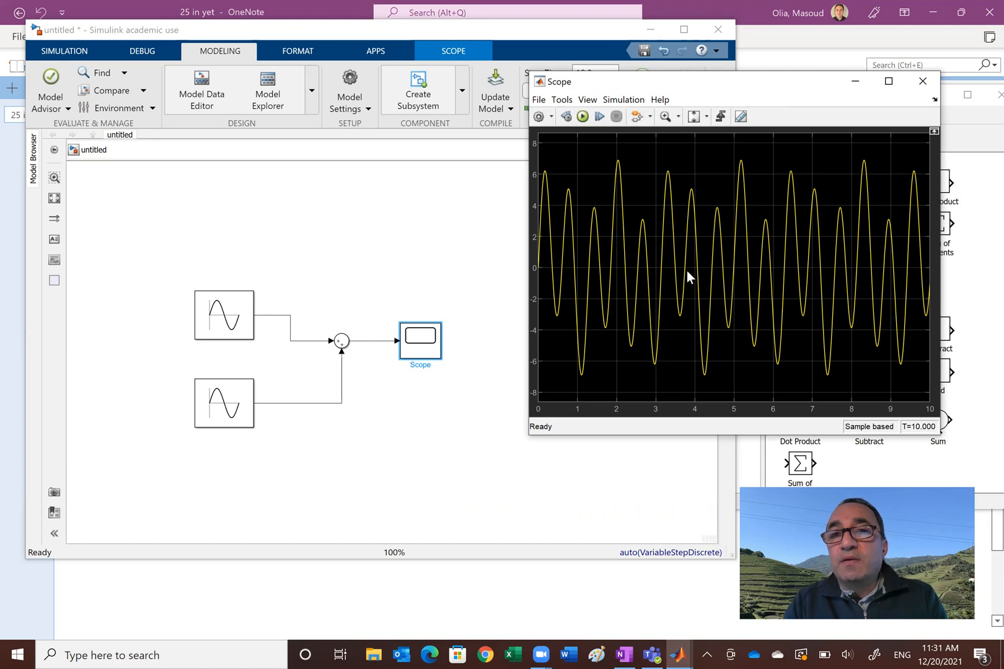
mouse_move(728, 320)
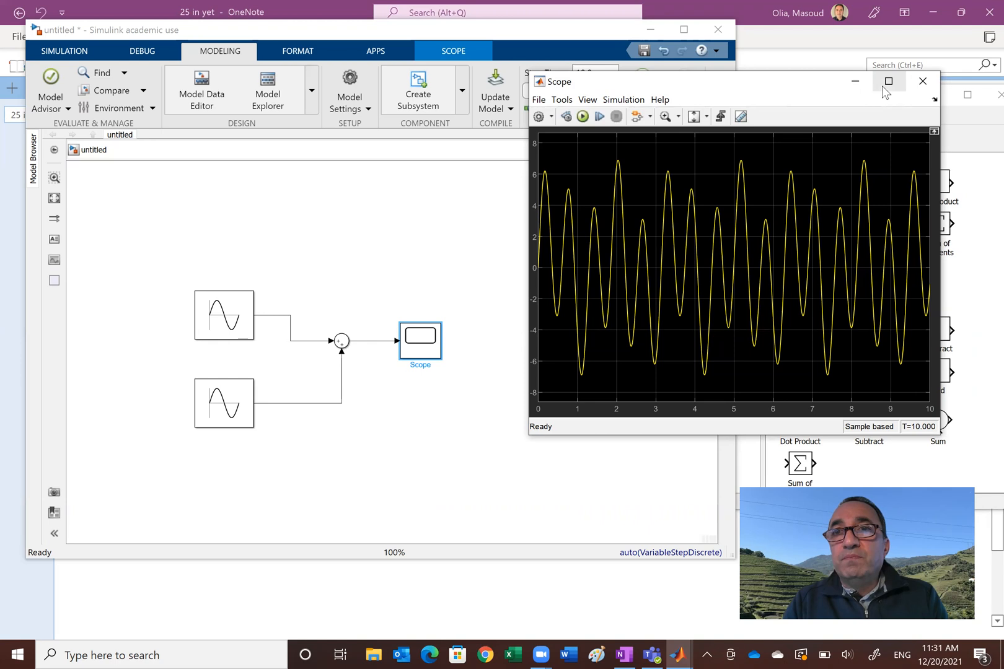
click(888, 81)
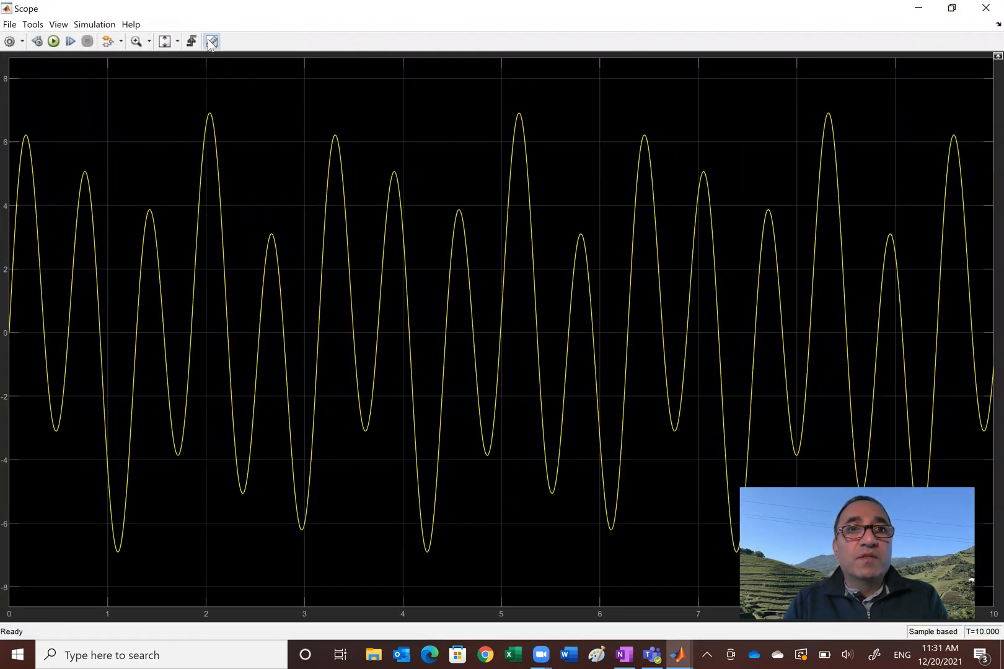
click(211, 41)
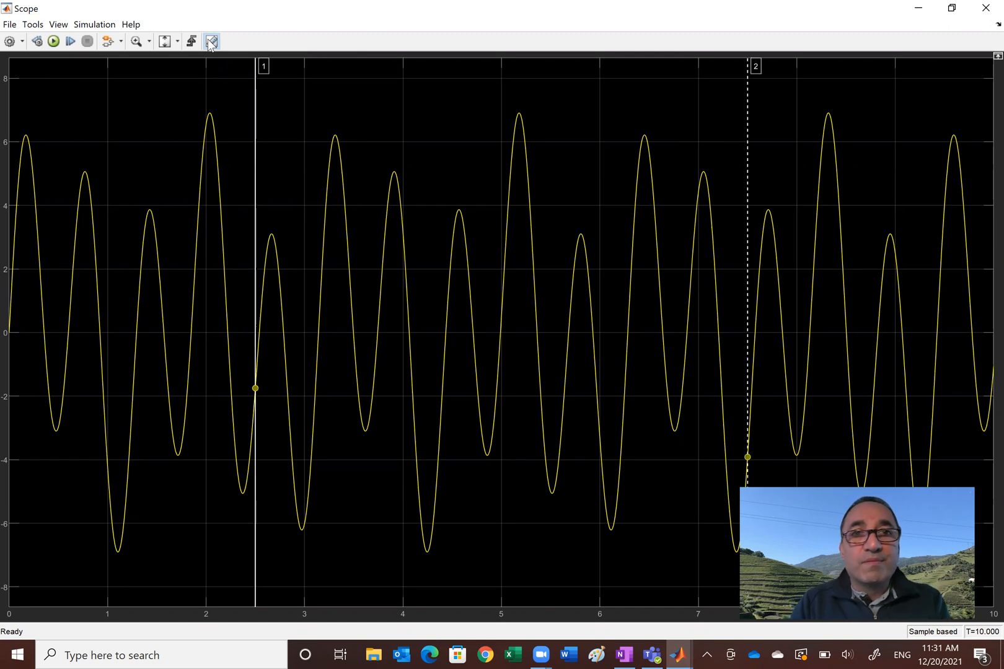
click(211, 41)
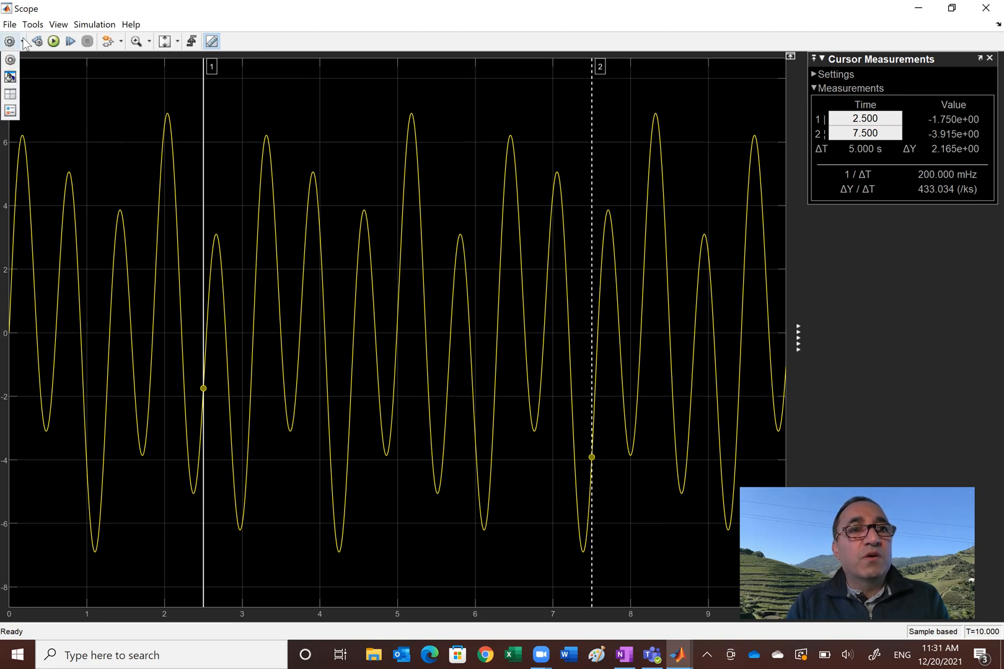
click(9, 41)
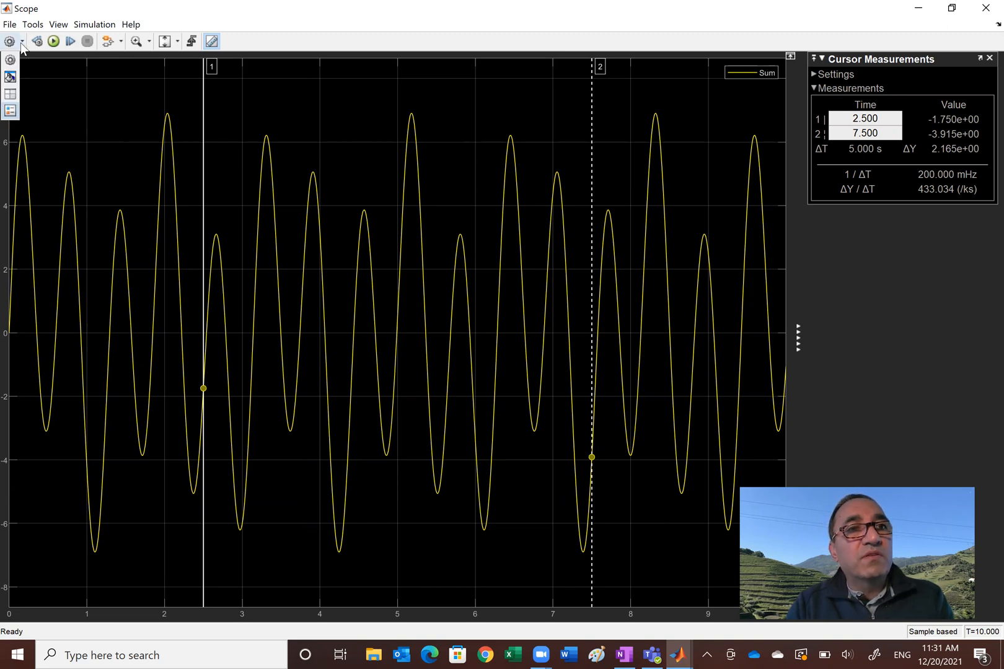
mouse_move(11, 77)
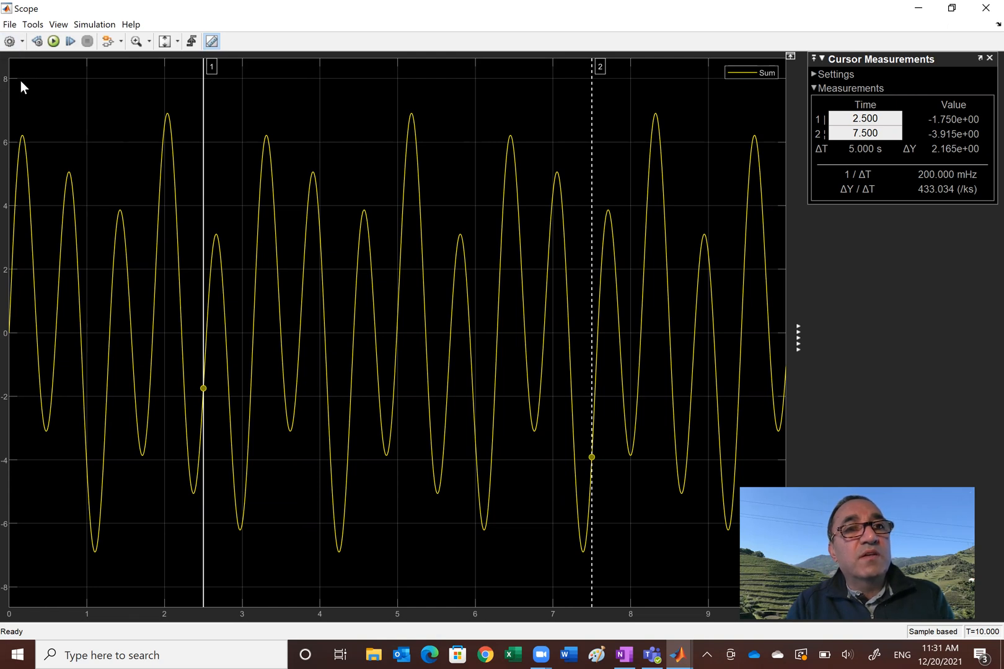
Colour the Scope axes blue in its Style settings, then show the OneNote 2sin4t/5sin8t sketch
click(211, 41)
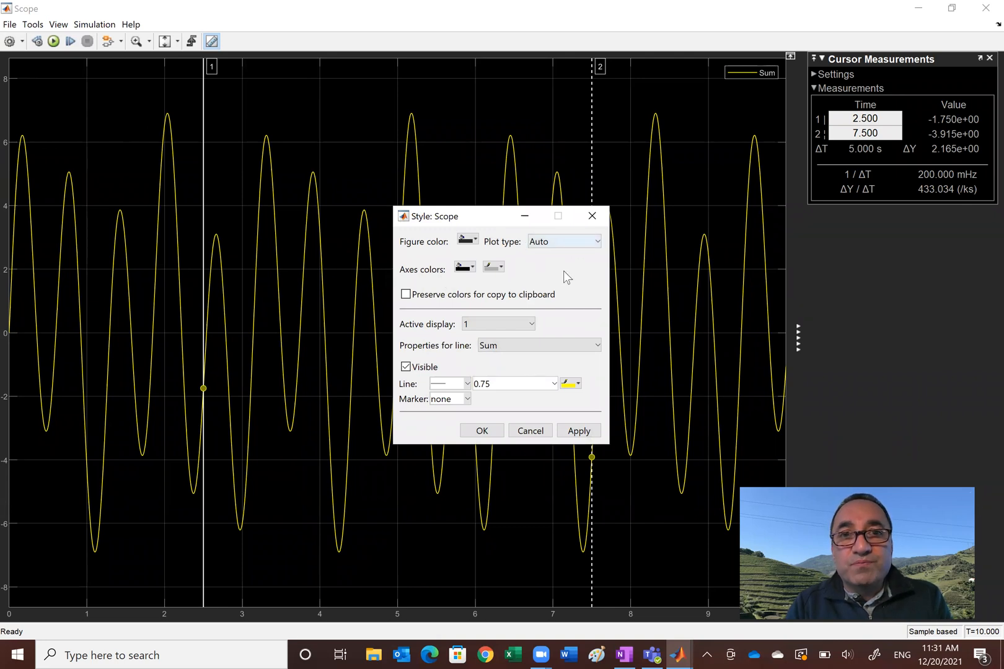
mouse_move(507, 282)
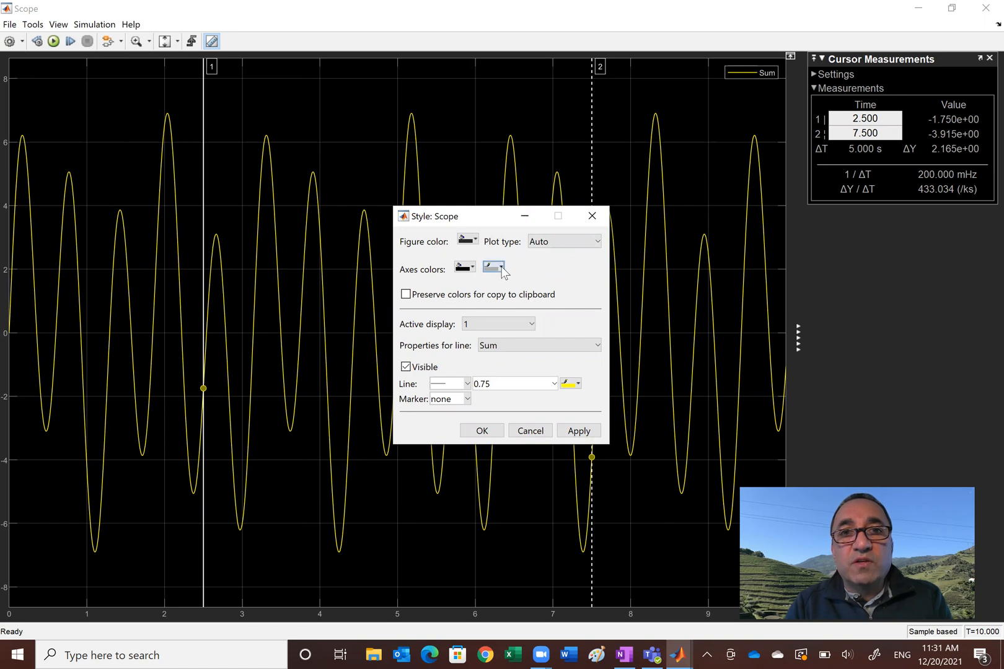
click(492, 267)
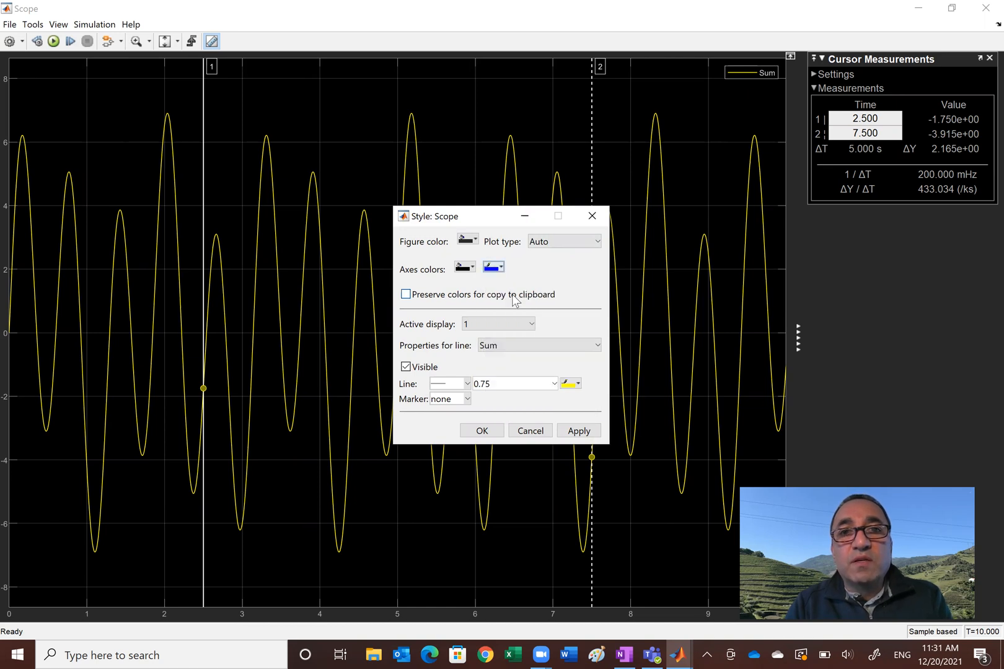
click(577, 429)
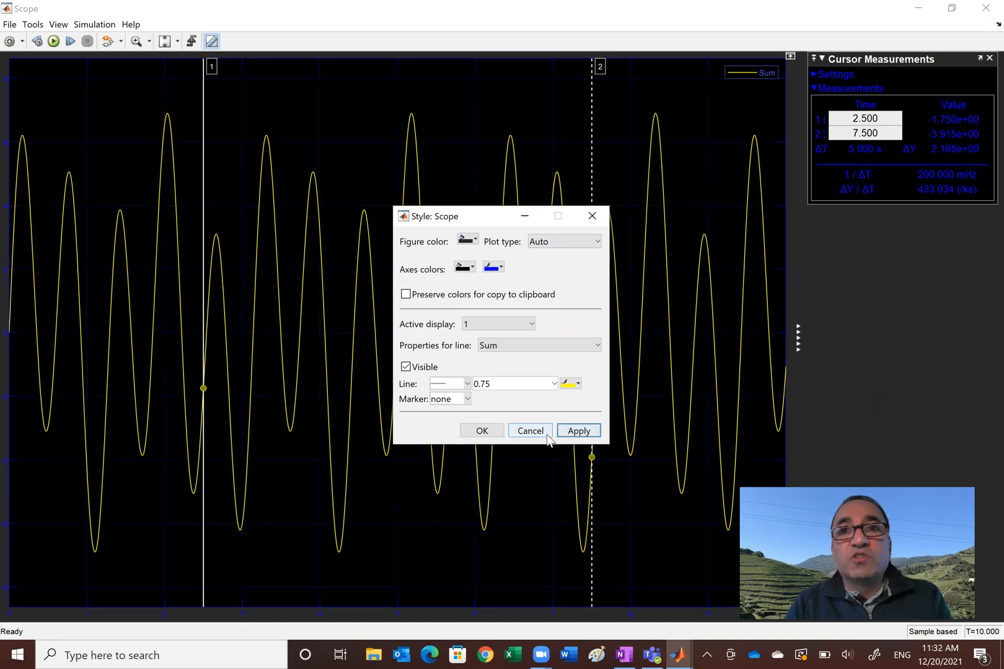
mouse_move(265, 97)
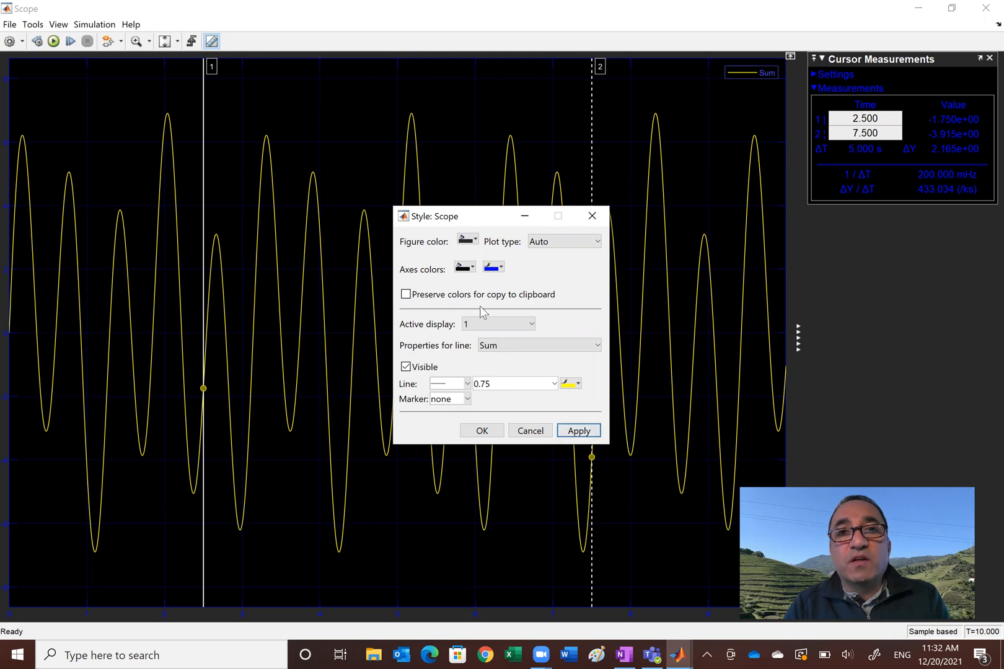
mouse_move(496, 327)
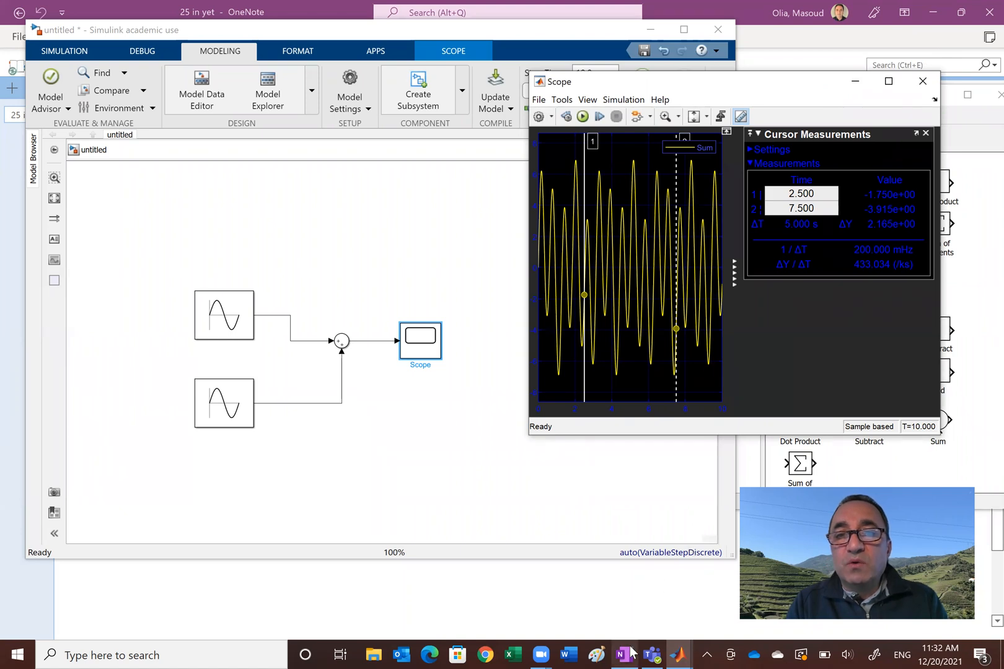
click(623, 654)
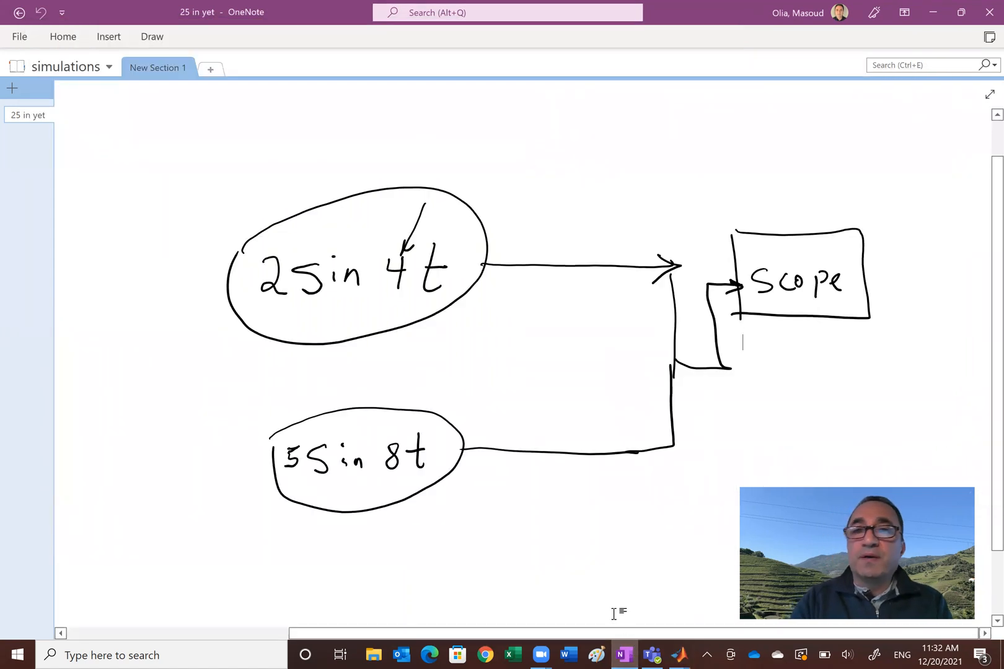